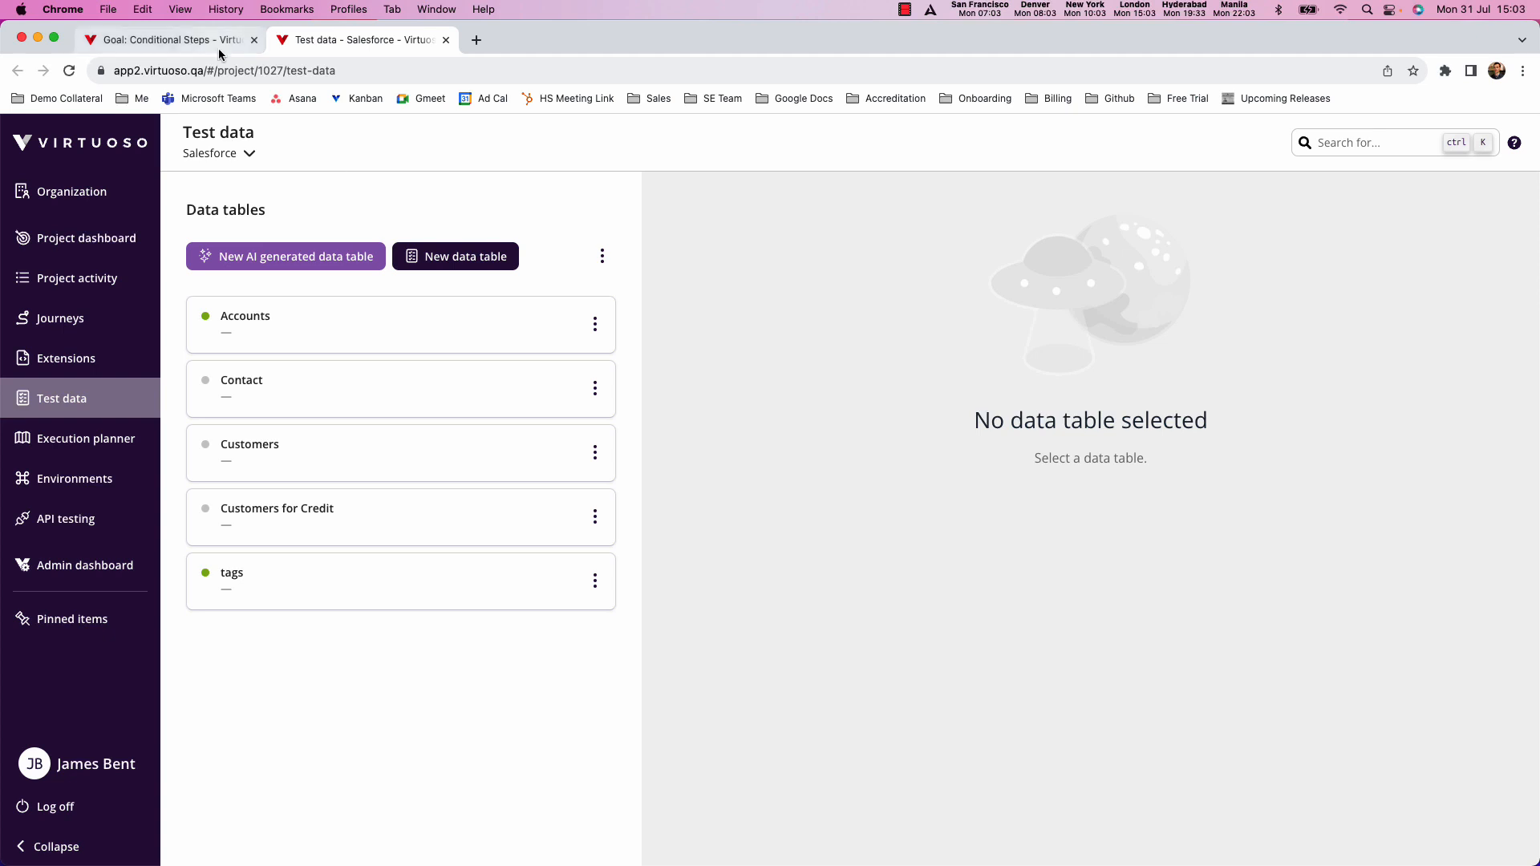
- Scroll through the Conditional Steps journey, then return to the test data page
click(161, 40)
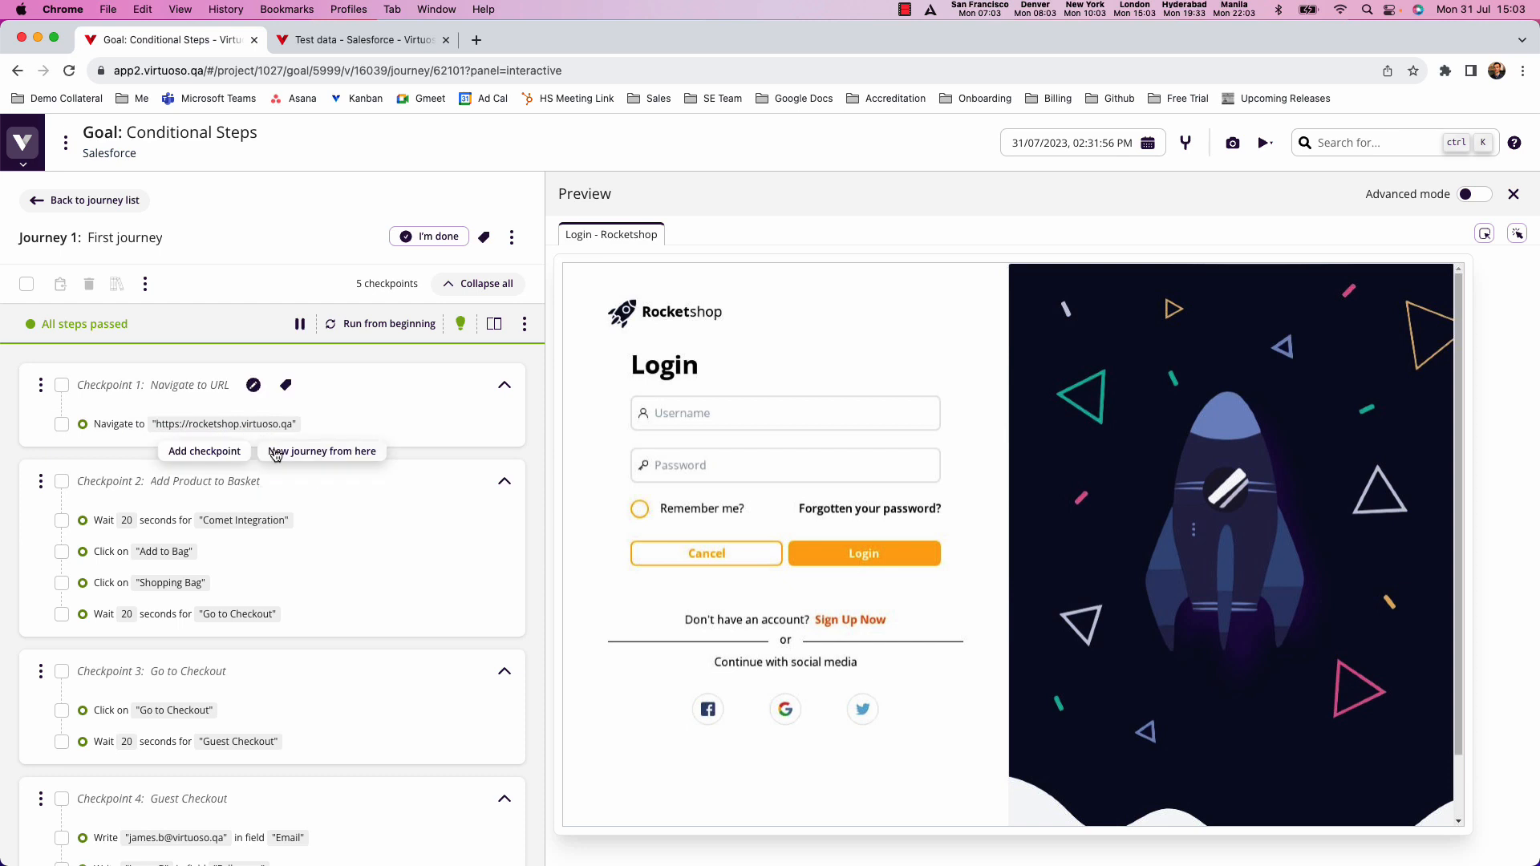
scroll(down, 3)
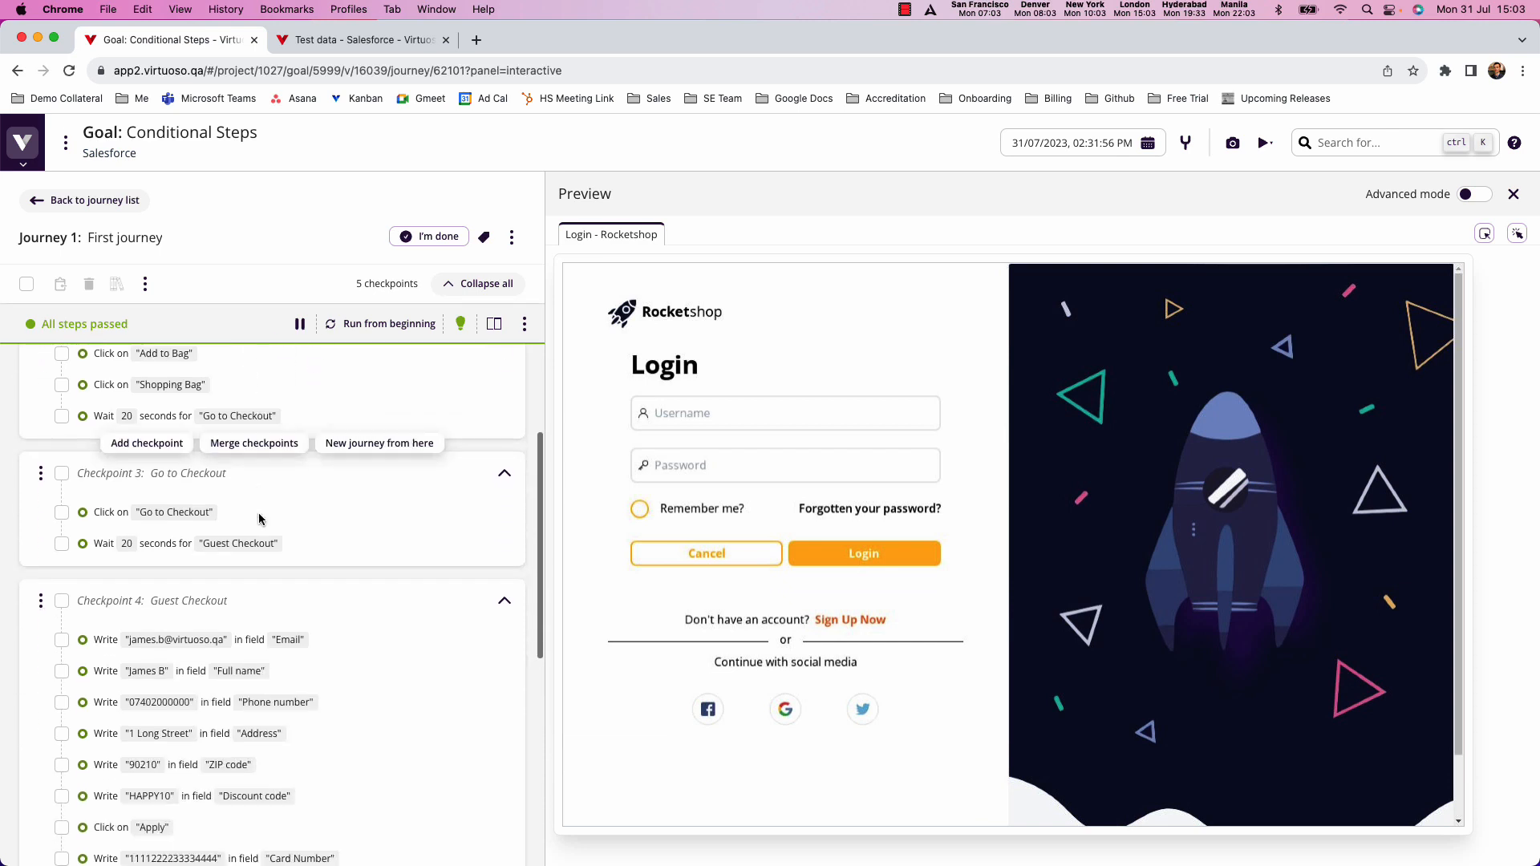
scroll(down, 3)
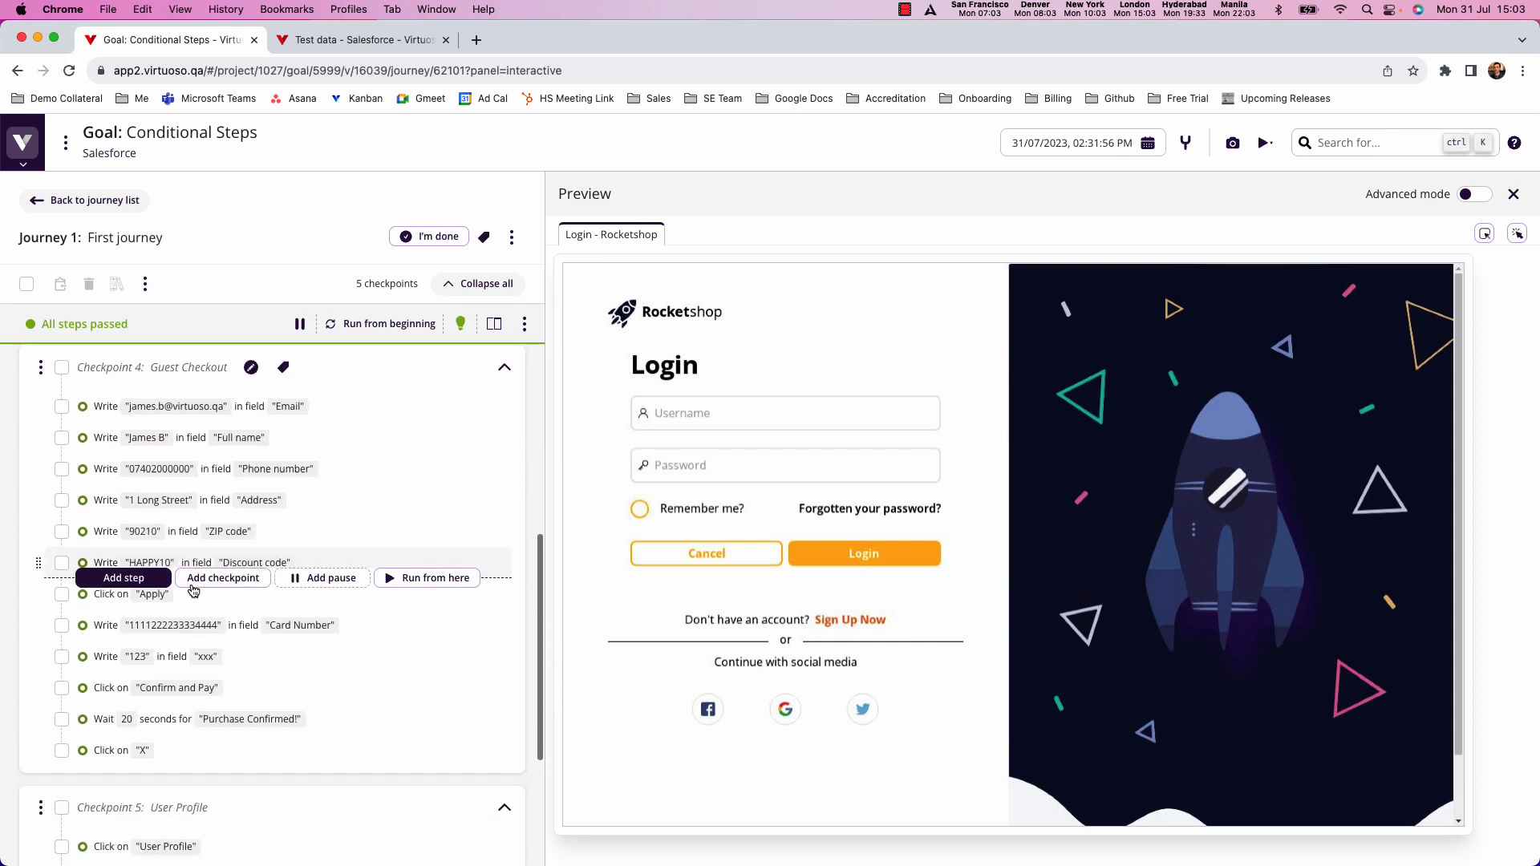
scroll(down, 3)
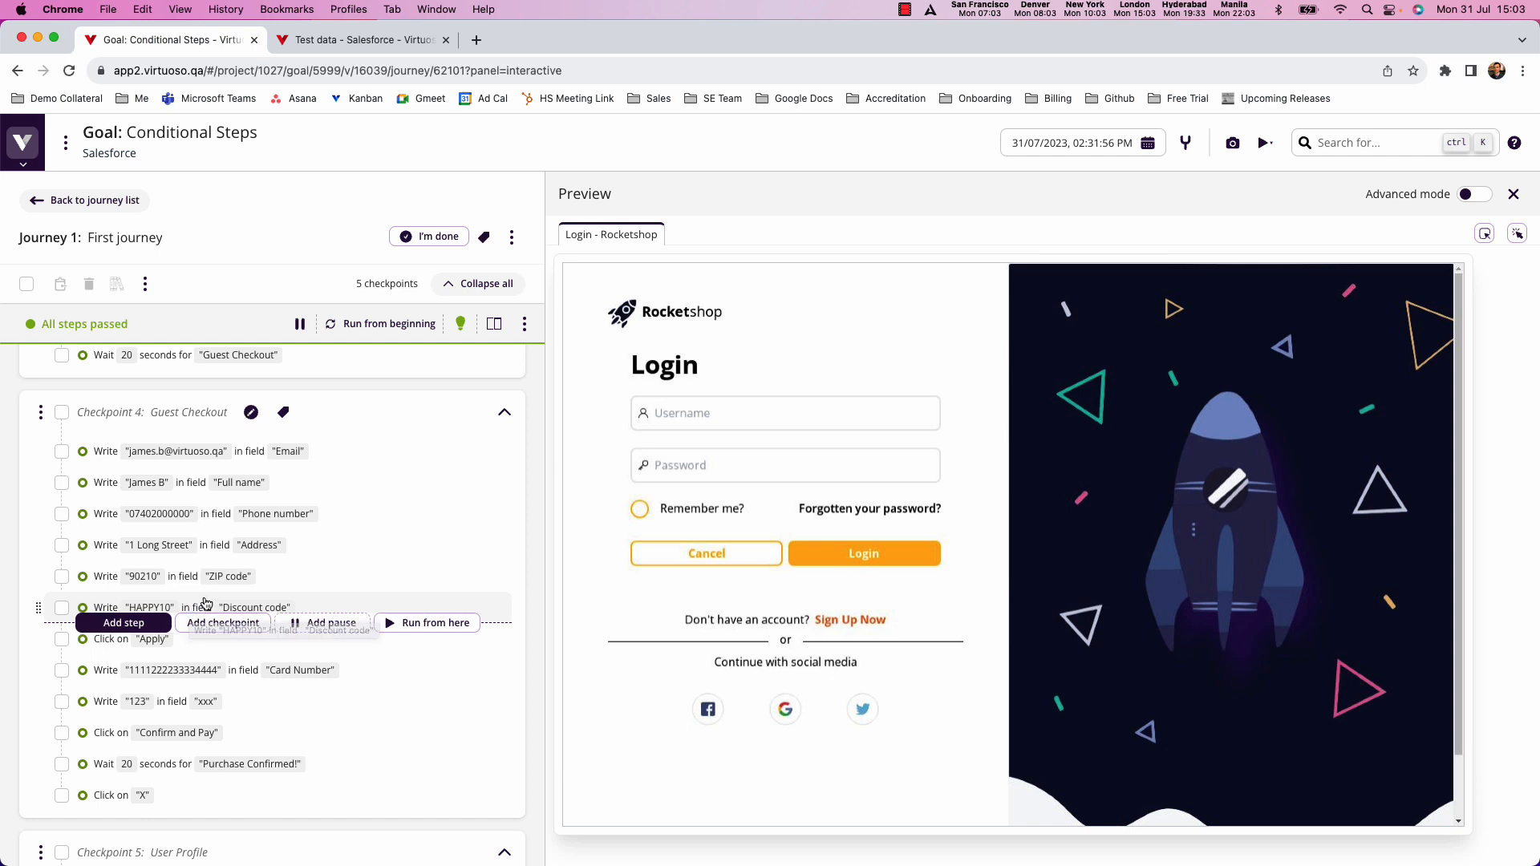
scroll(down, 3)
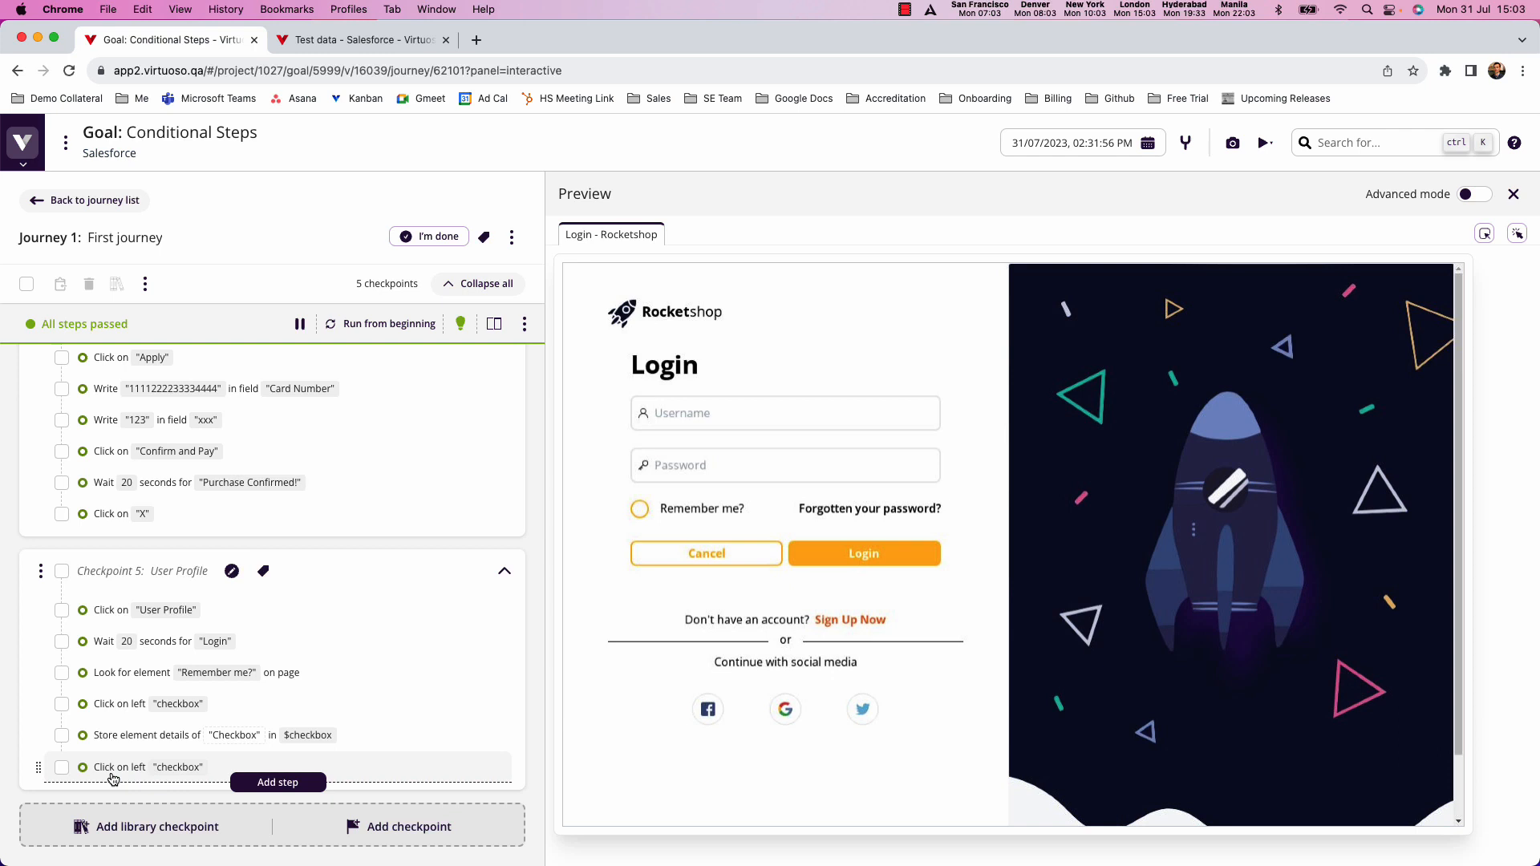
mouse_move(645, 520)
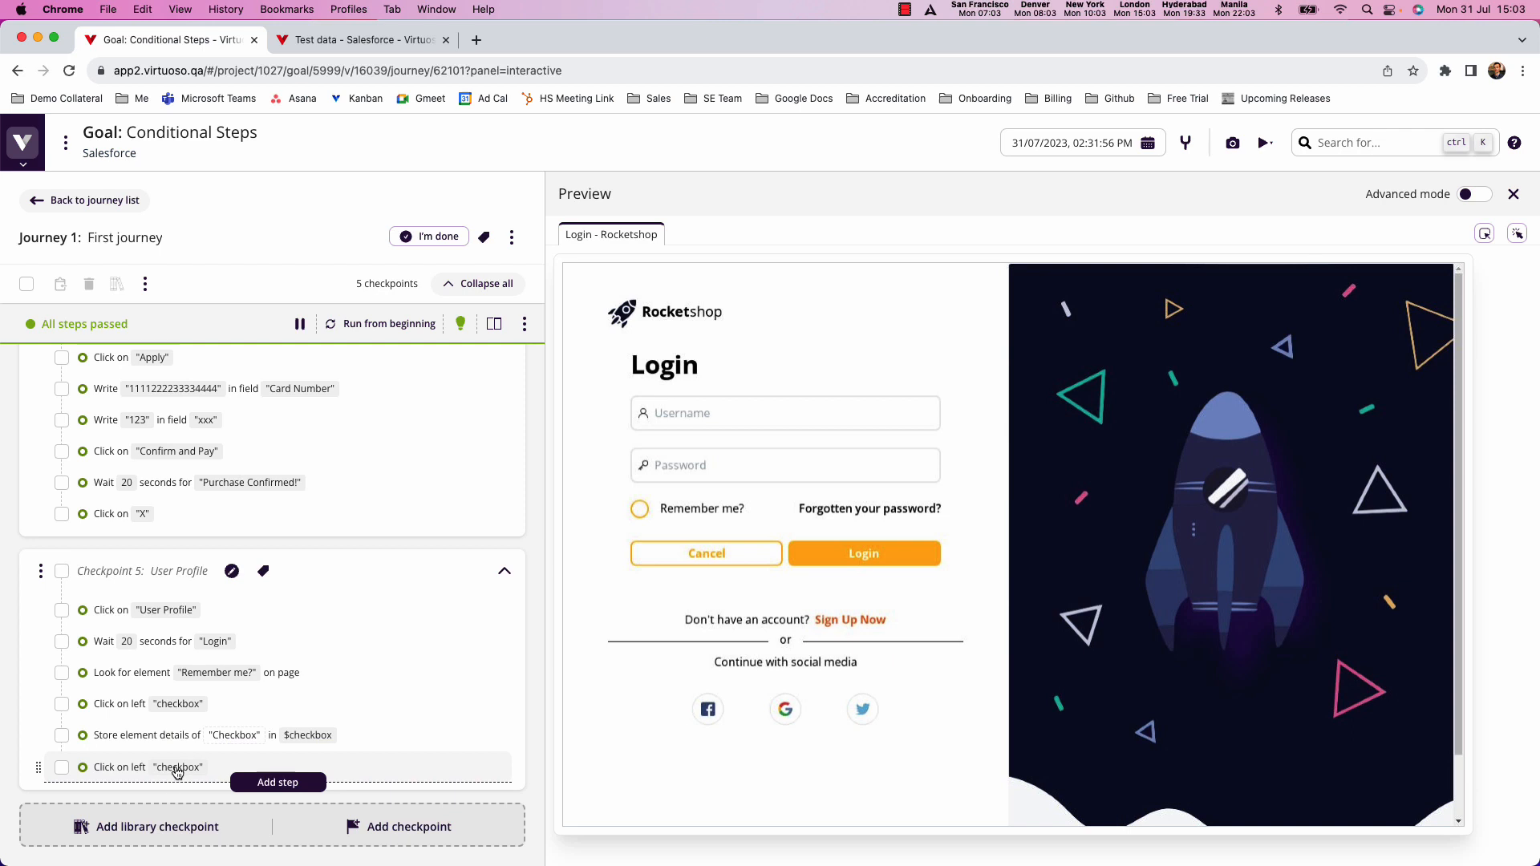
mouse_move(583, 677)
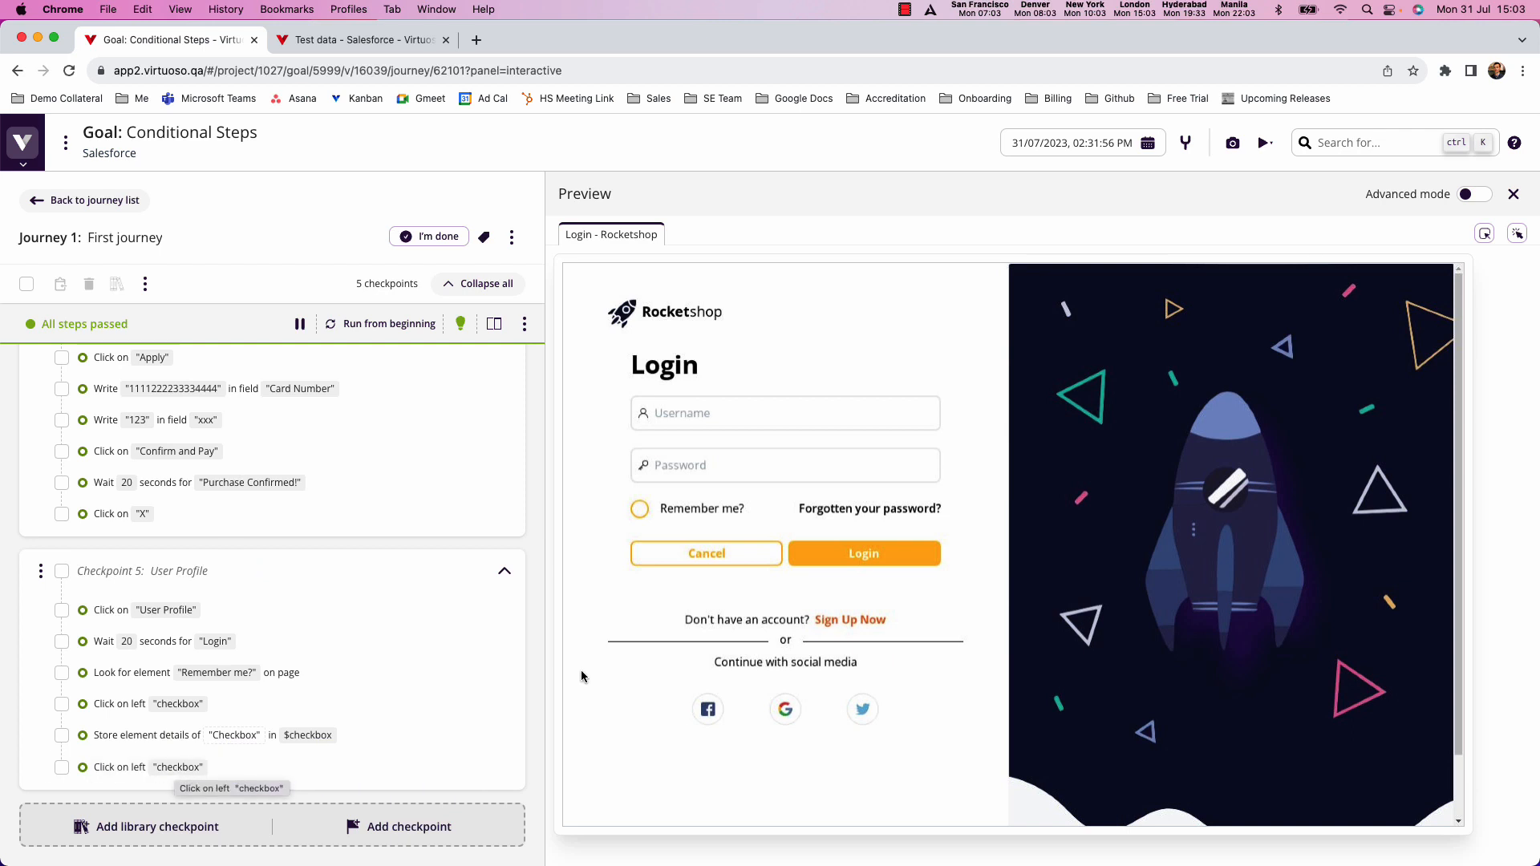
click(362, 39)
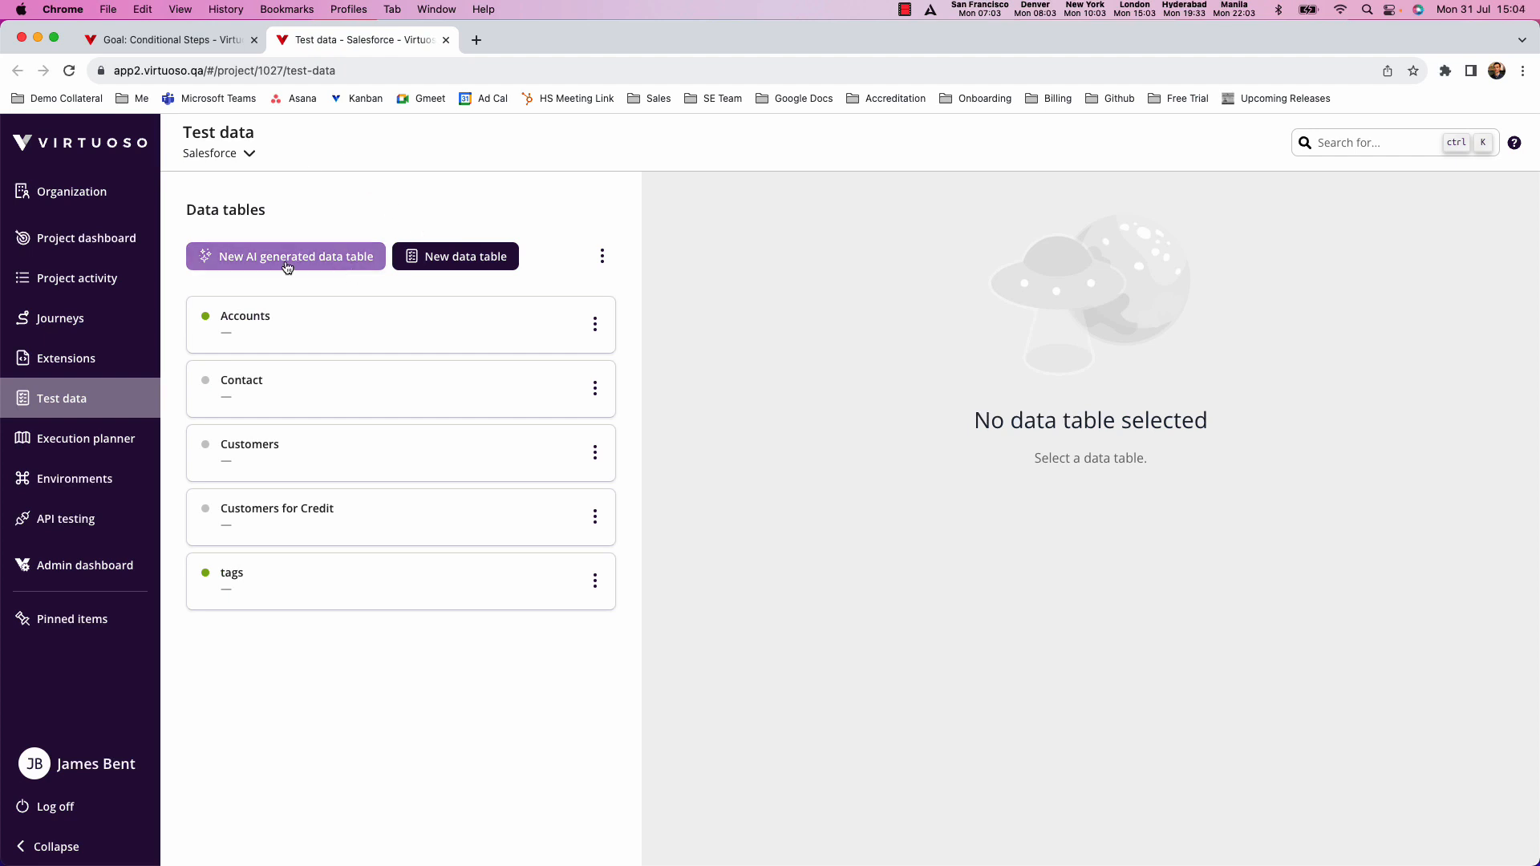
mouse_move(276, 263)
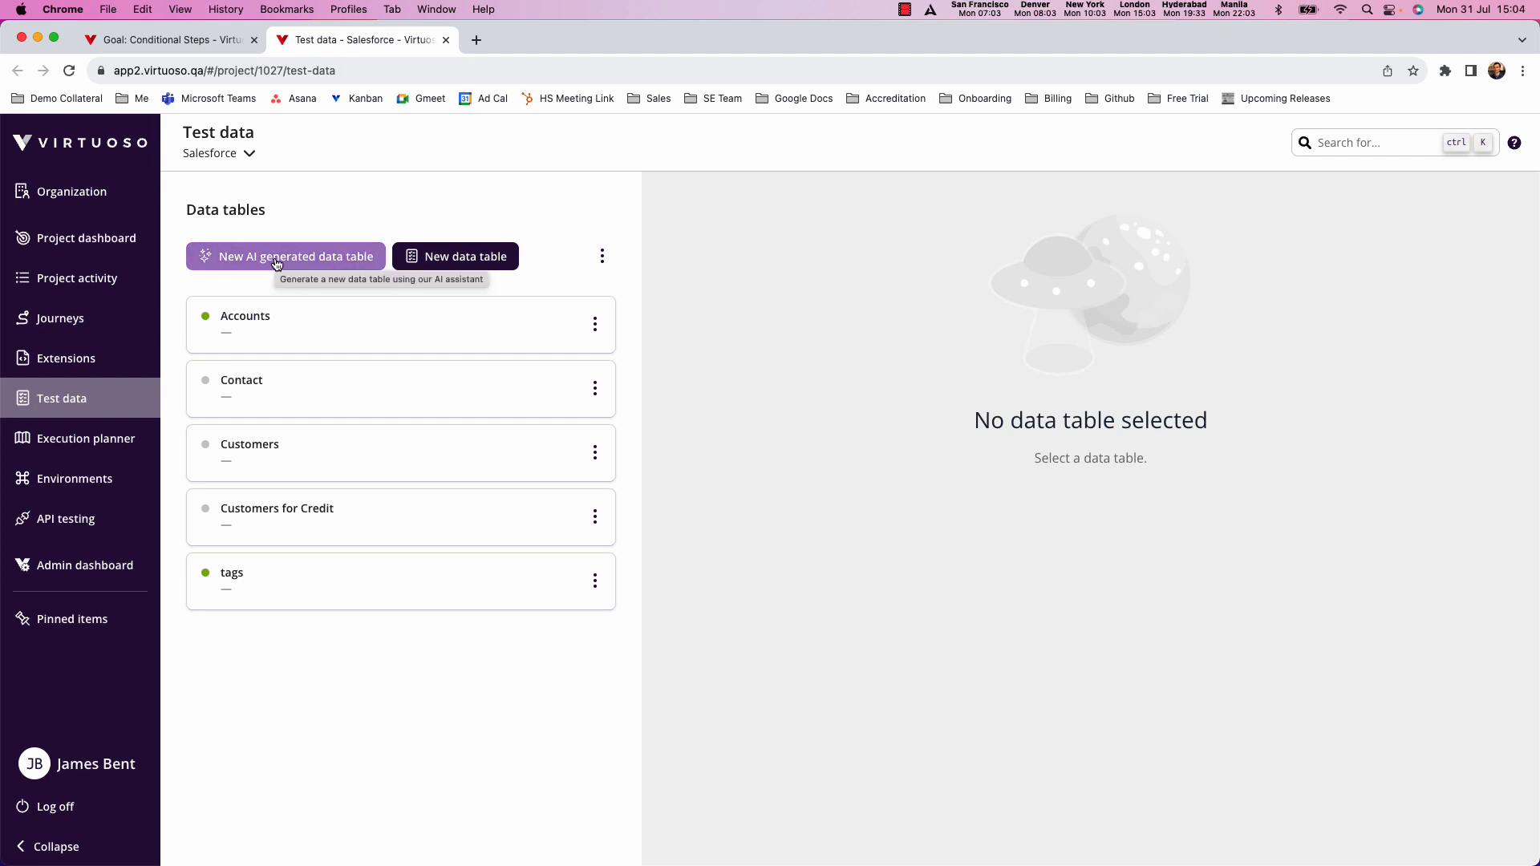
- Request an AI table 'Checkout': five rows of email, name, phone, address, ZIP, discount, CSV number
click(285, 256)
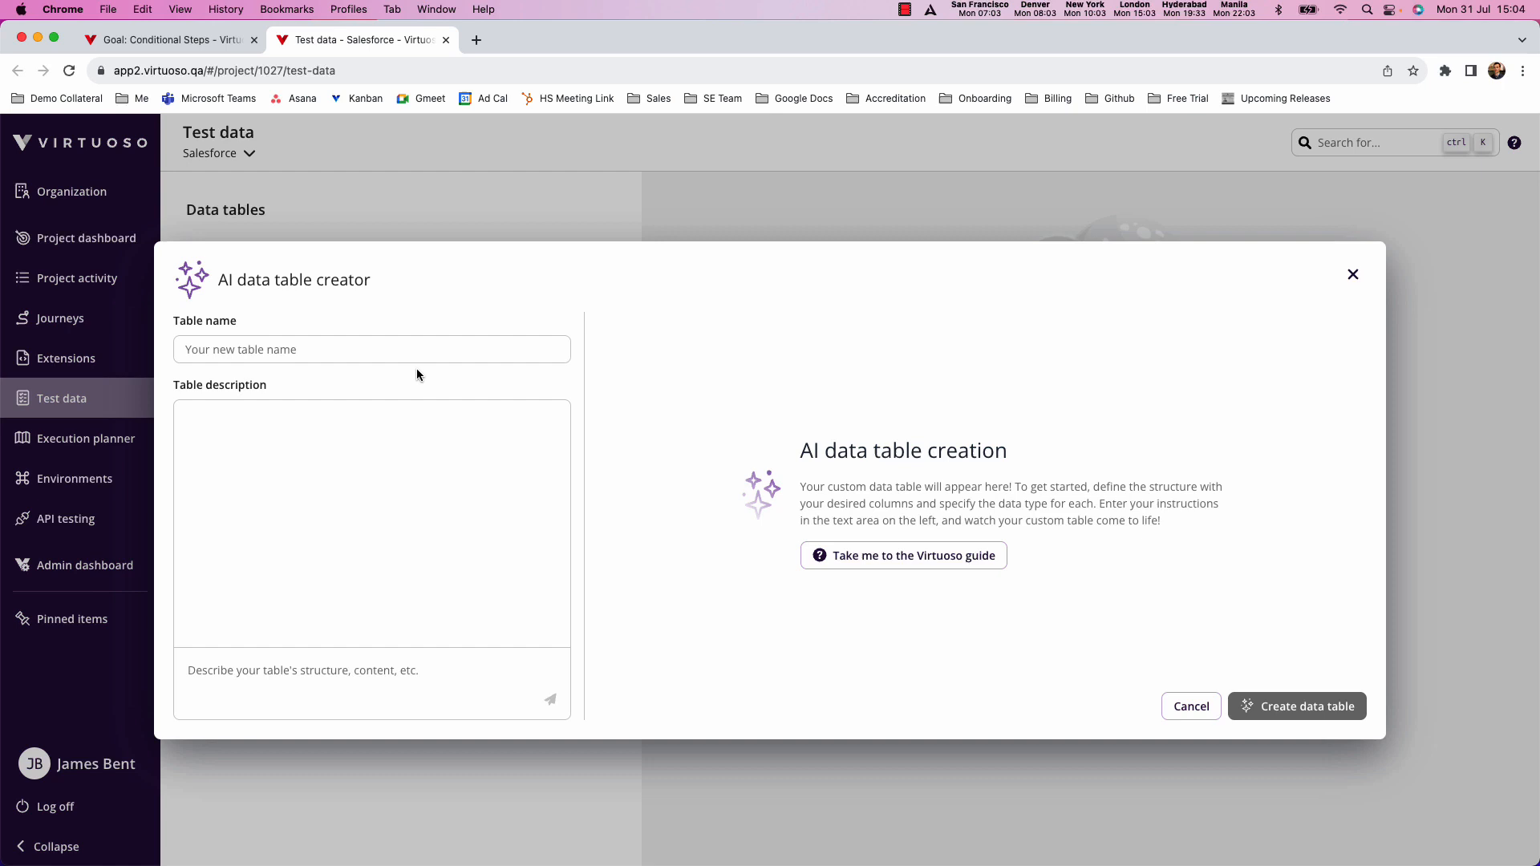
mouse_move(301, 394)
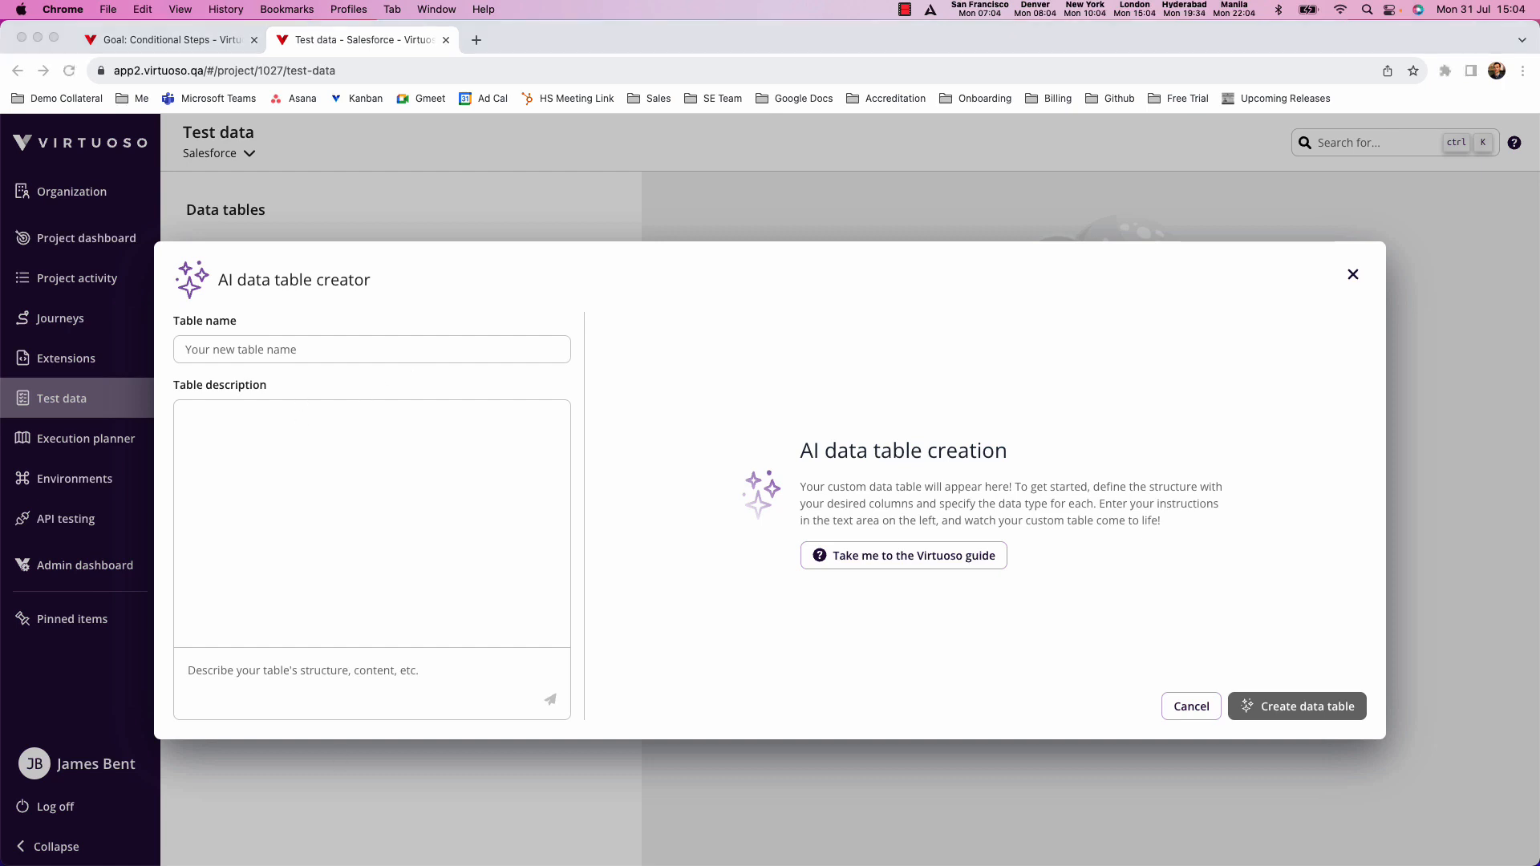
text(Checkout)
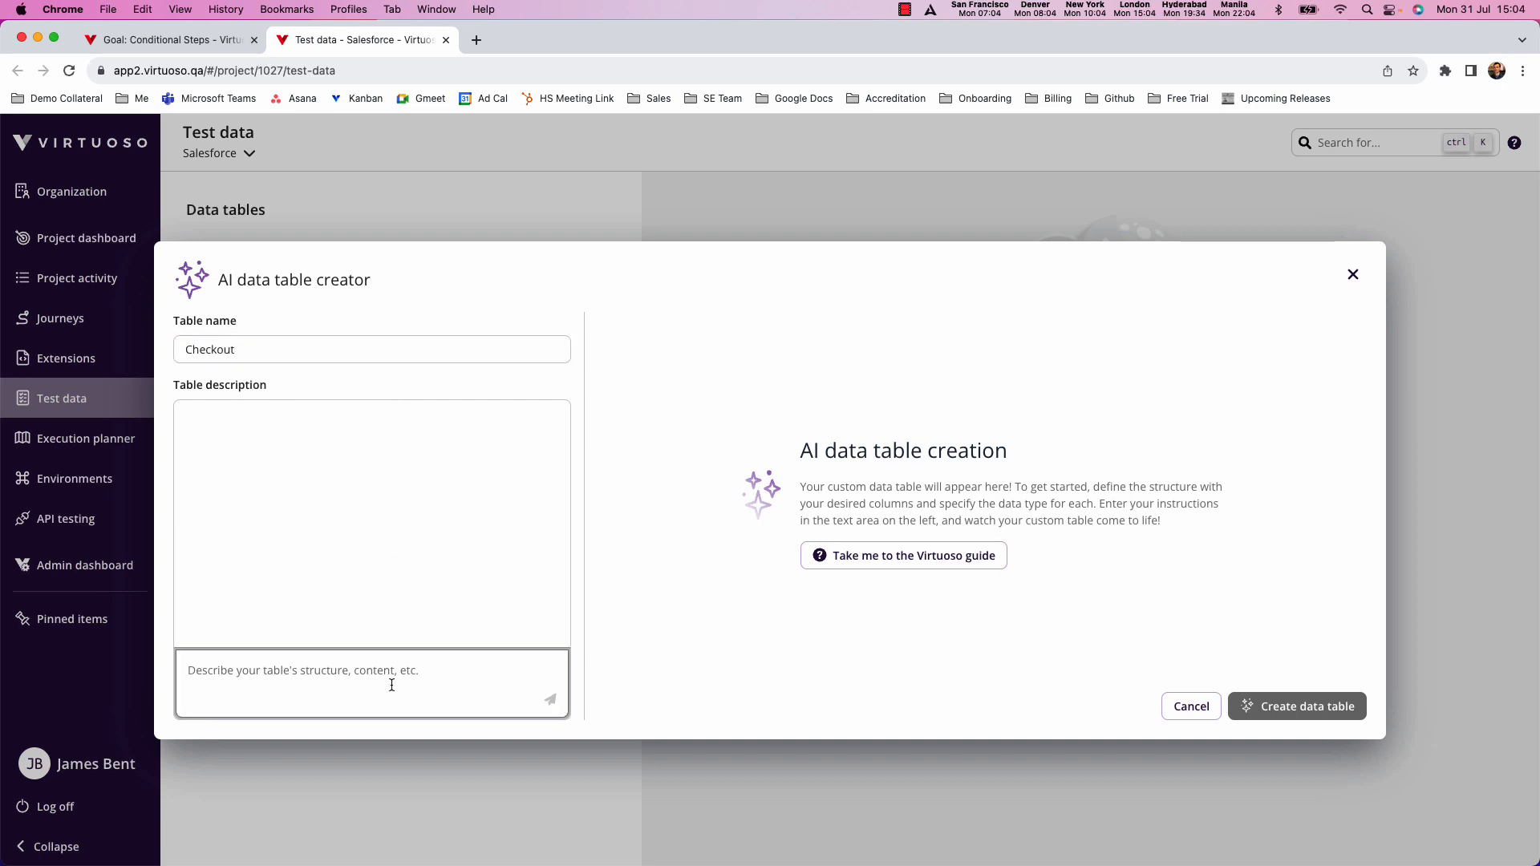
text(Create 5 r)
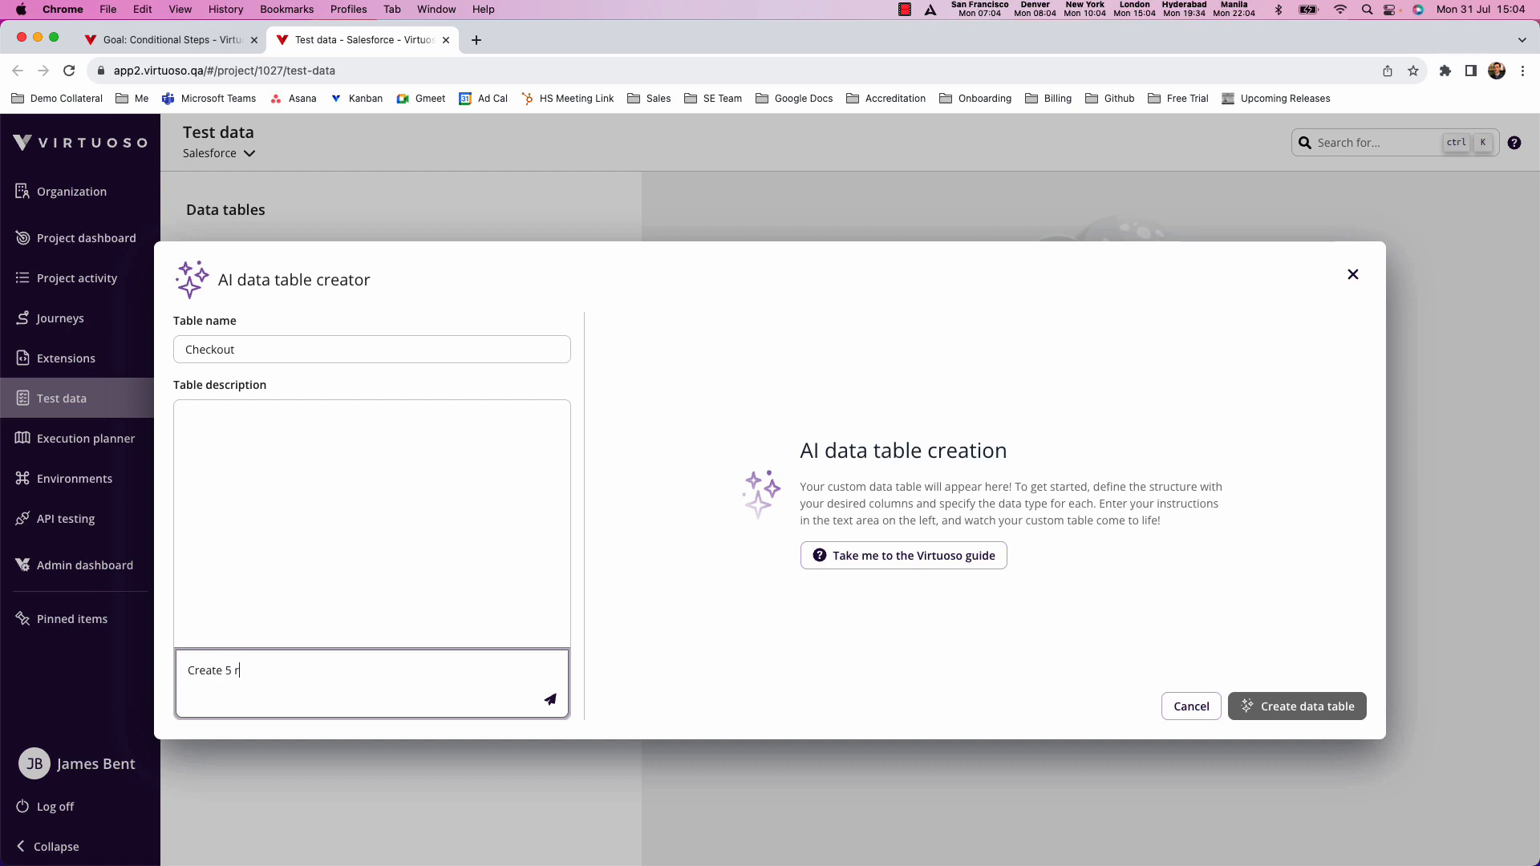
text(ows of data)
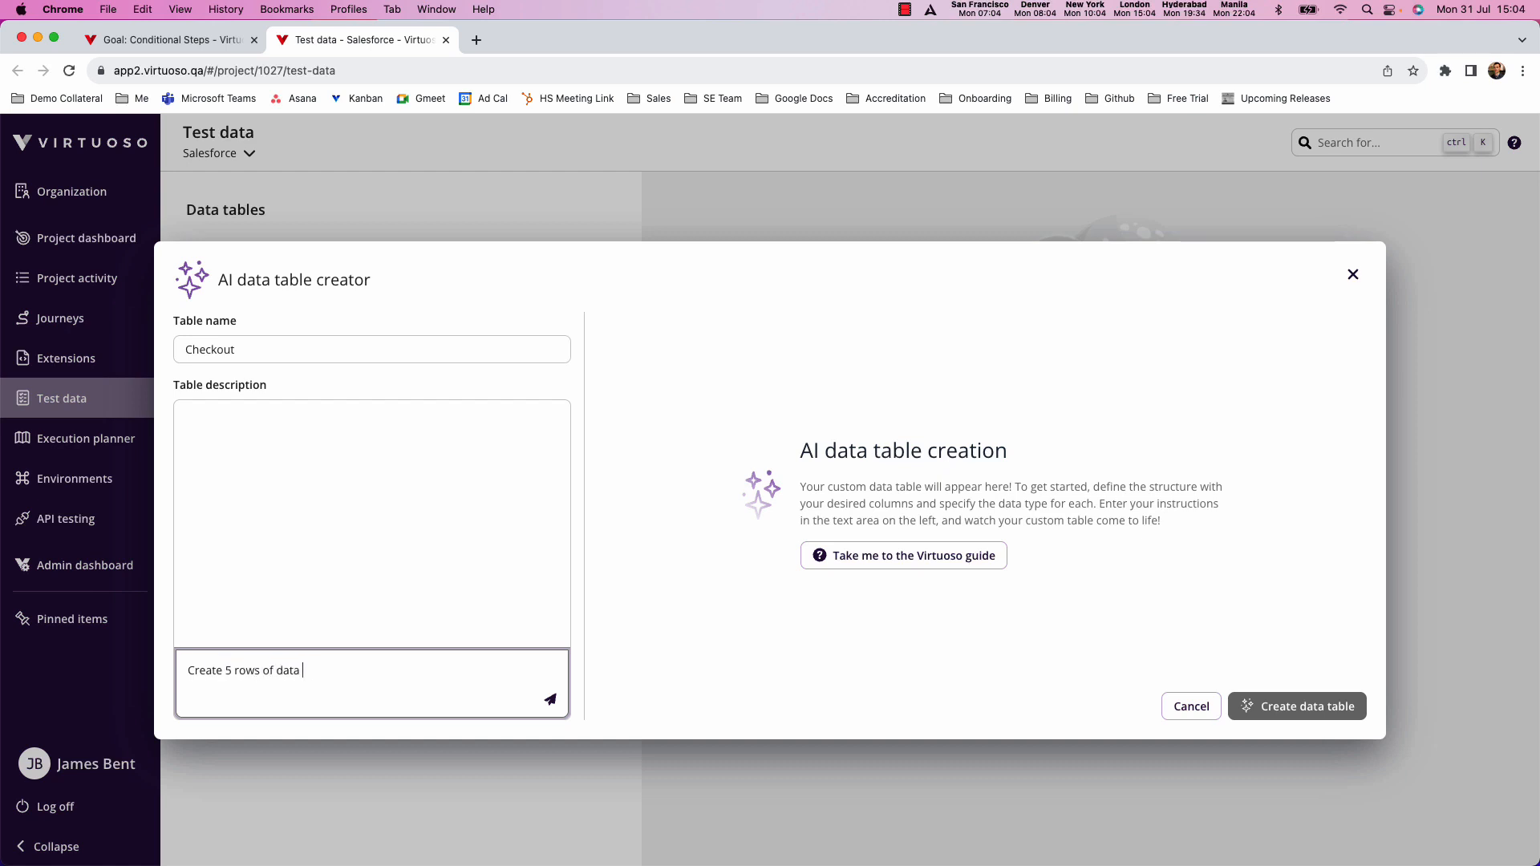
text(with Email, Fir)
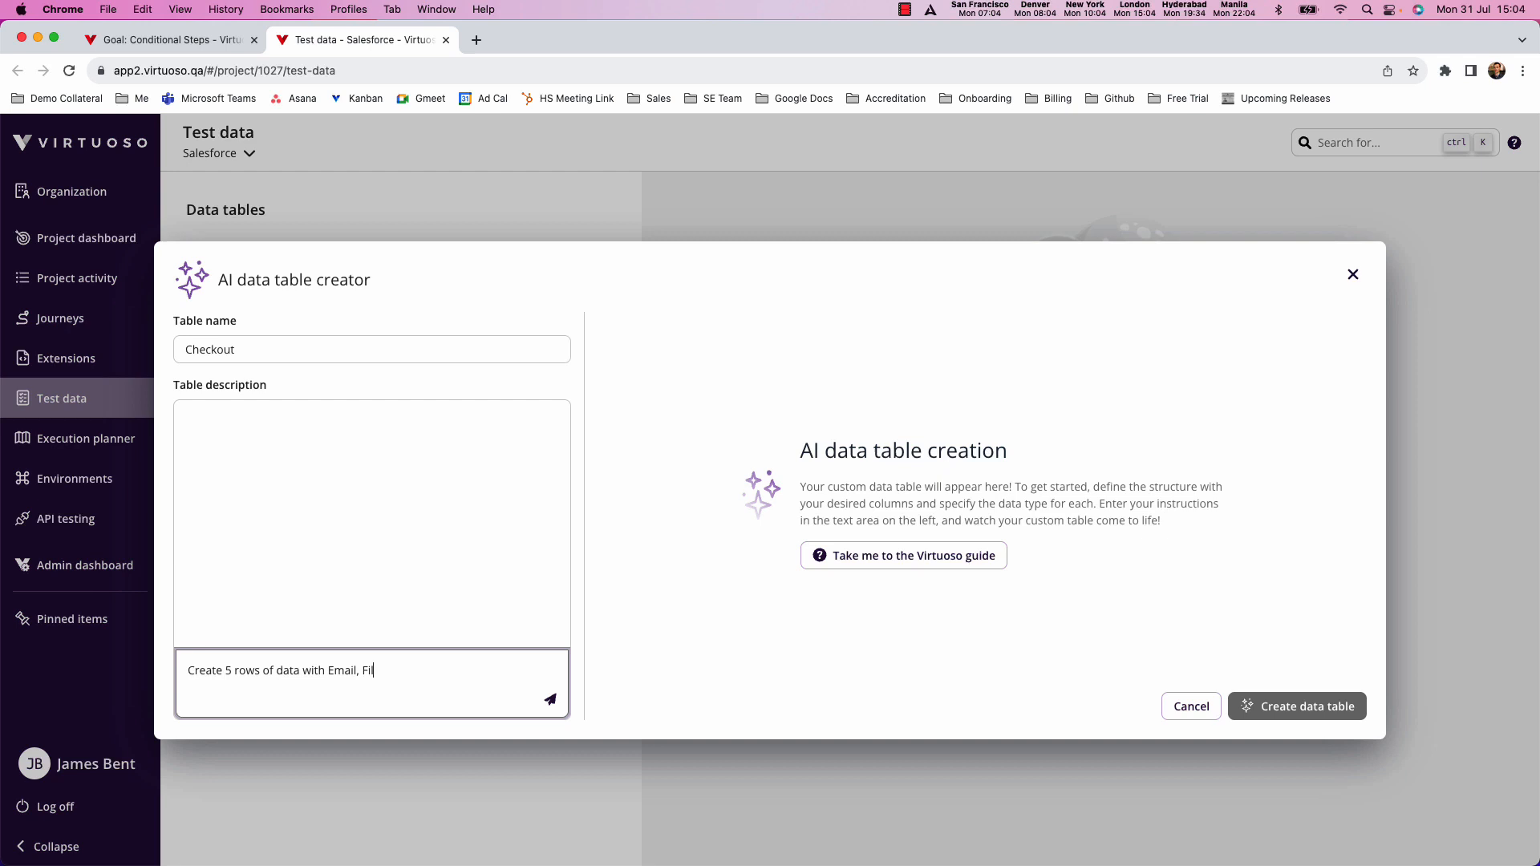
text(ll Name, Phone)
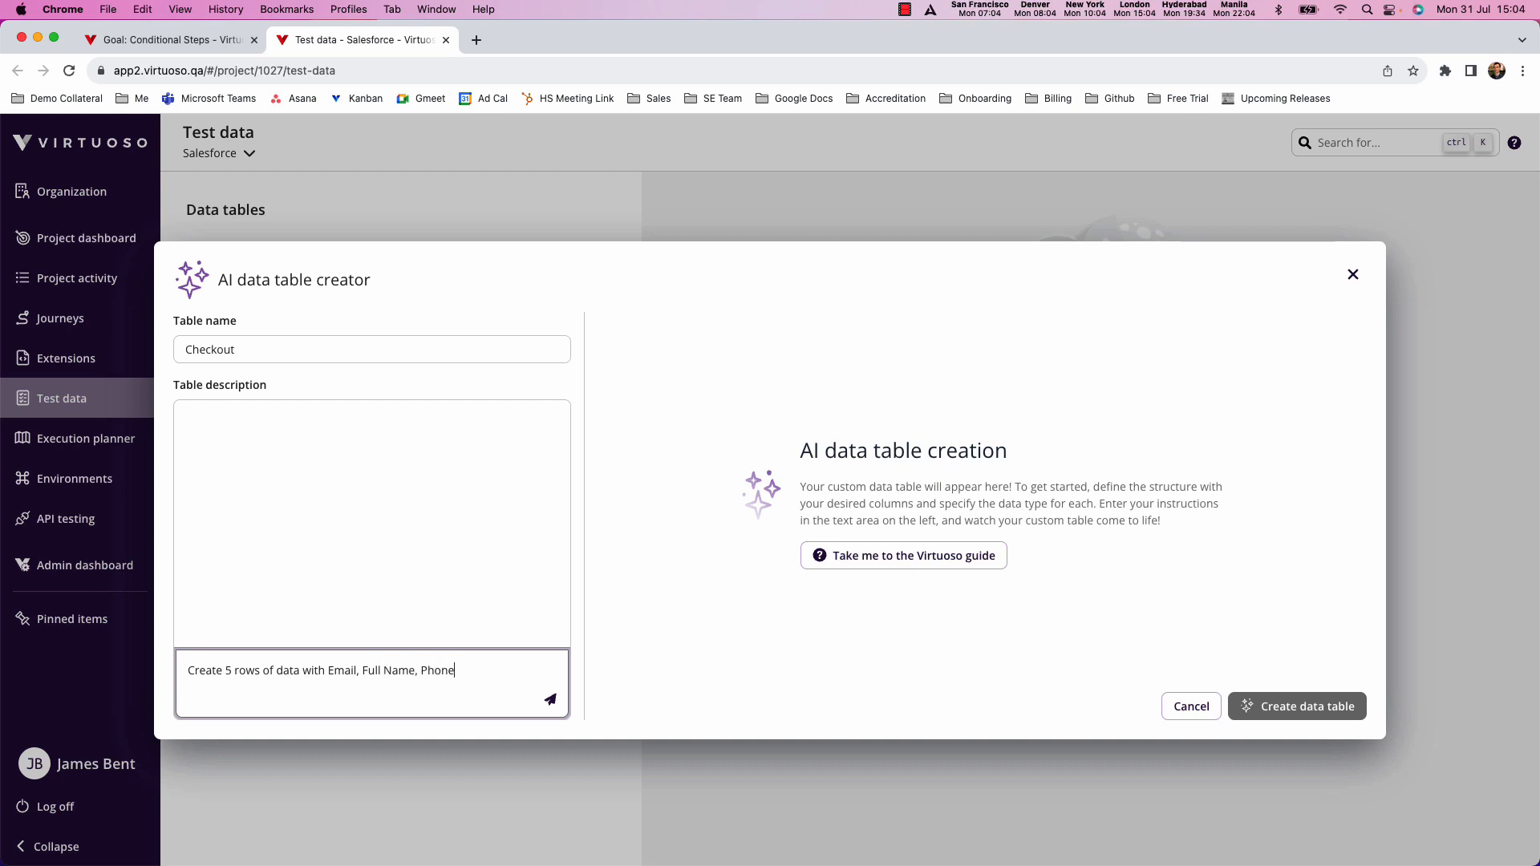
text(Number, Street A)
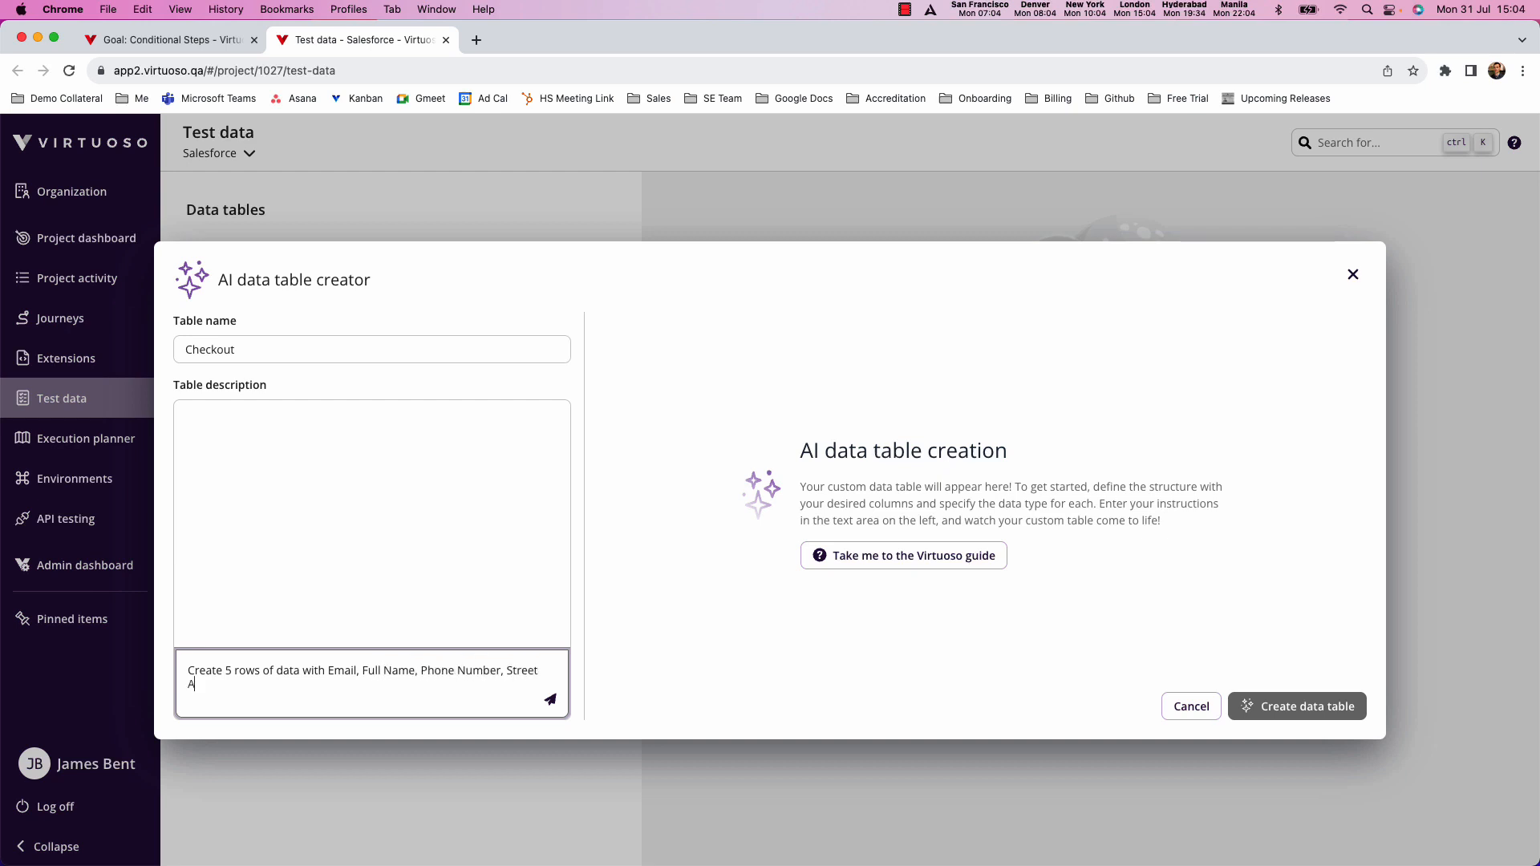
text(ddress,)
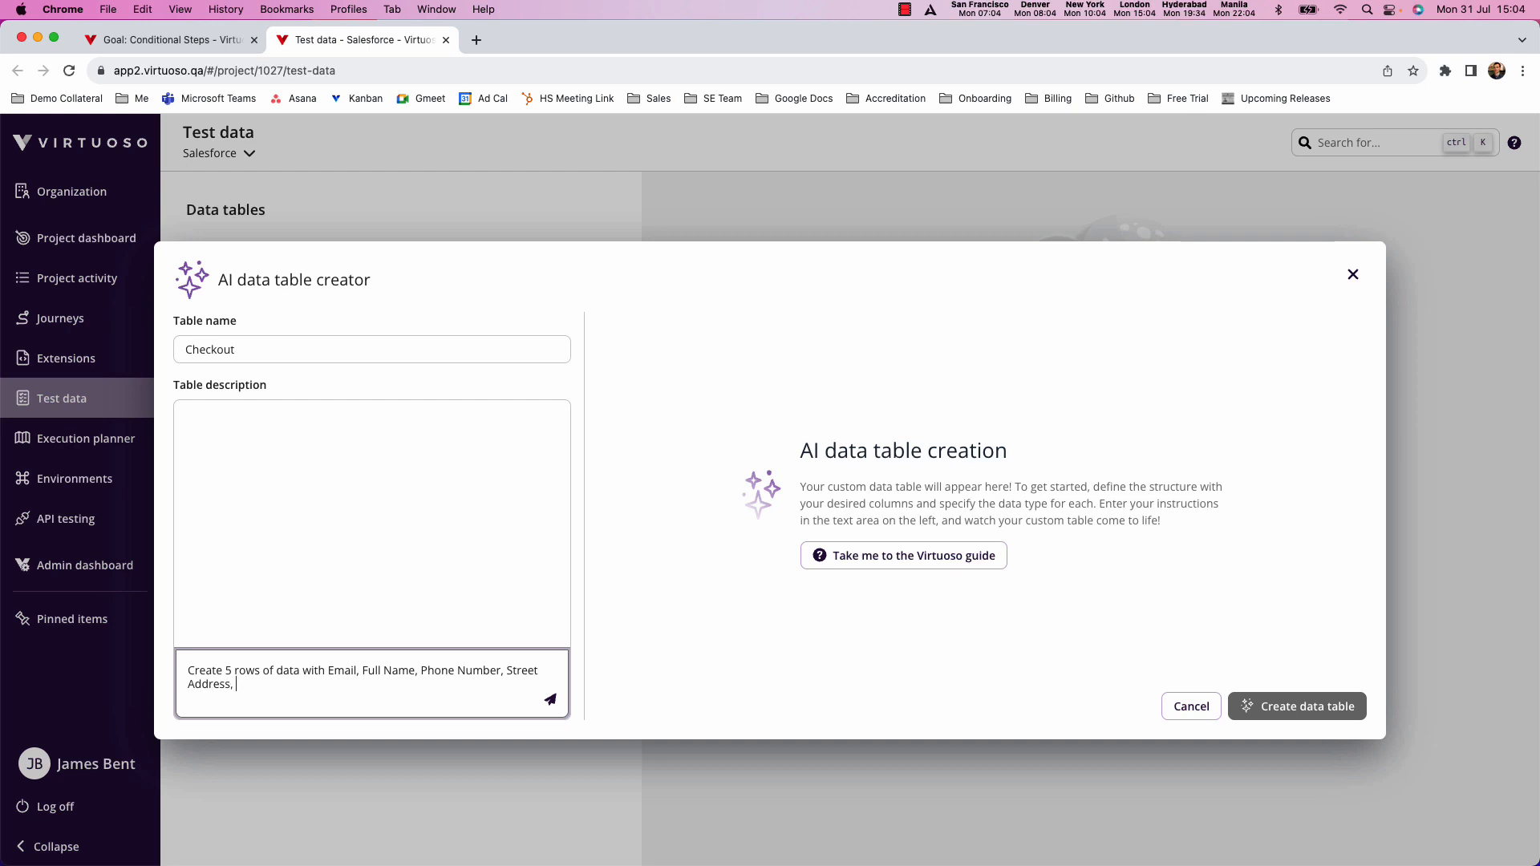
text(ZIP Code,)
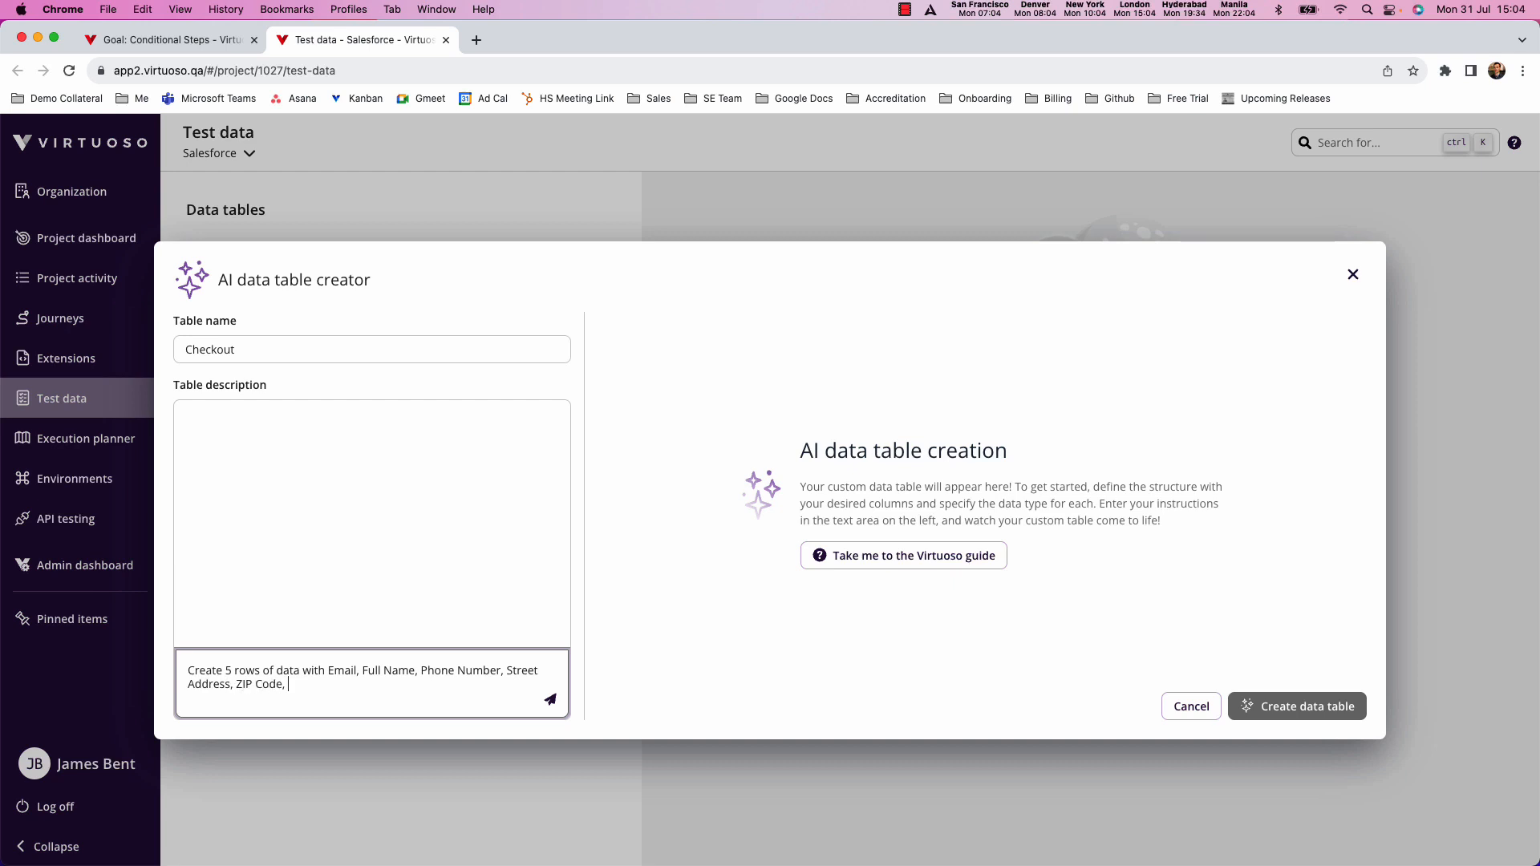
text(Discoutn)
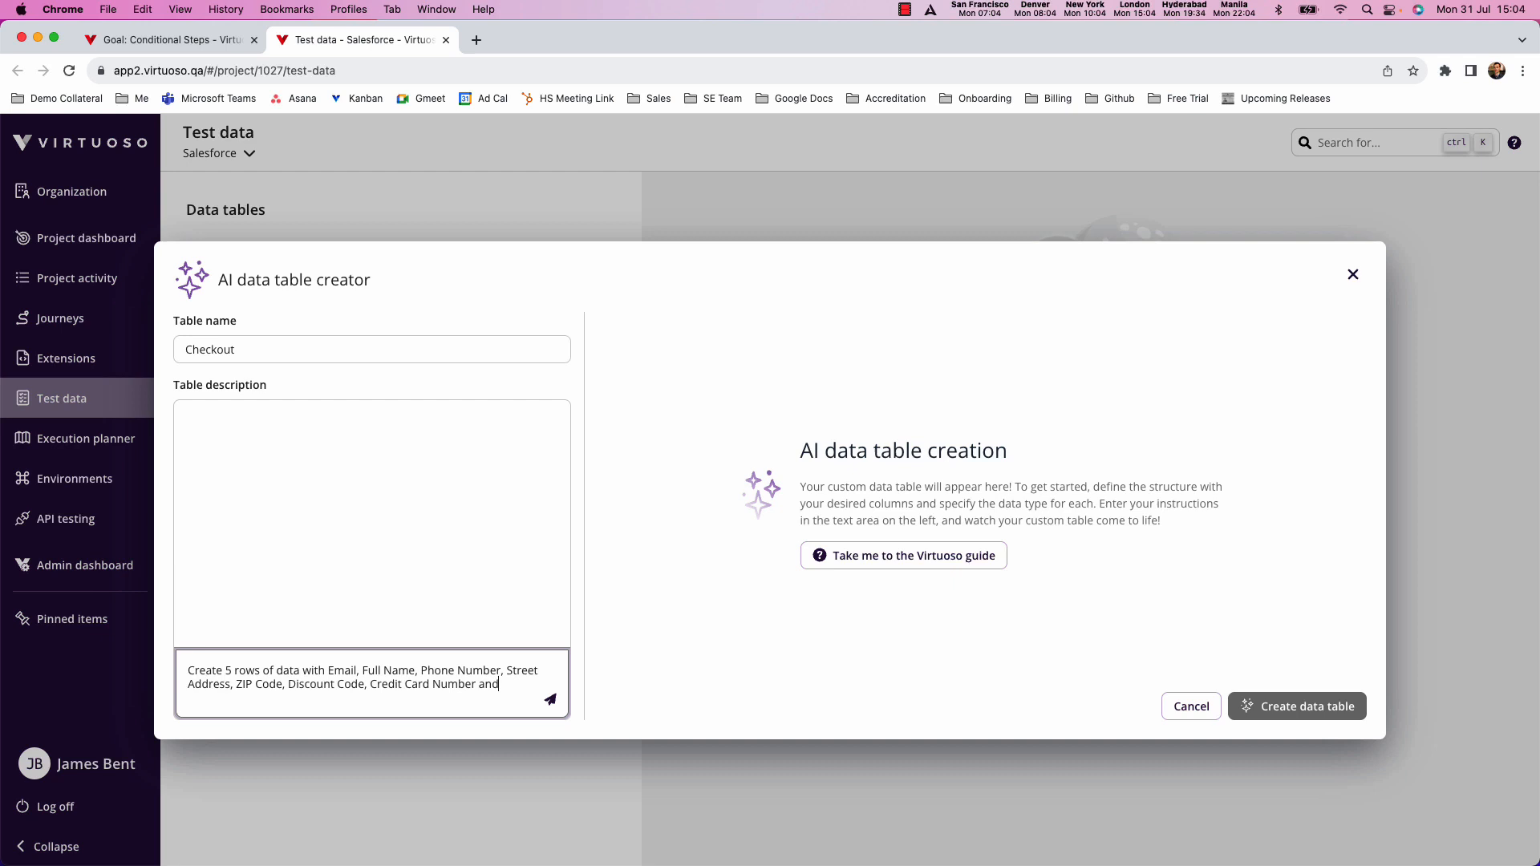
text(CSV)
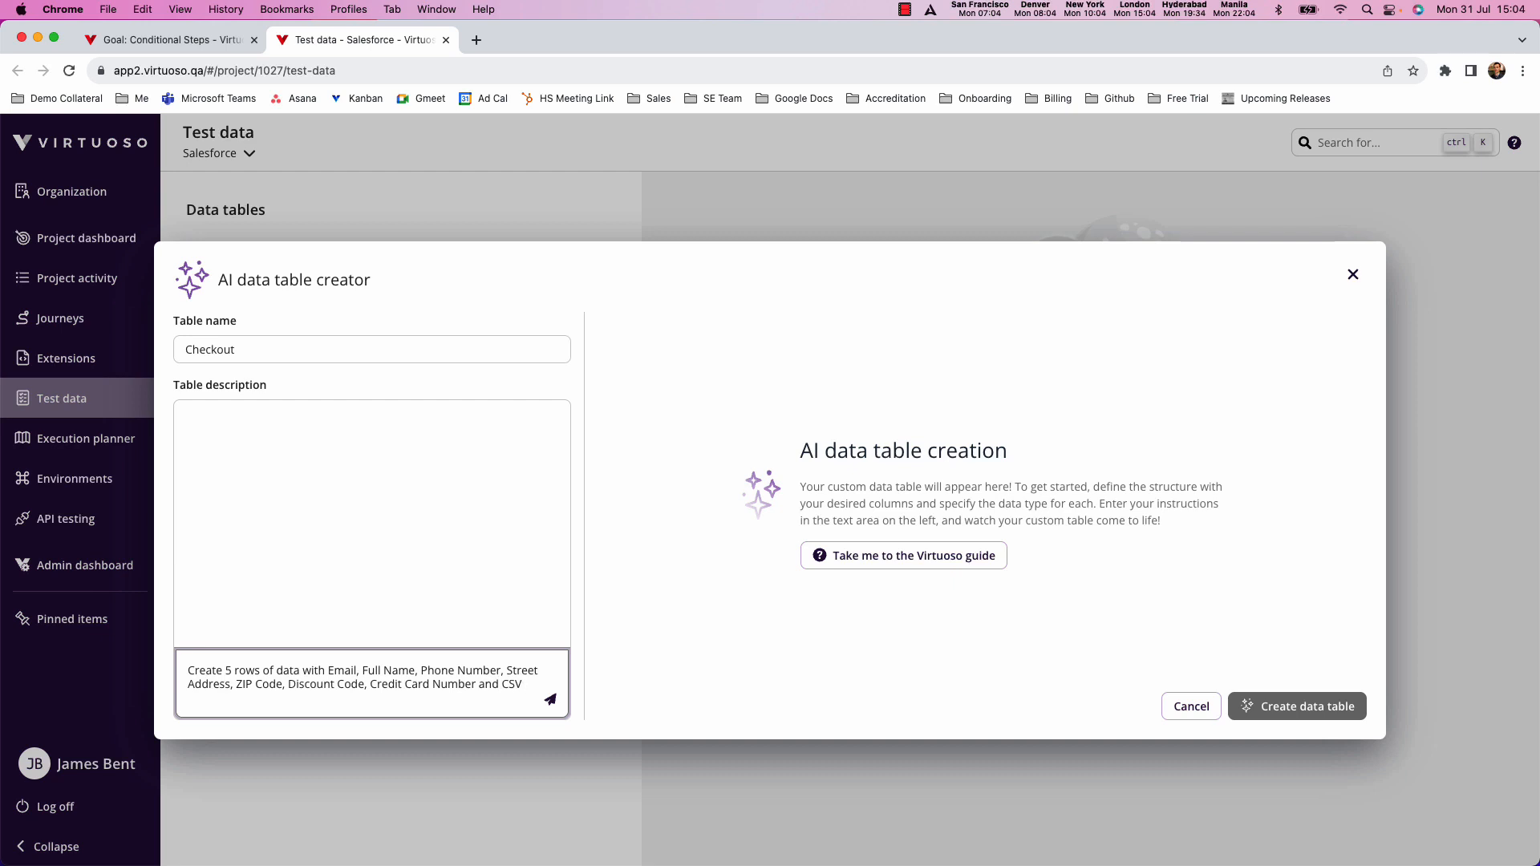
text(number)
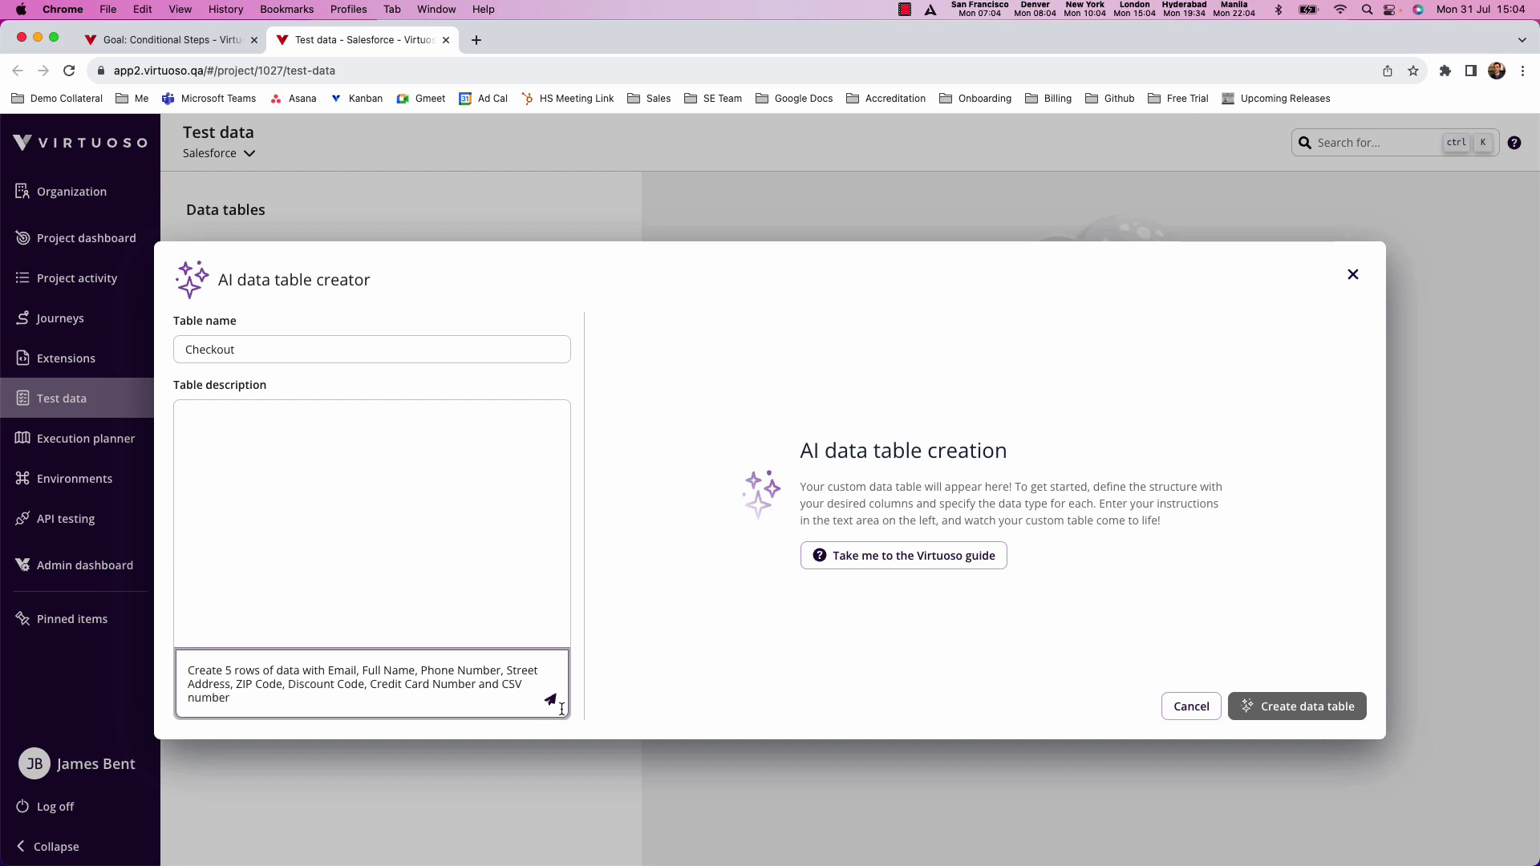
click(549, 700)
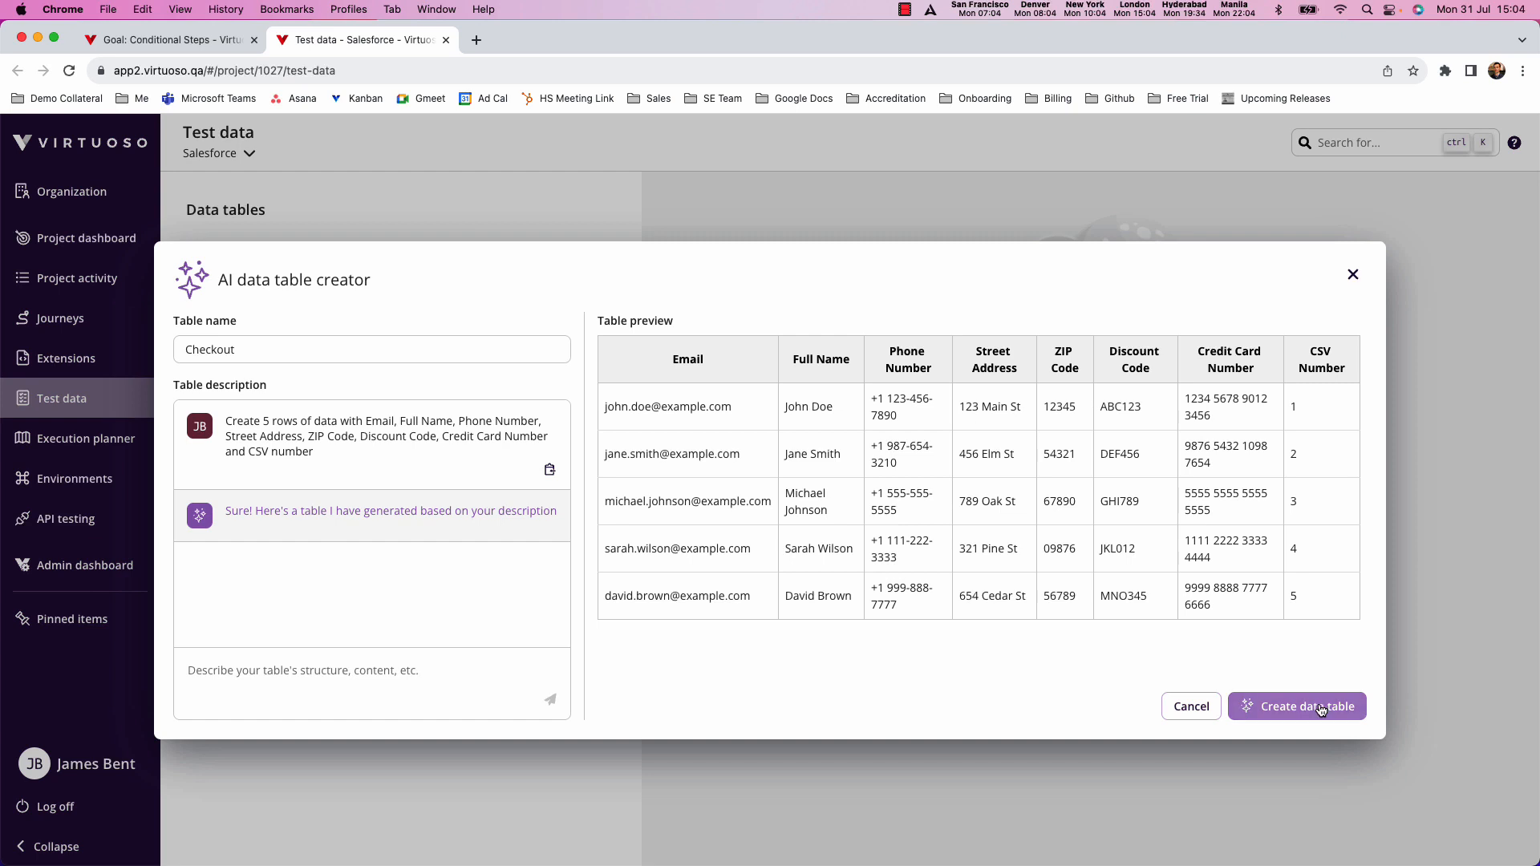
- Create the Checkout table, edit the Discount Code cells, and return to the journey
click(1296, 706)
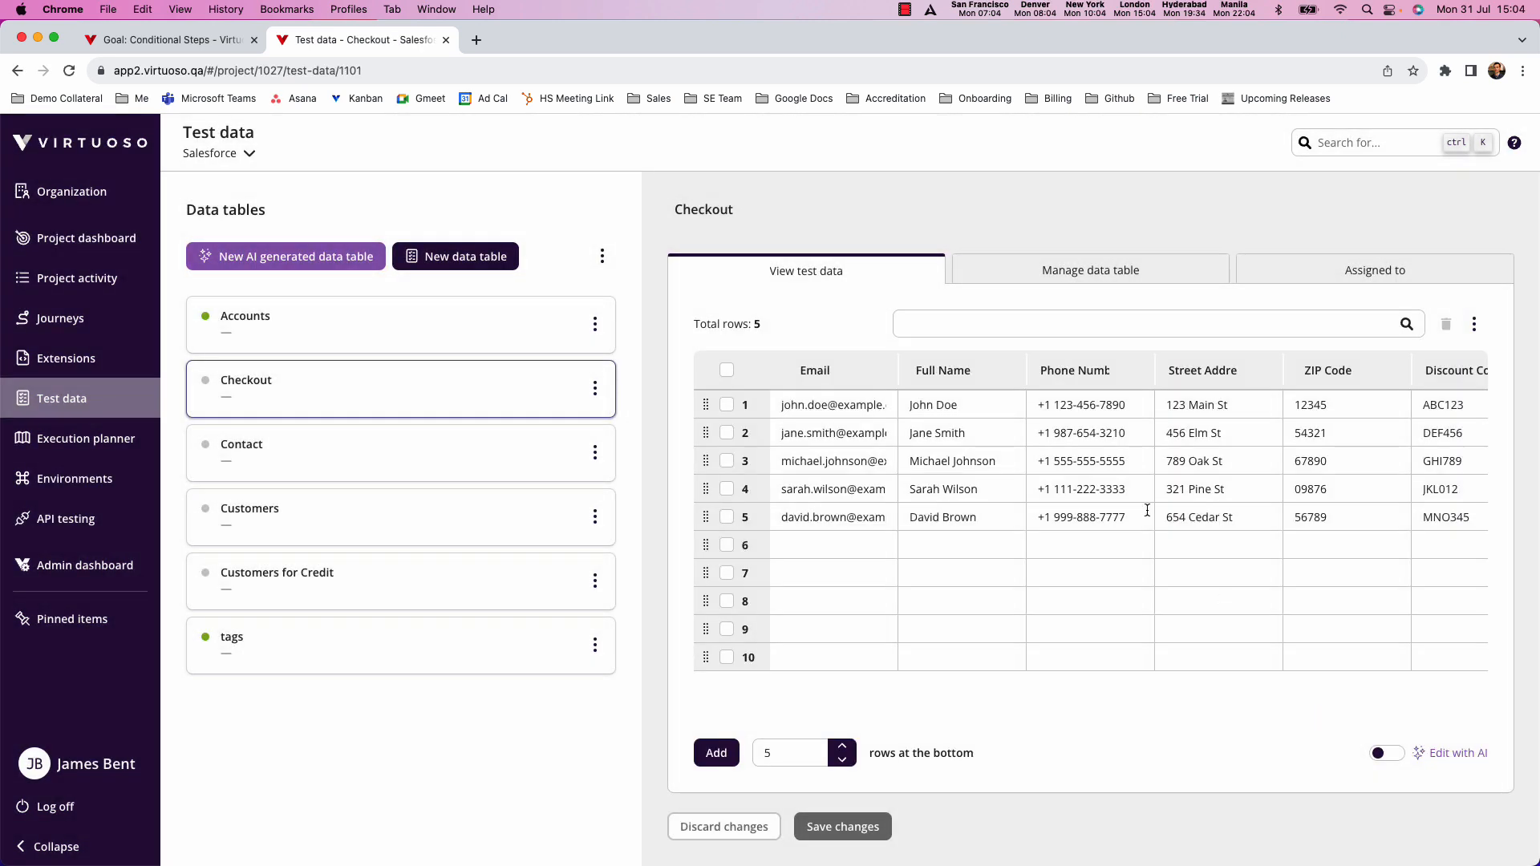
scroll(right, 3)
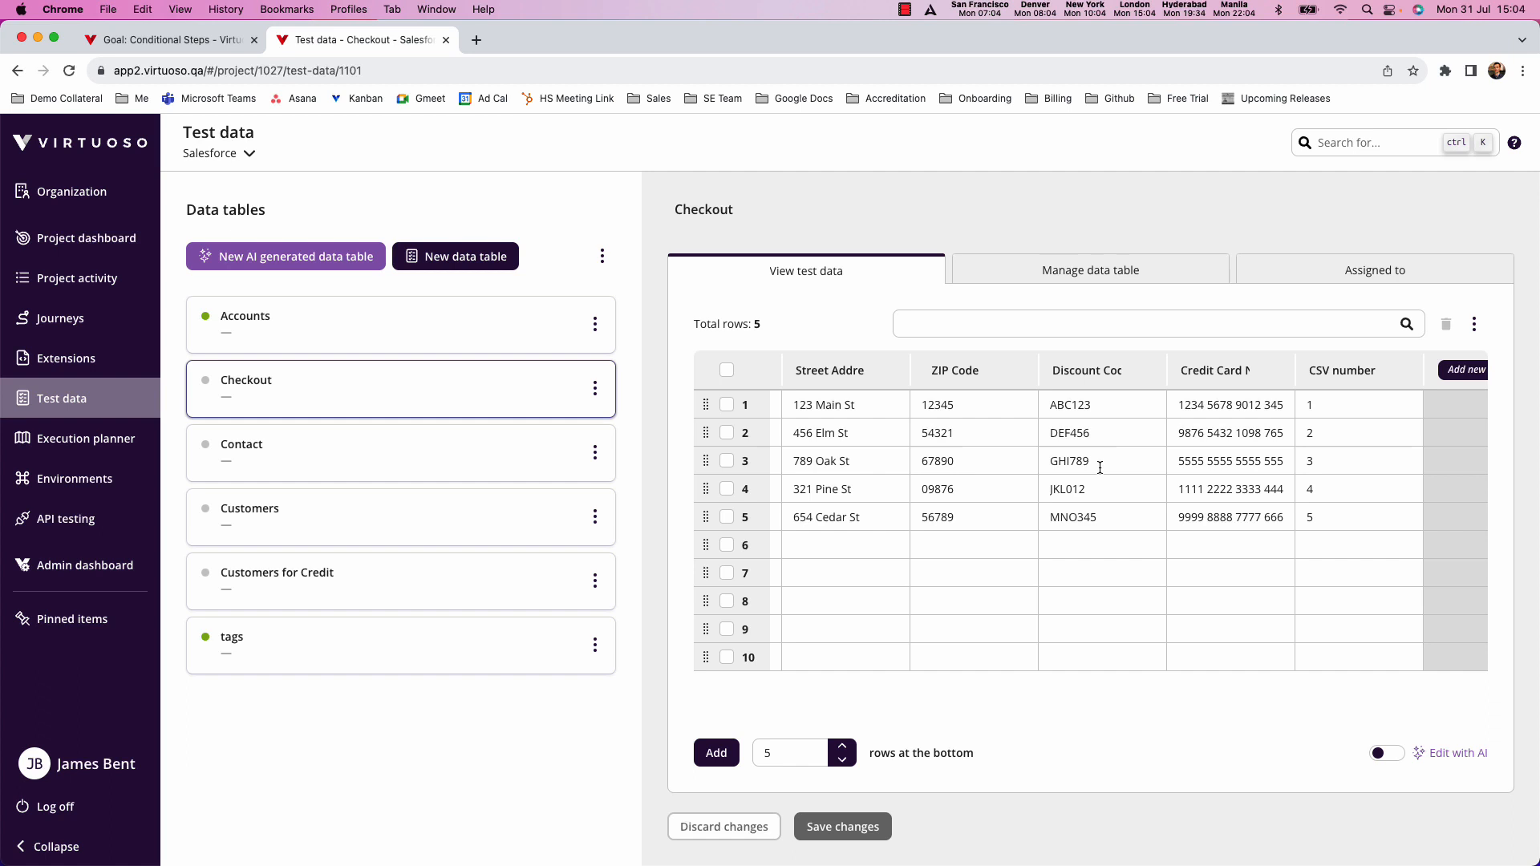
double_click(1070, 432)
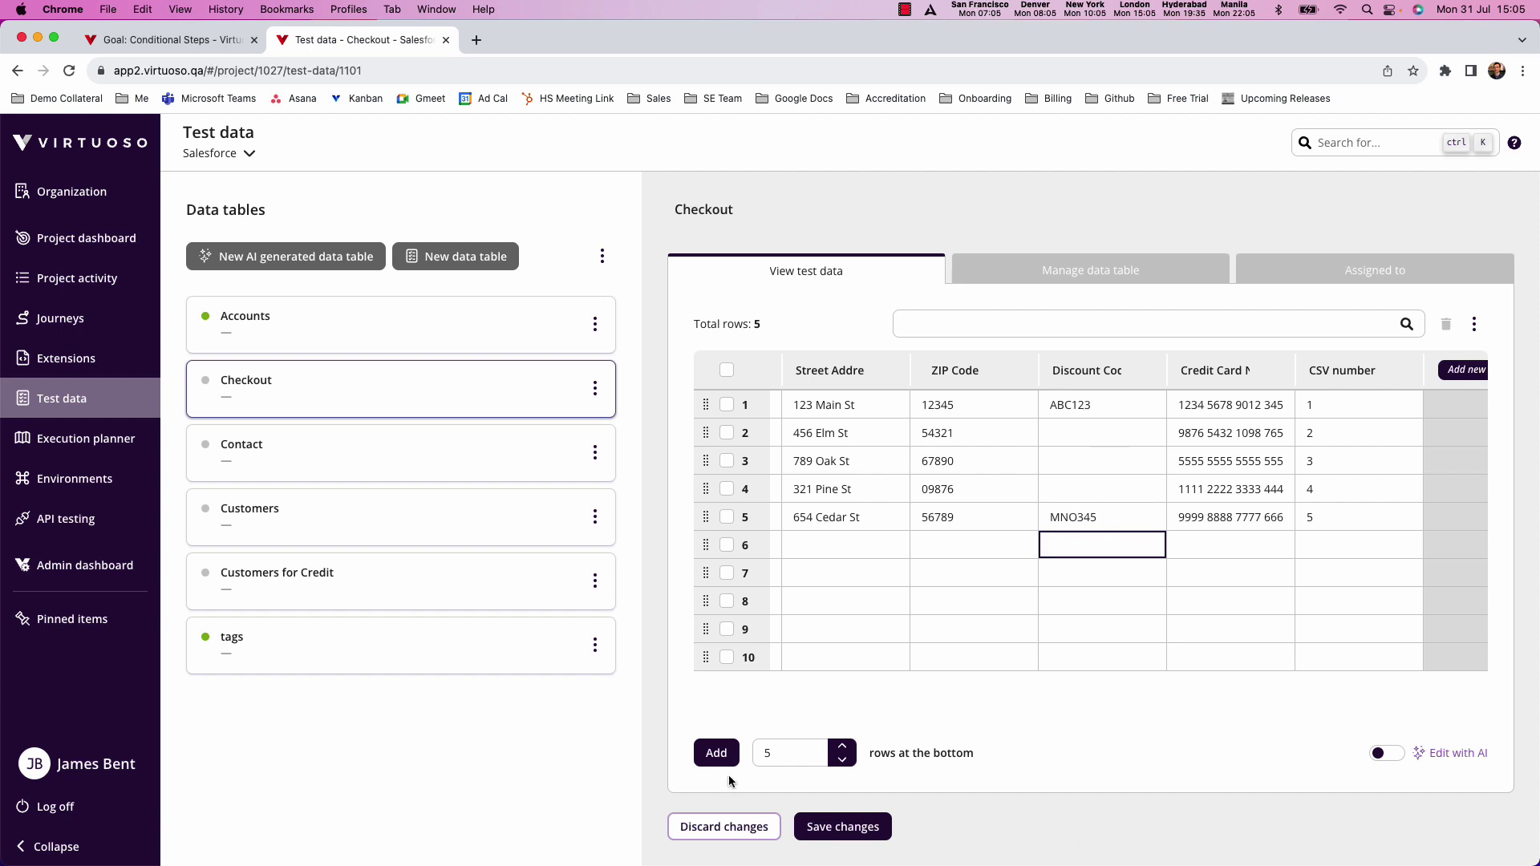
click(161, 40)
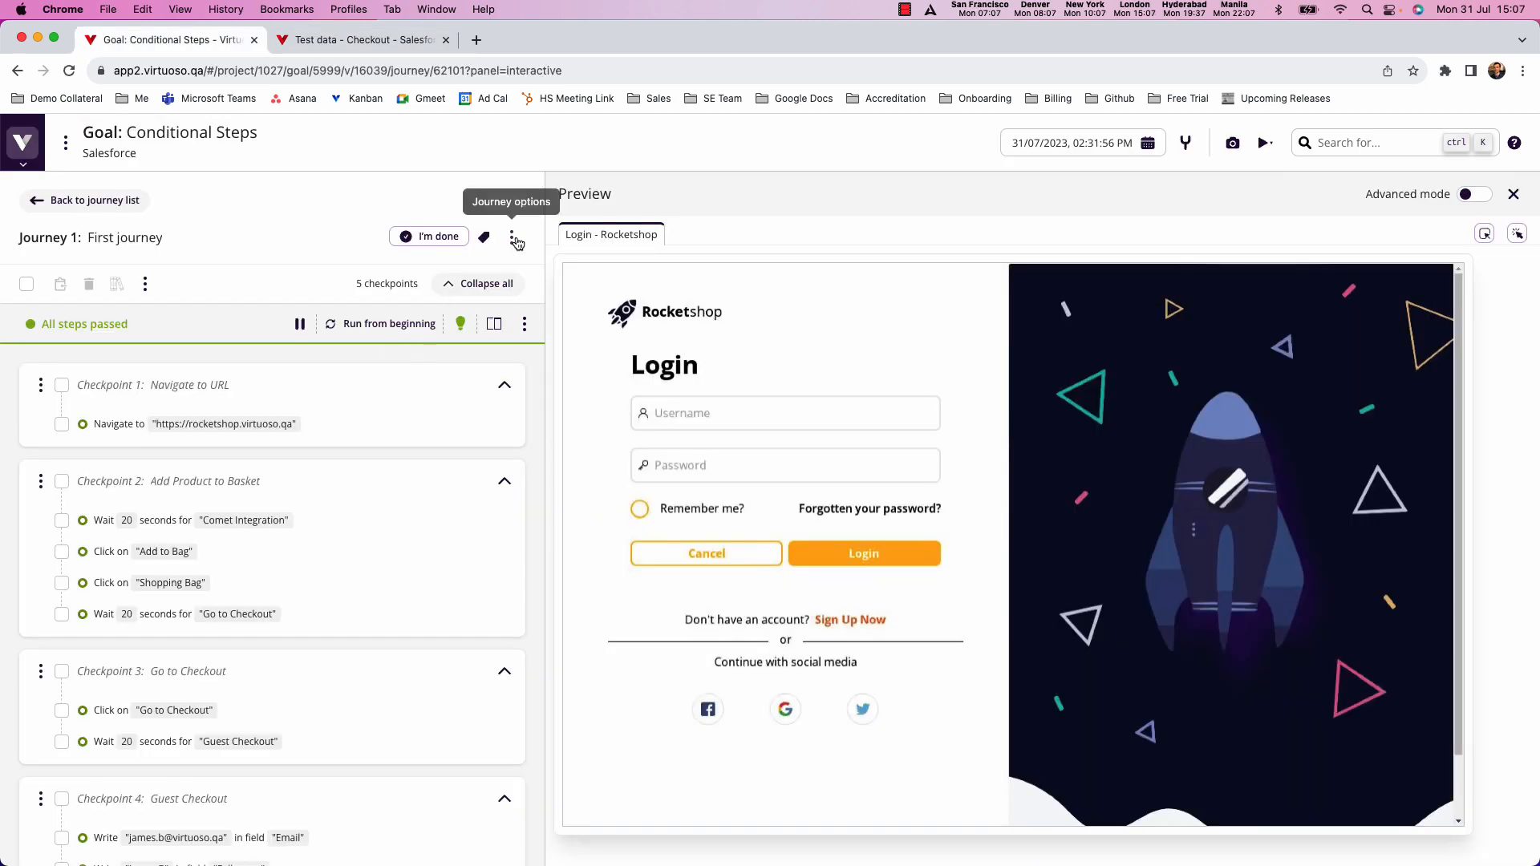
click(514, 241)
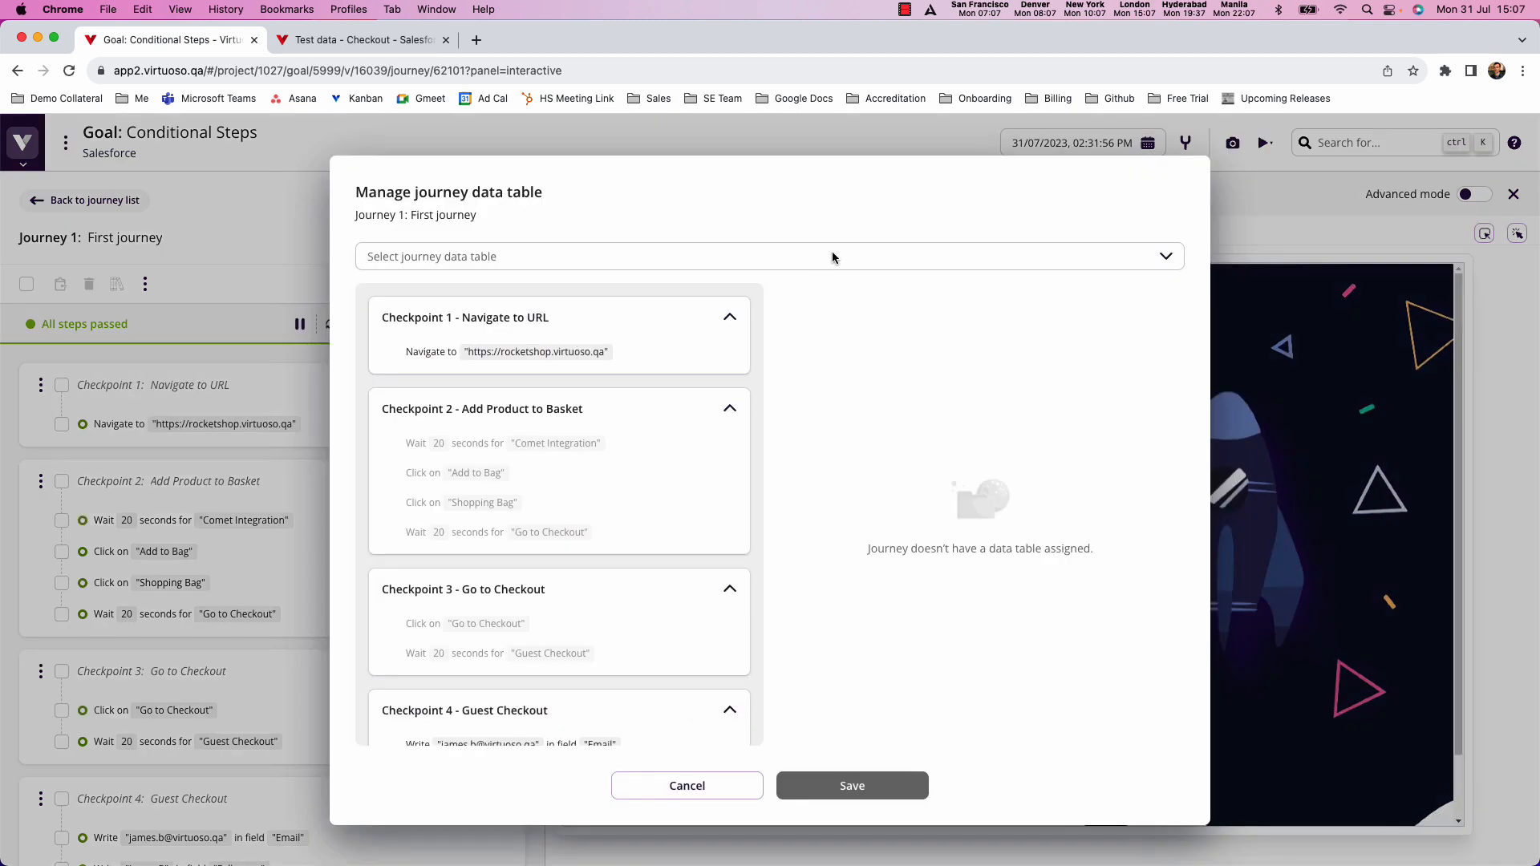
text(Checkout)
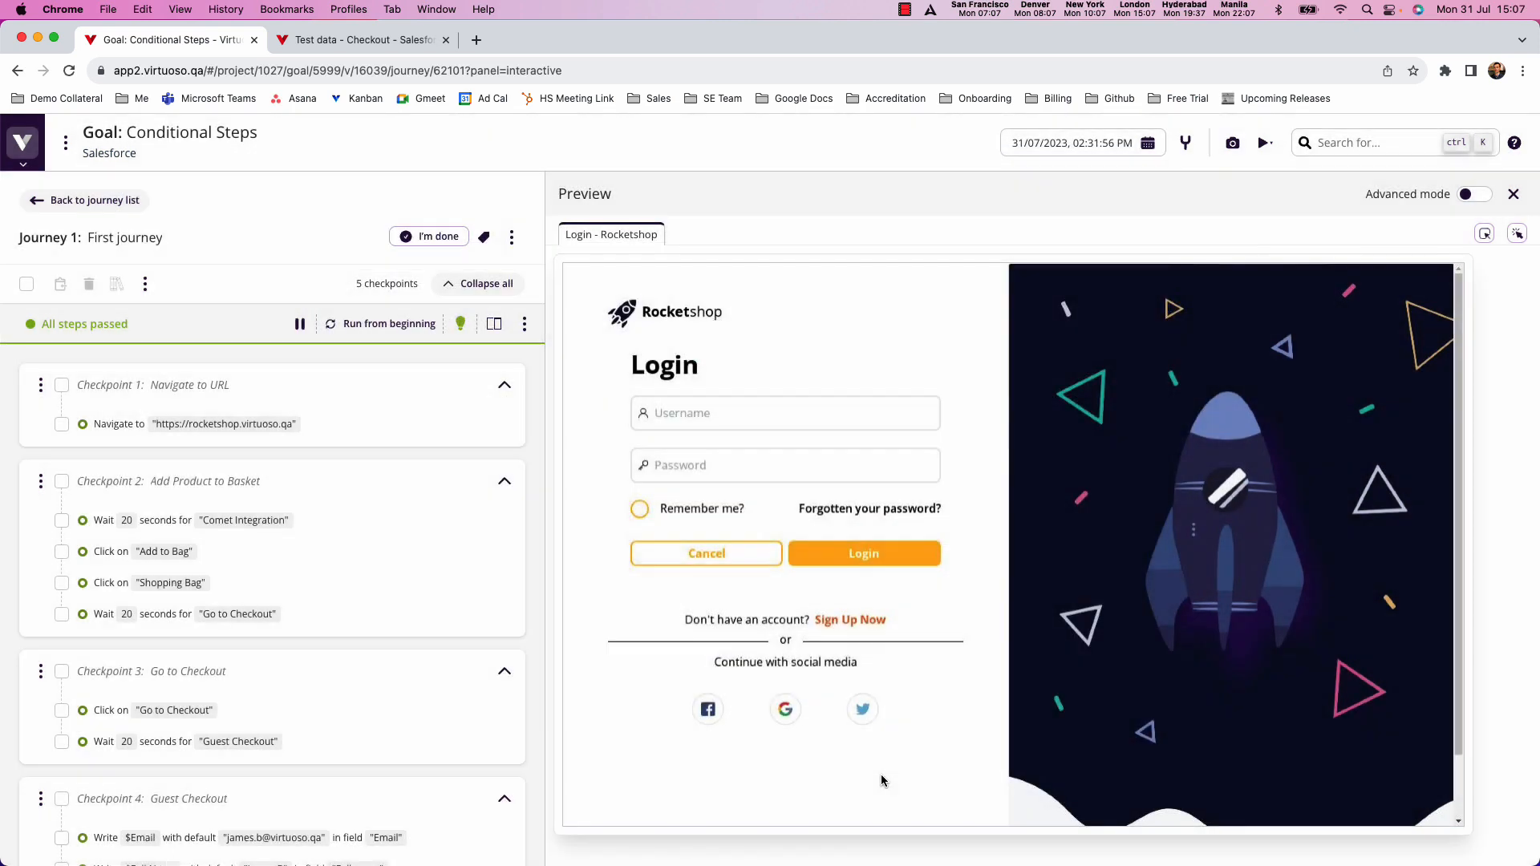
scroll(down, 3)
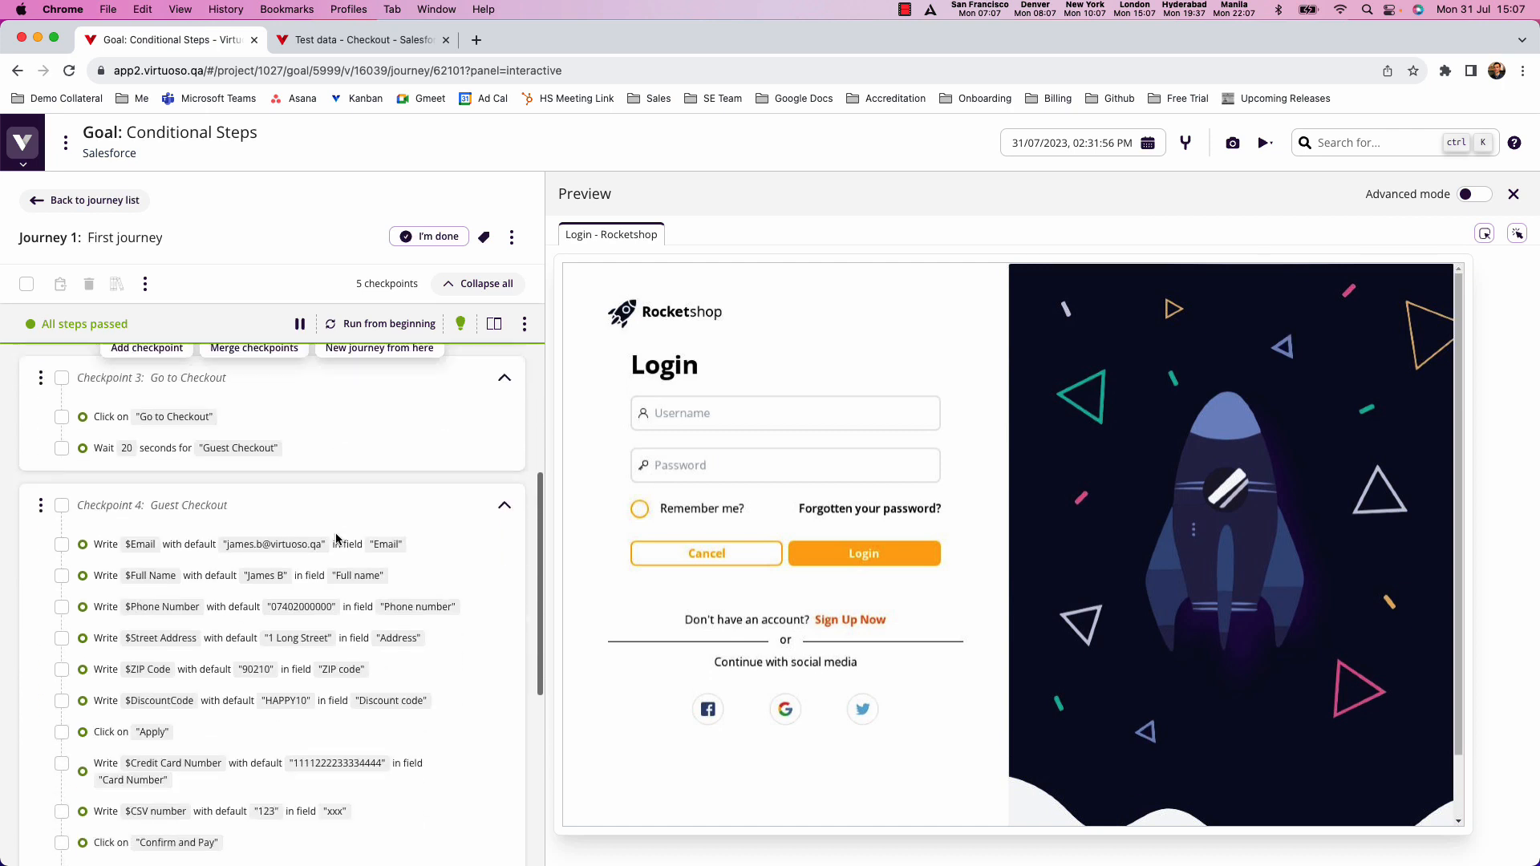
scroll(down, 3)
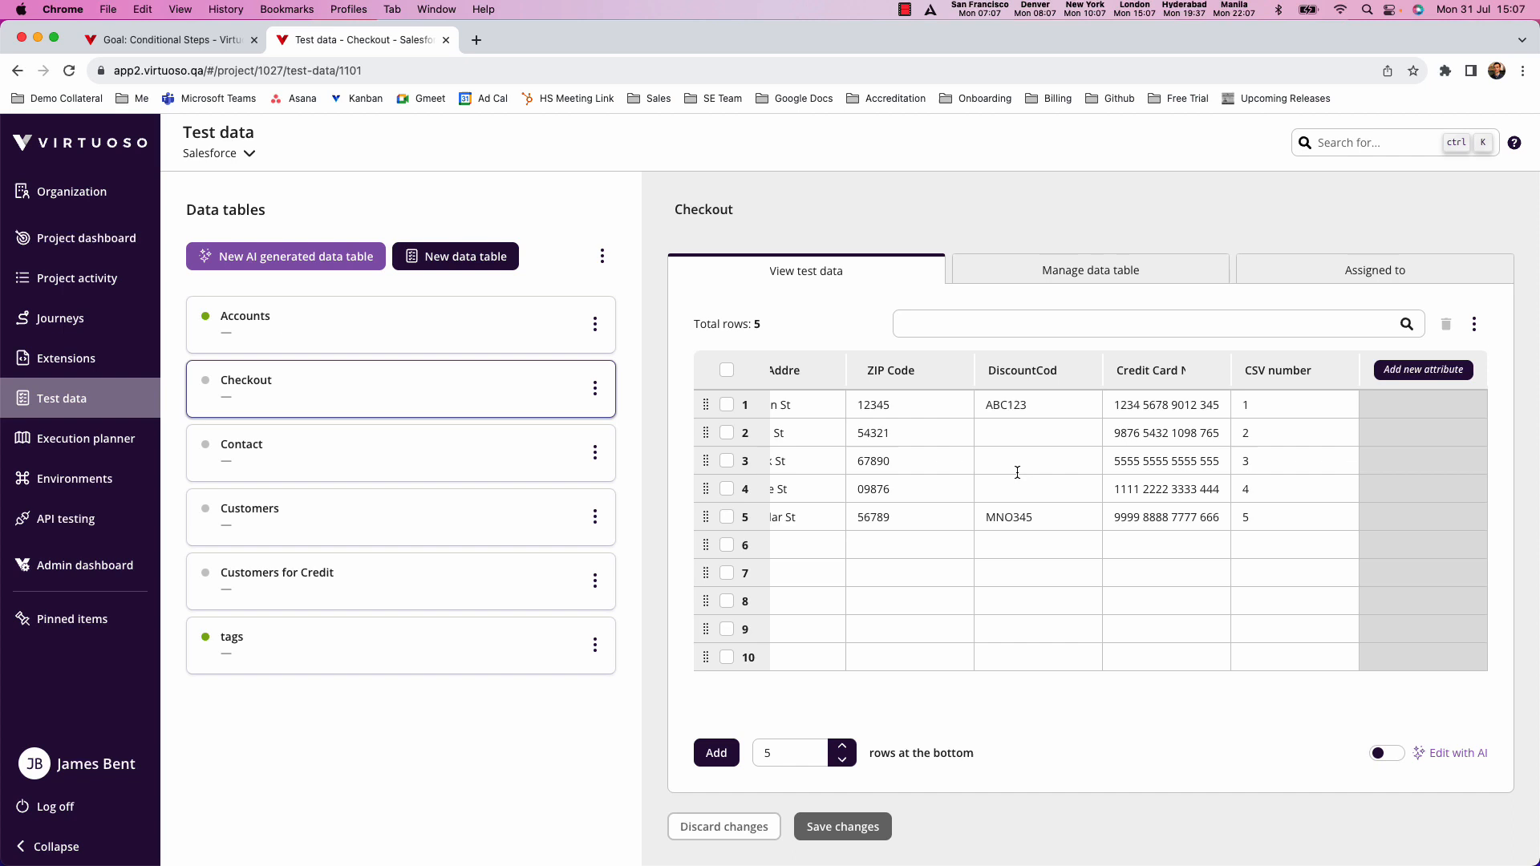
mouse_move(1022, 487)
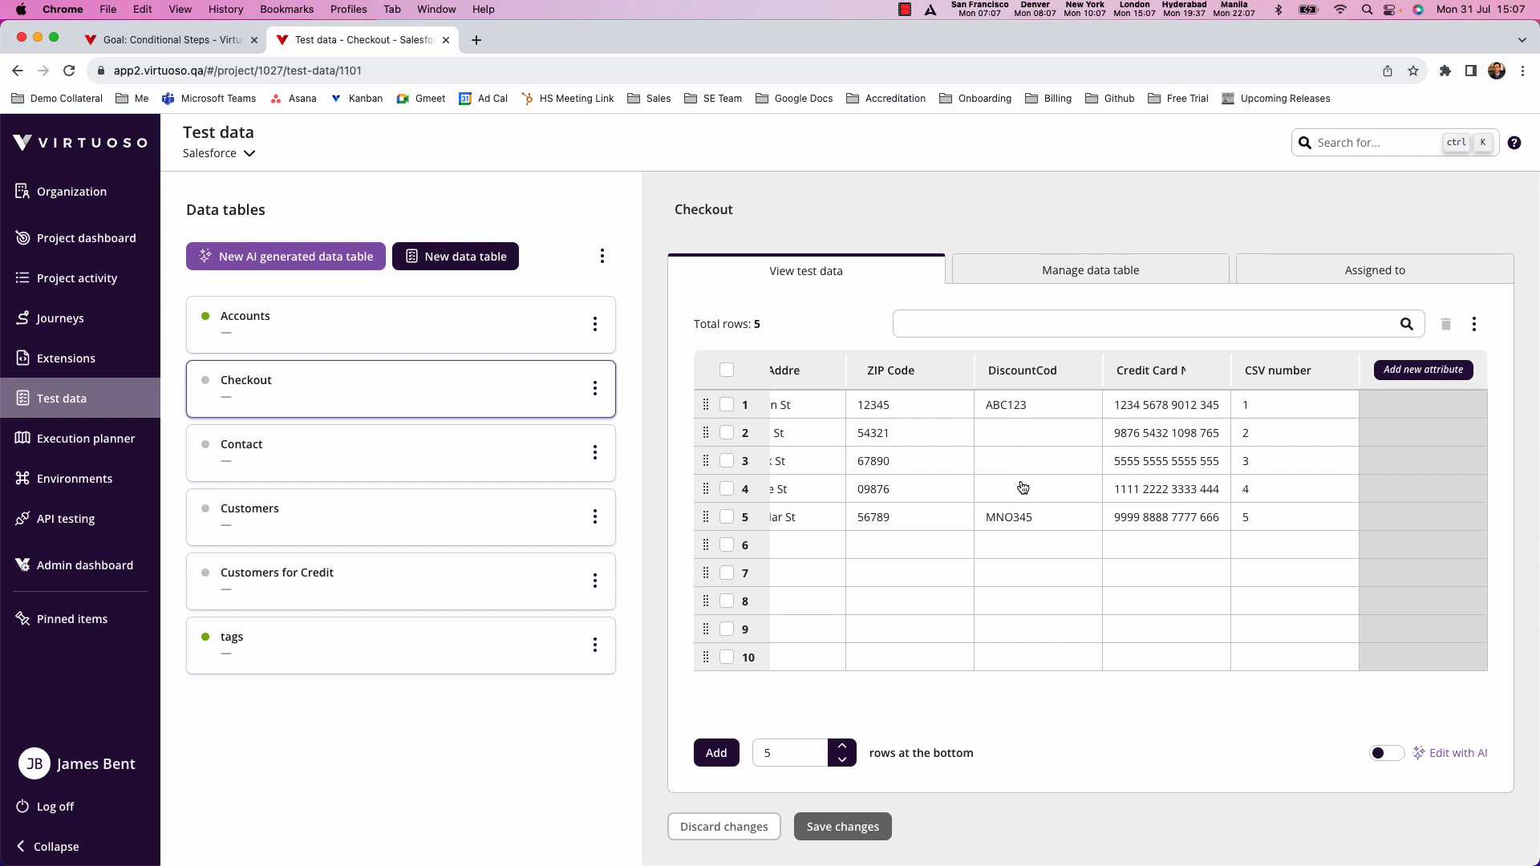
click(168, 40)
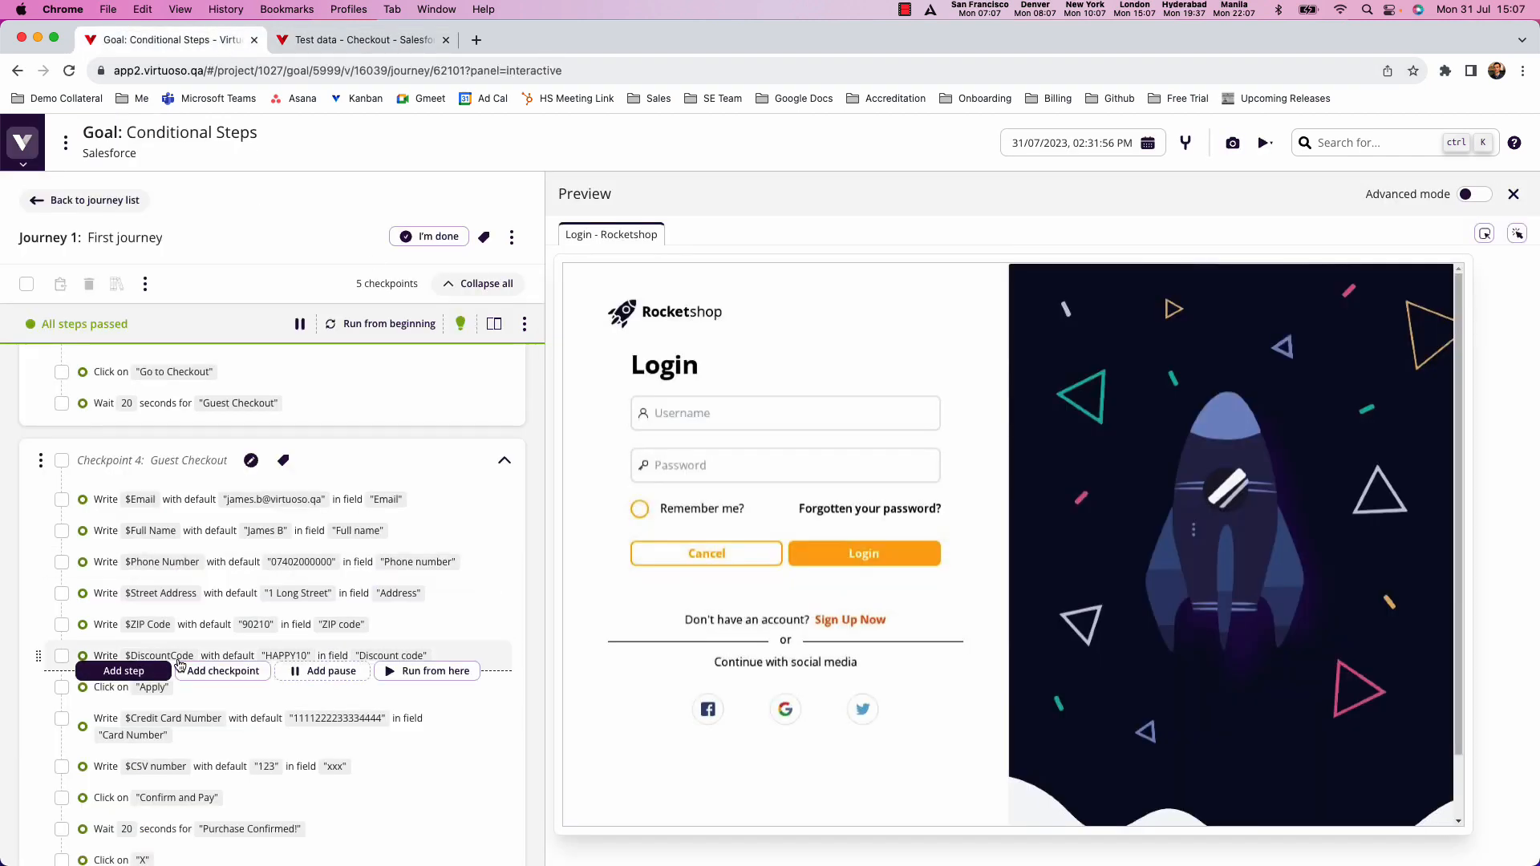
- Set the $DiscountCode write step to run If $DiscountCode is not empty
click(159, 655)
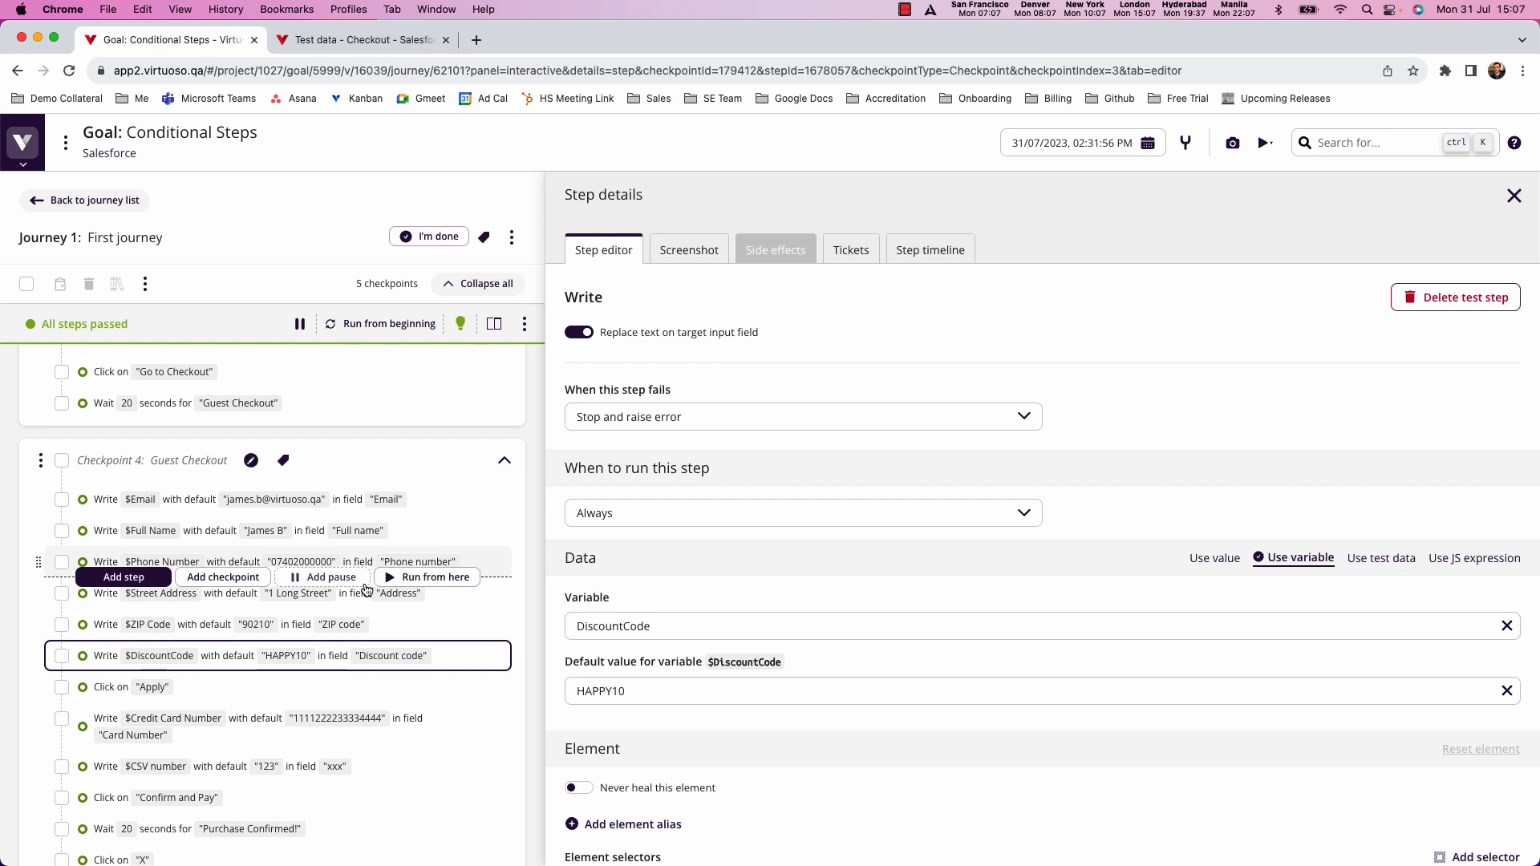
mouse_move(328, 577)
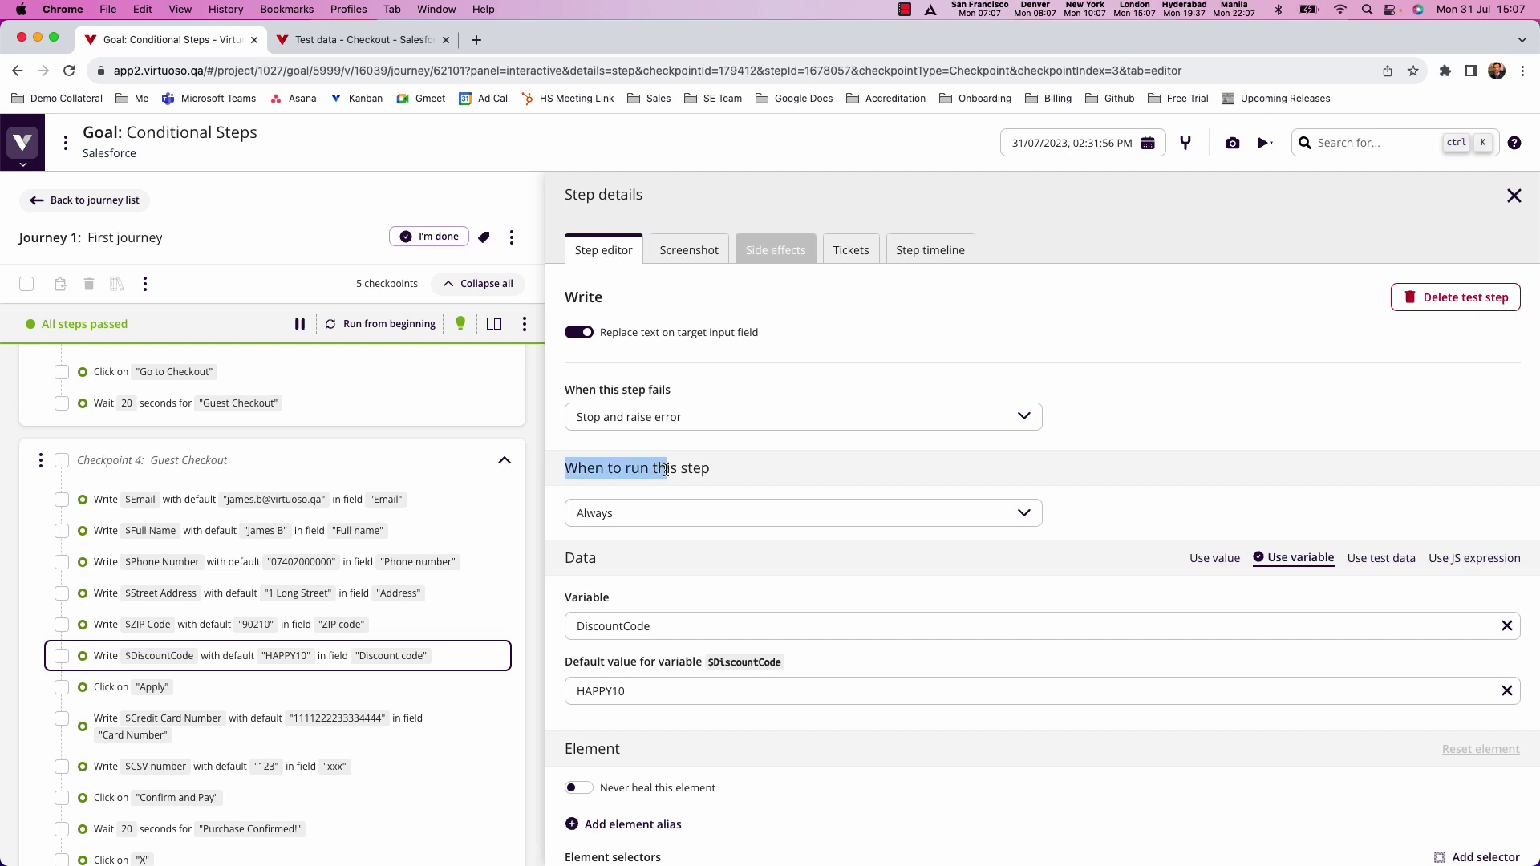
click(803, 512)
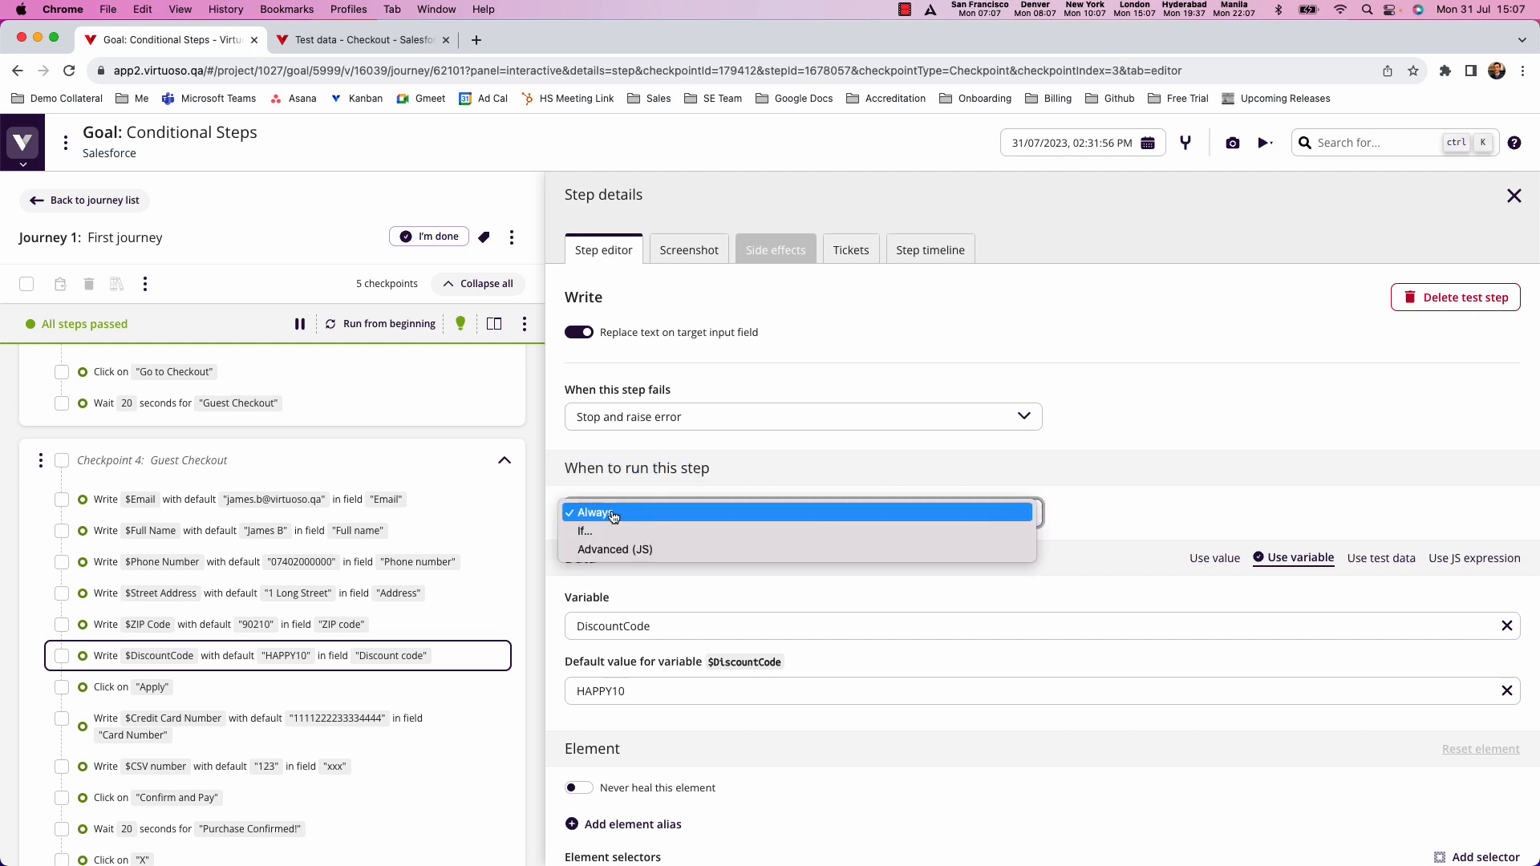
click(584, 531)
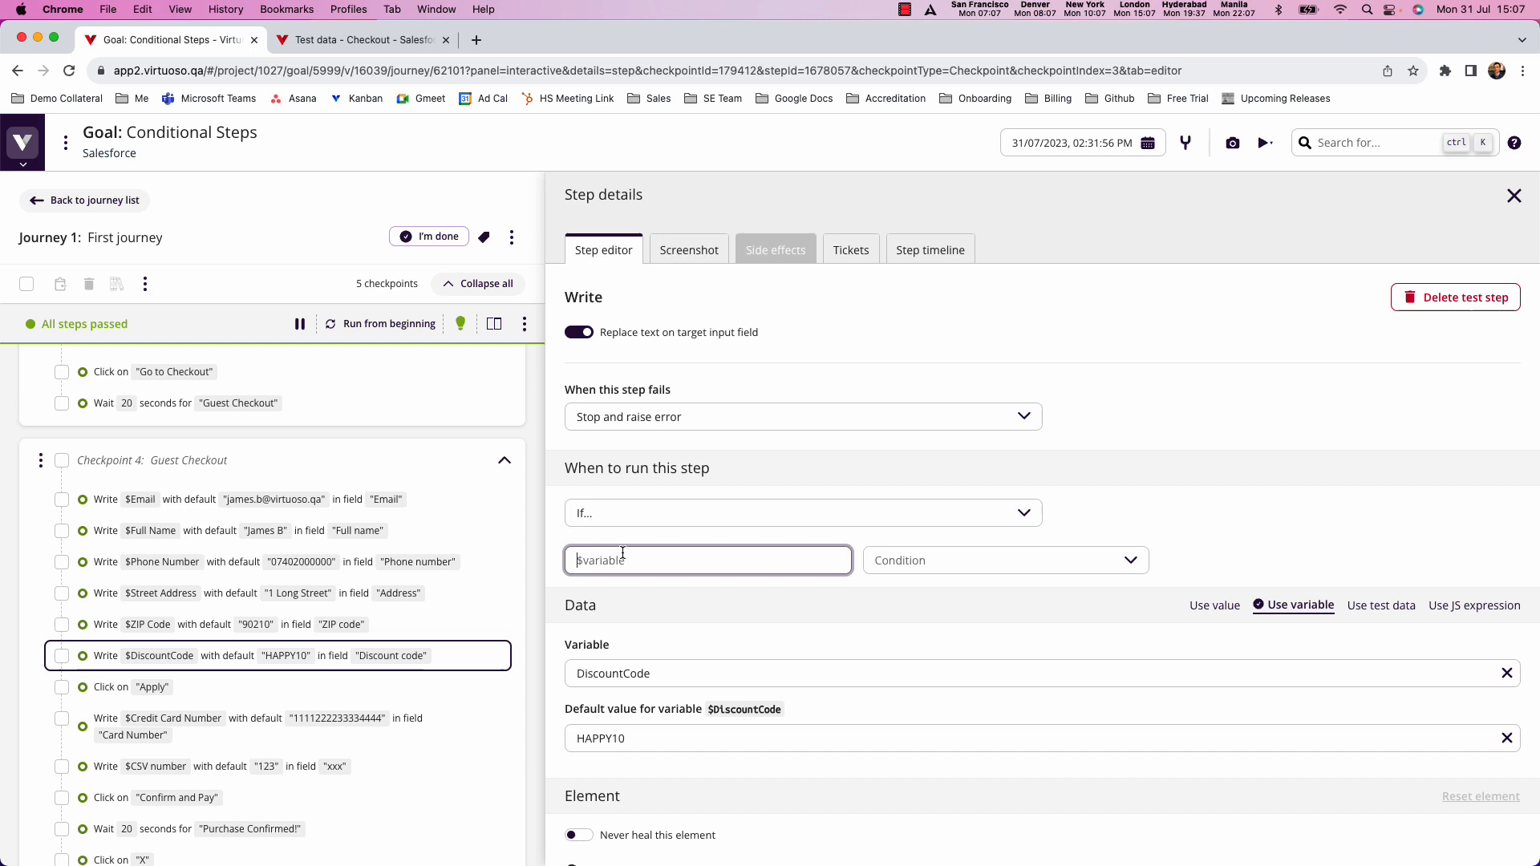
text($DiscountCode)
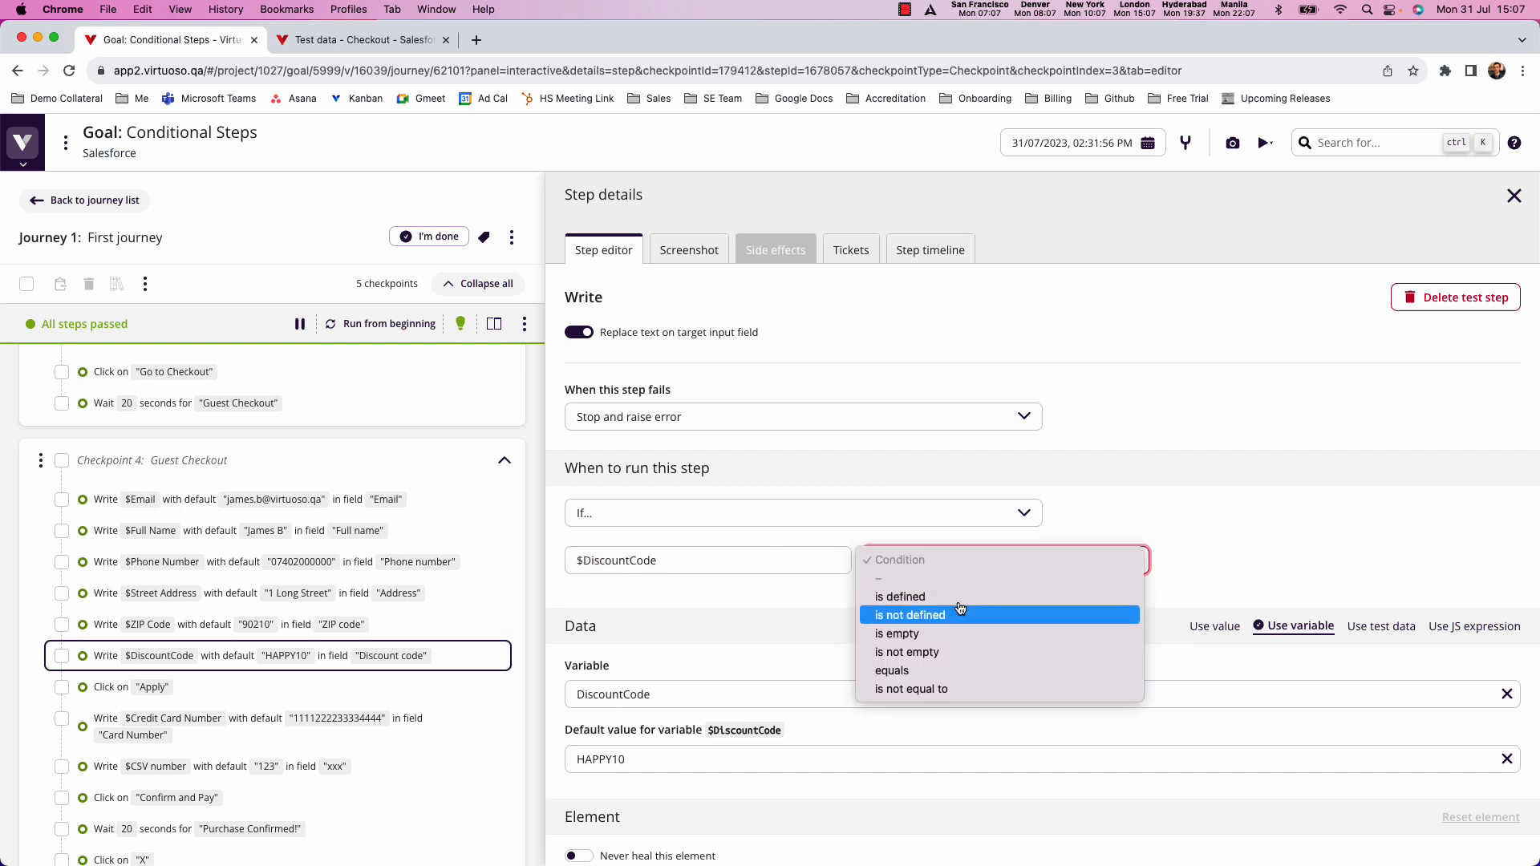
click(907, 652)
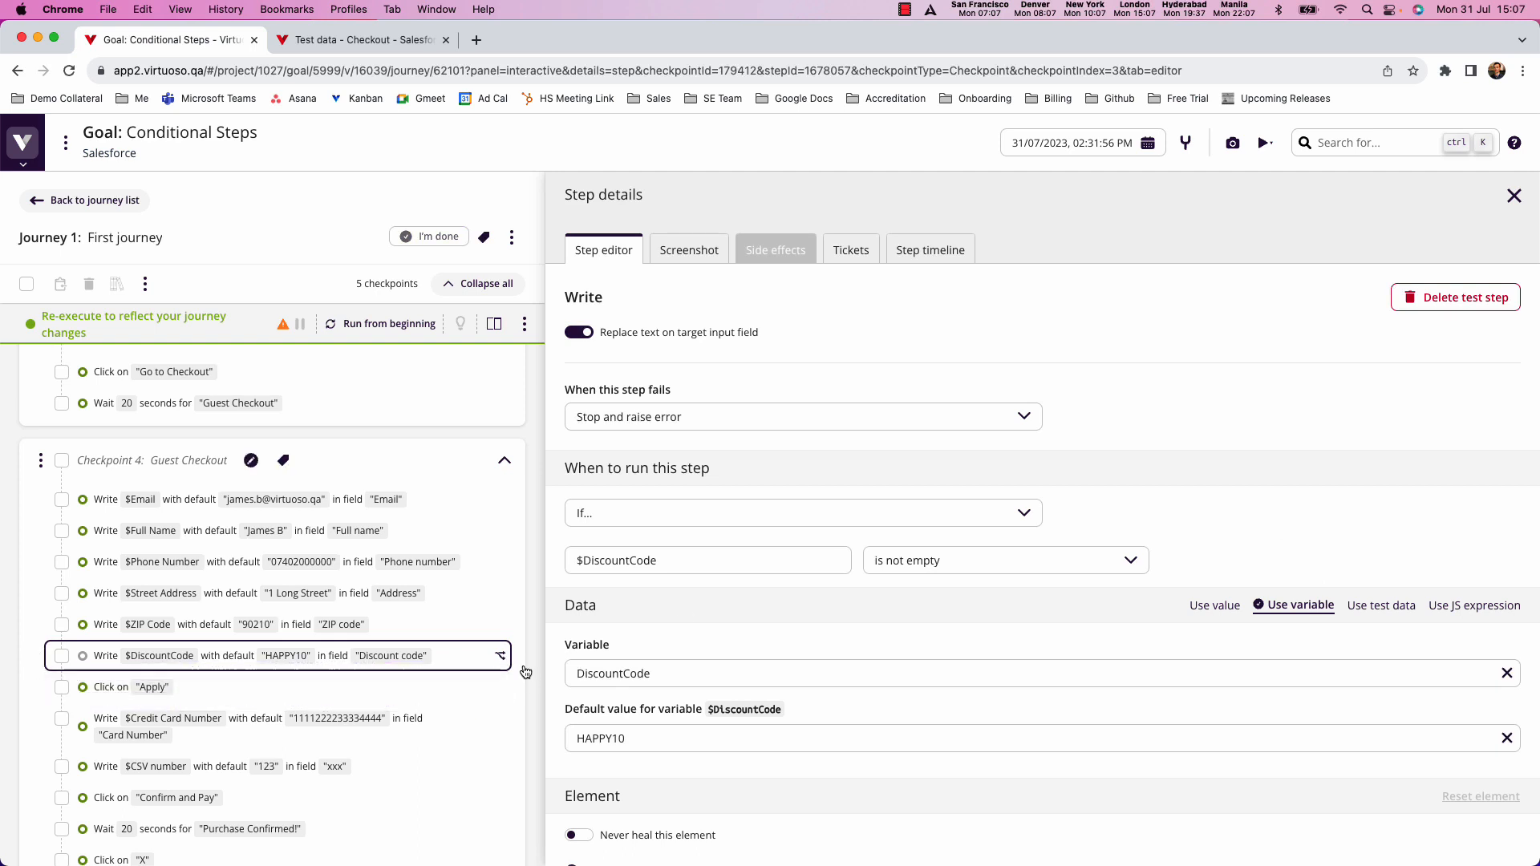
mouse_move(1196, 544)
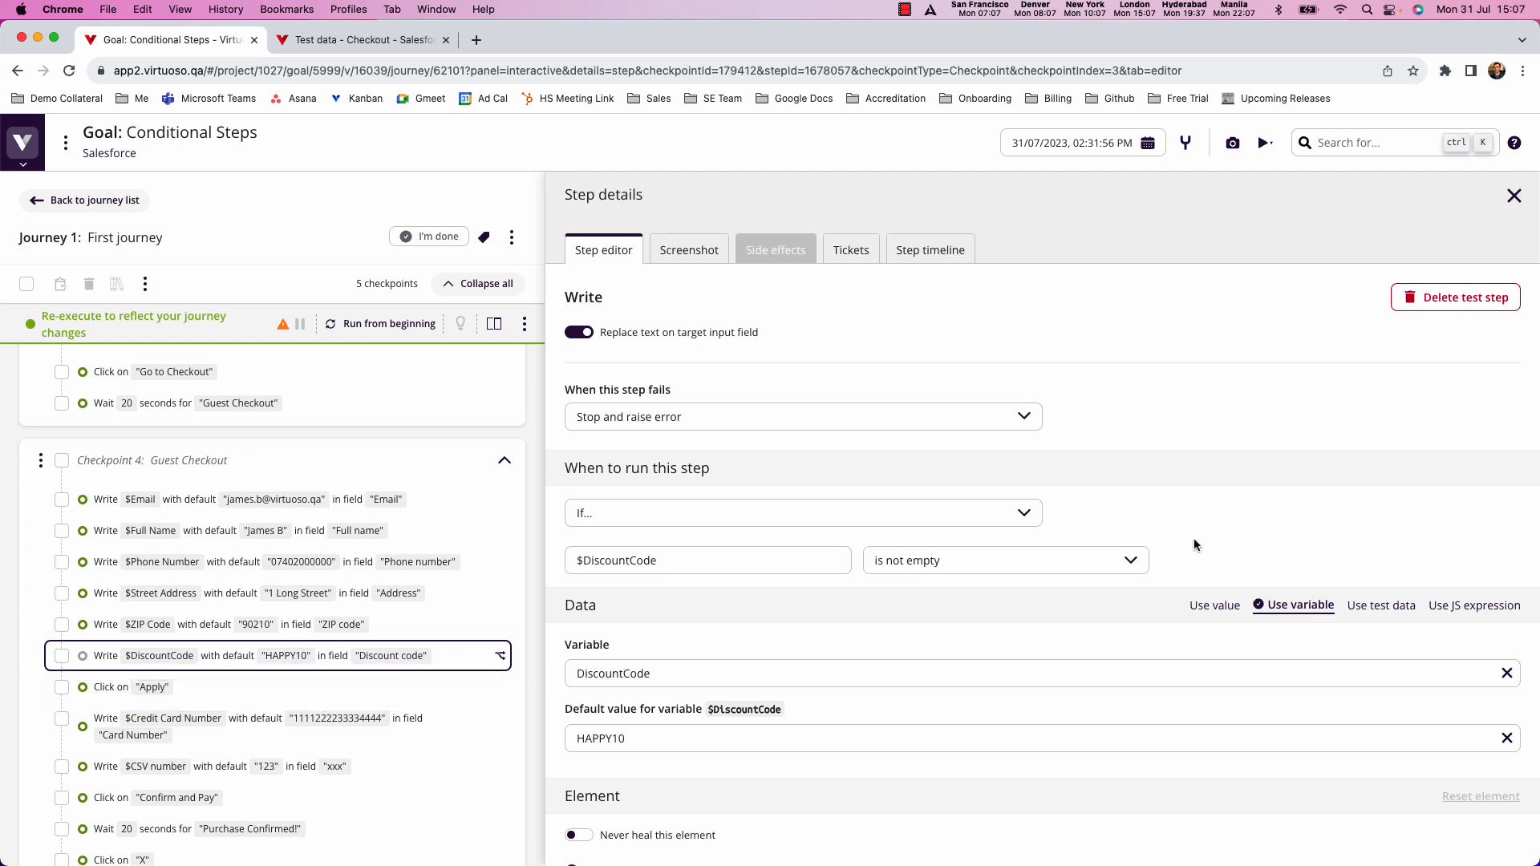
- Try the equals condition, check the Checkout test data, then restore 'is not empty'
click(1006, 560)
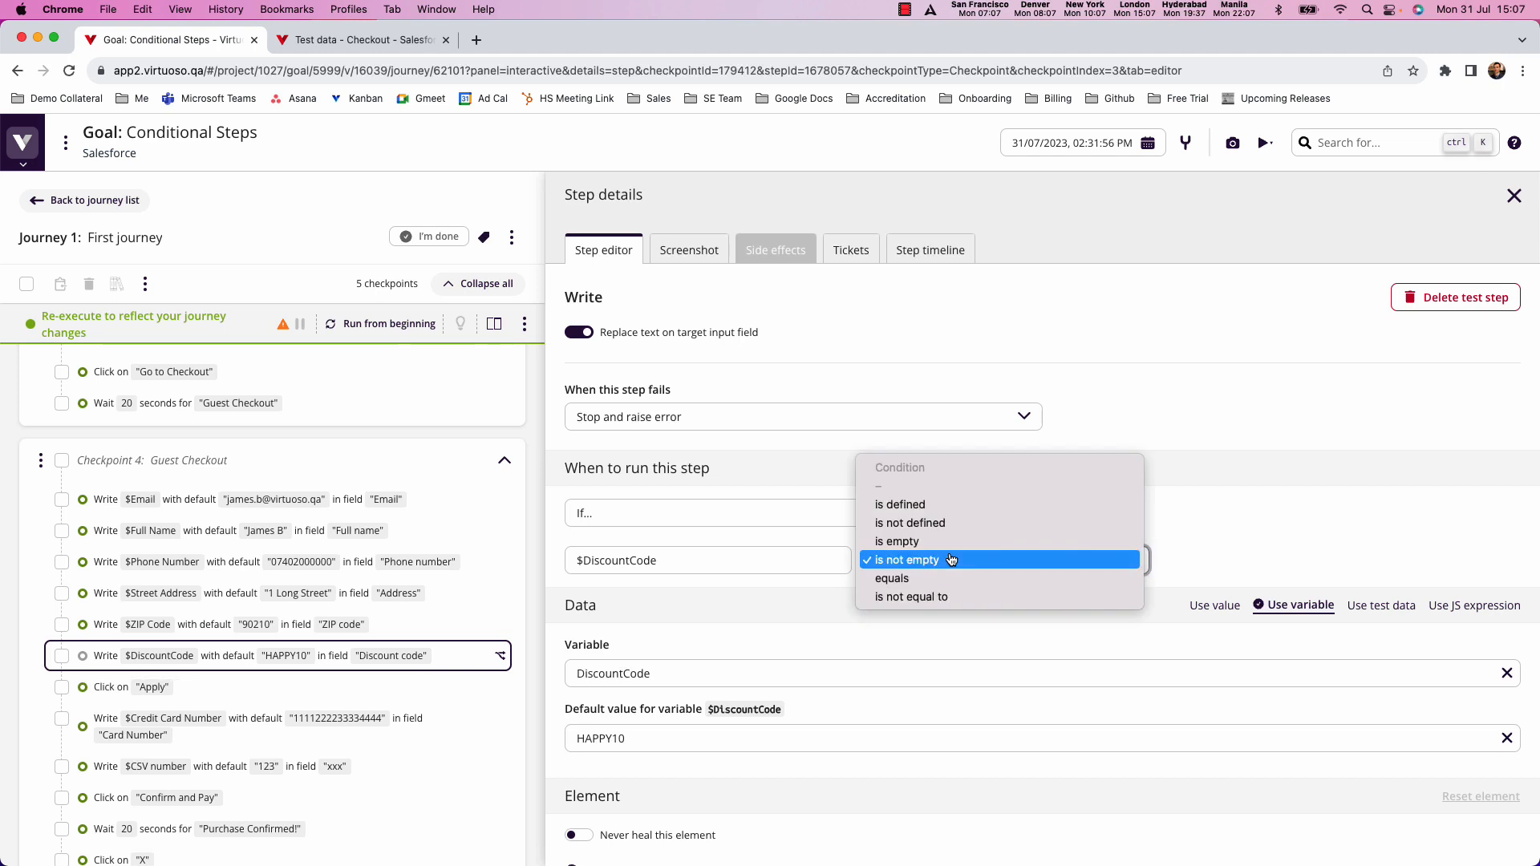
mouse_move(932, 580)
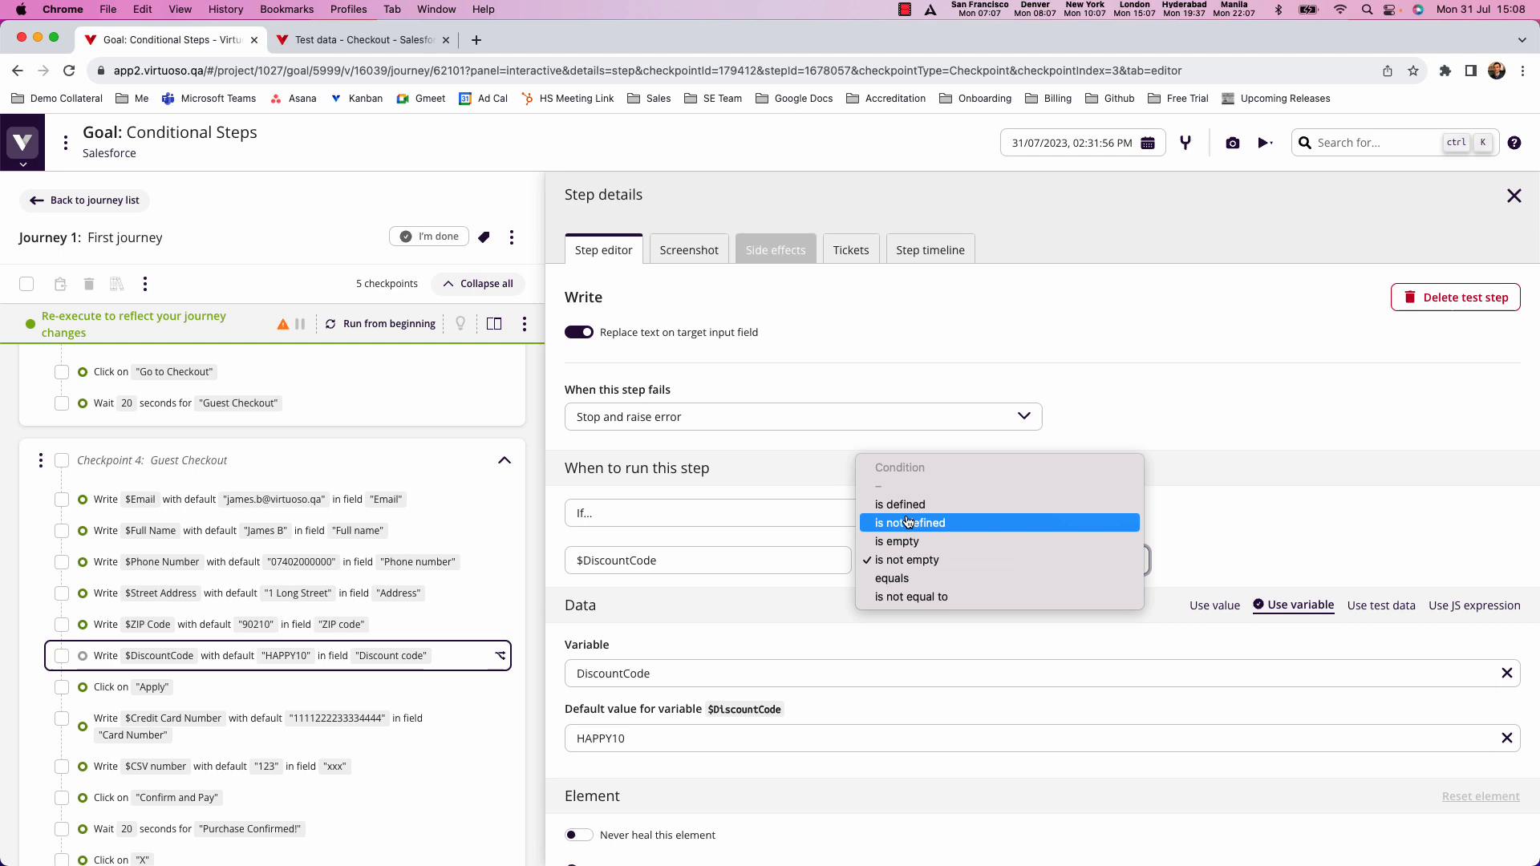
mouse_move(901, 580)
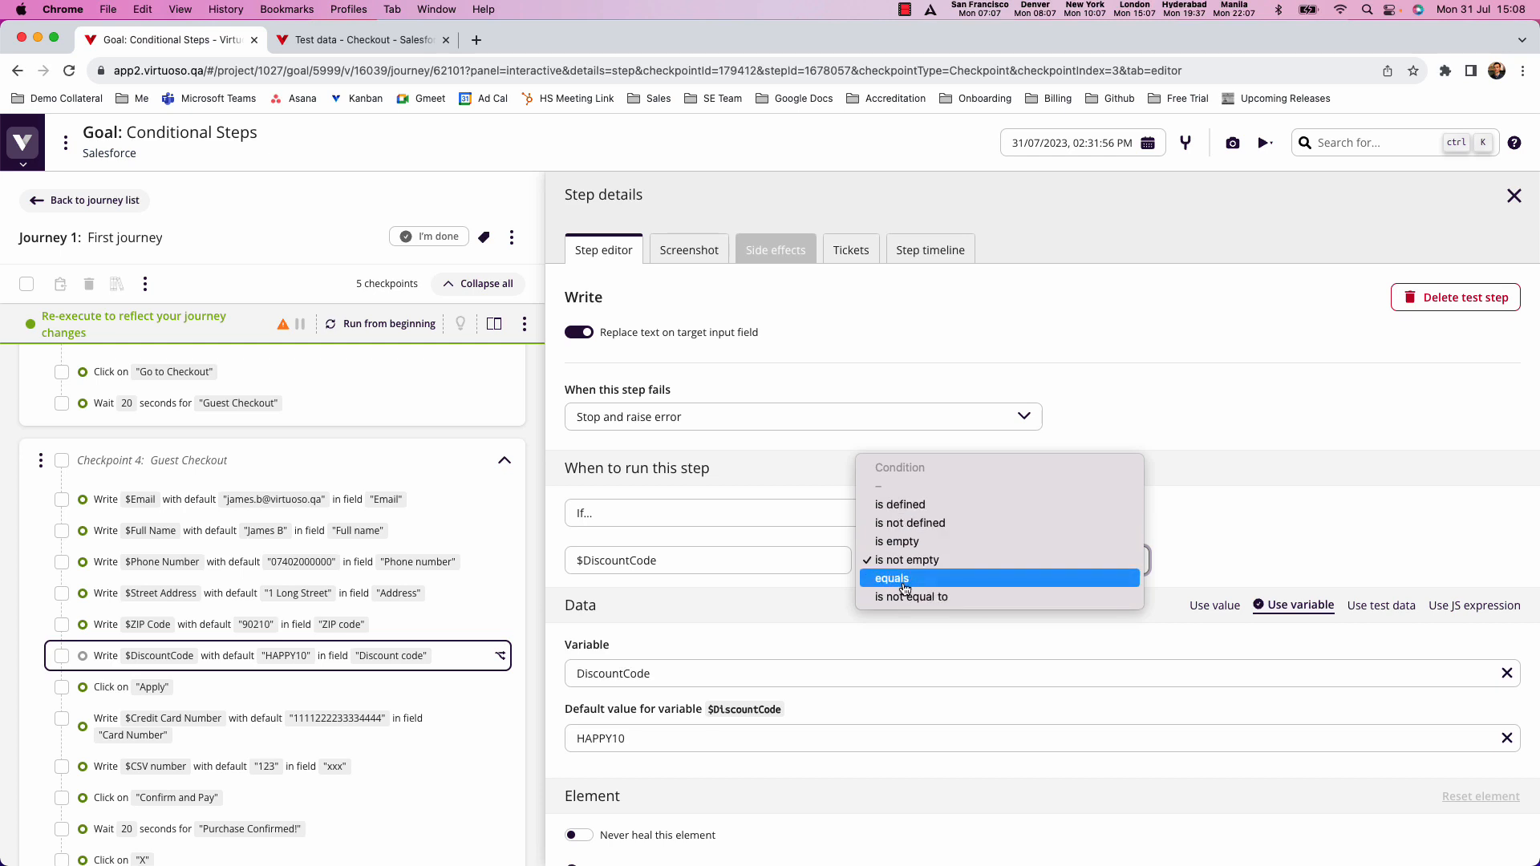
click(891, 578)
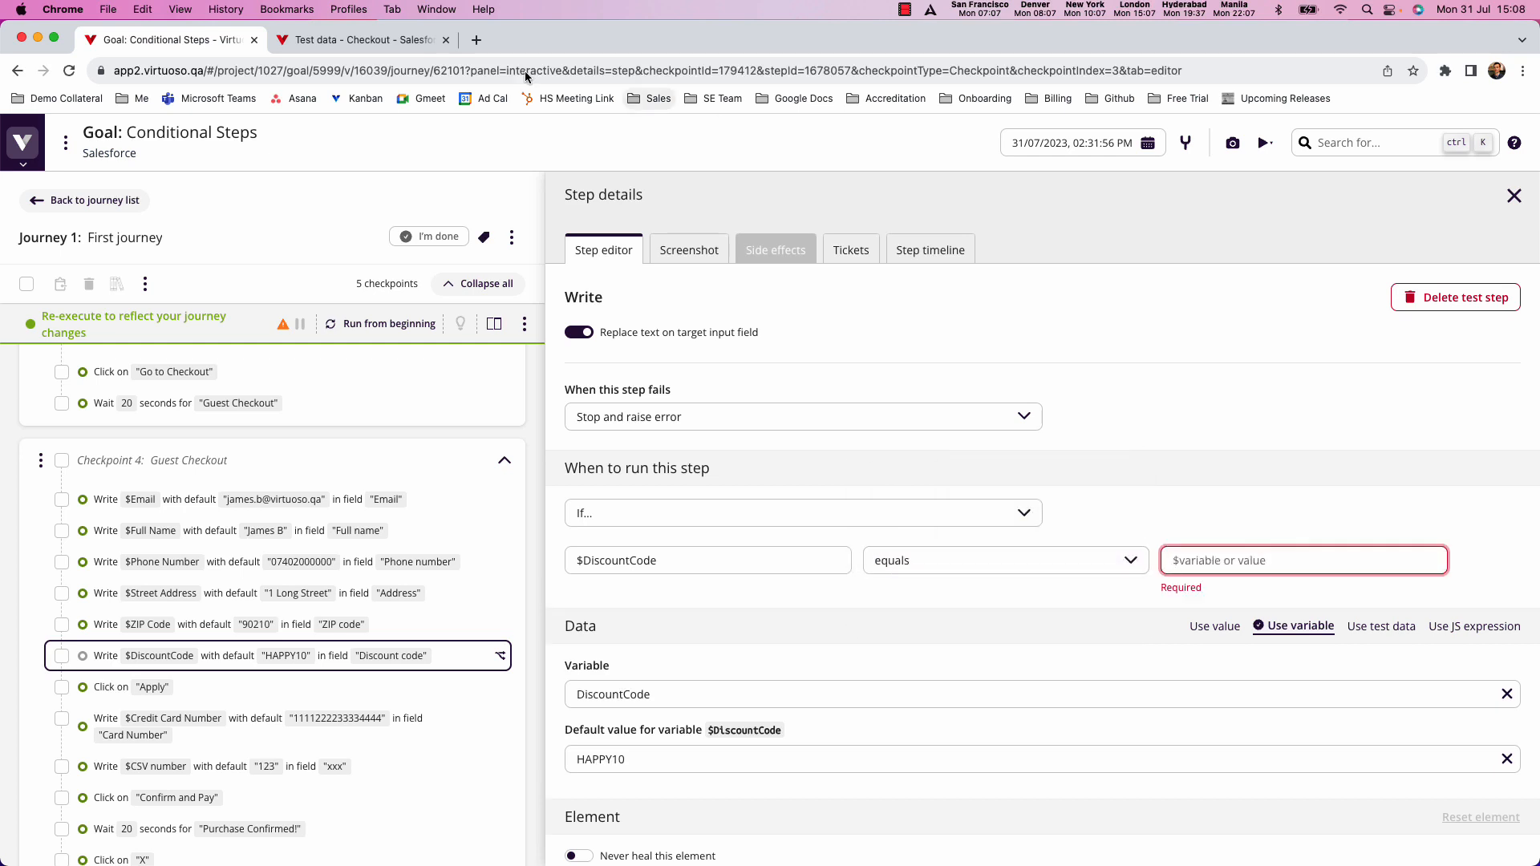
click(360, 39)
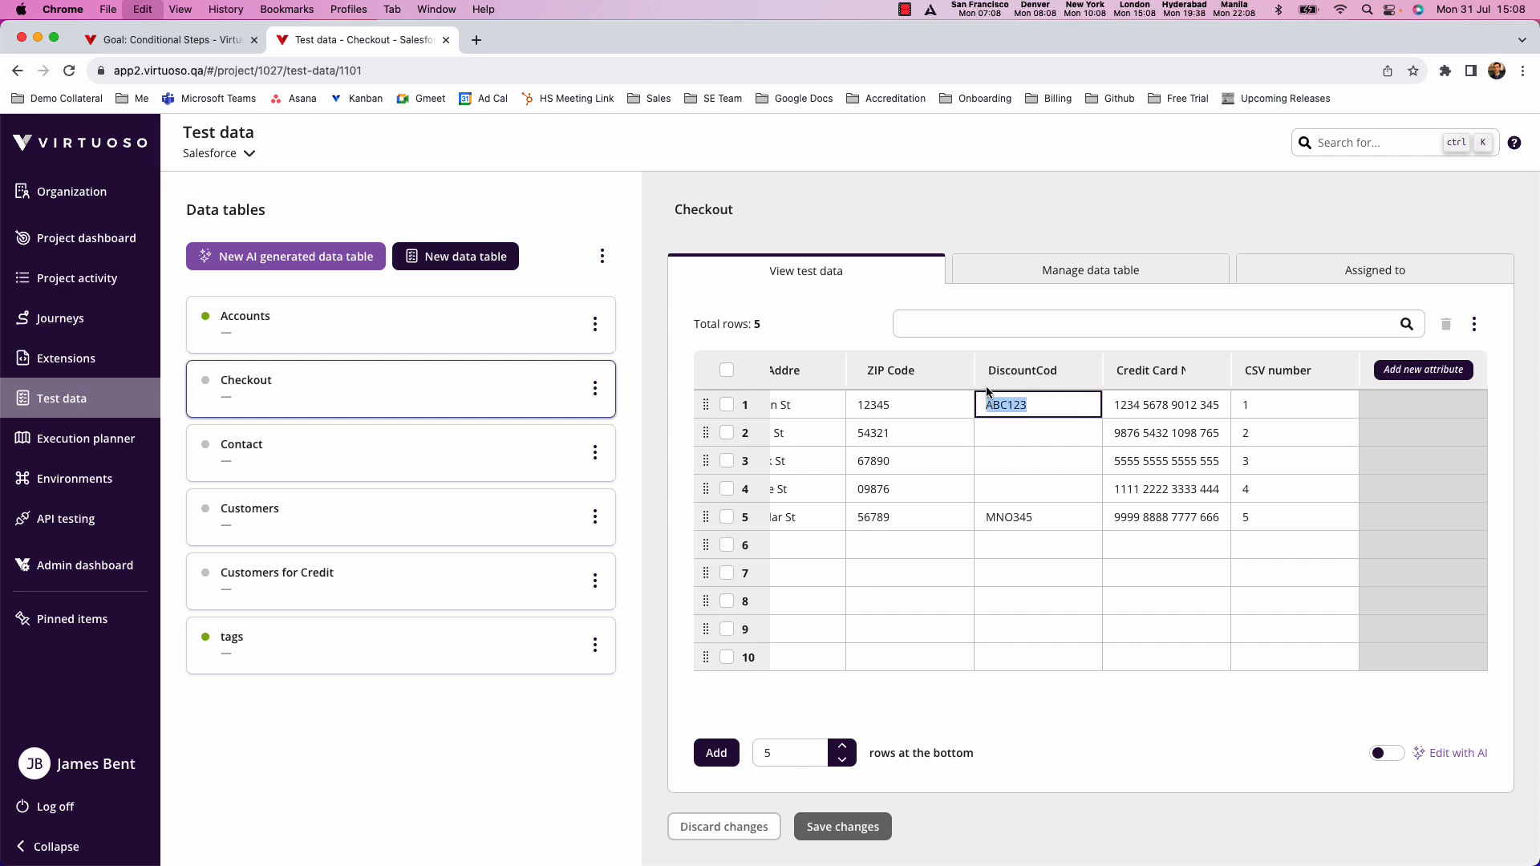
click(177, 39)
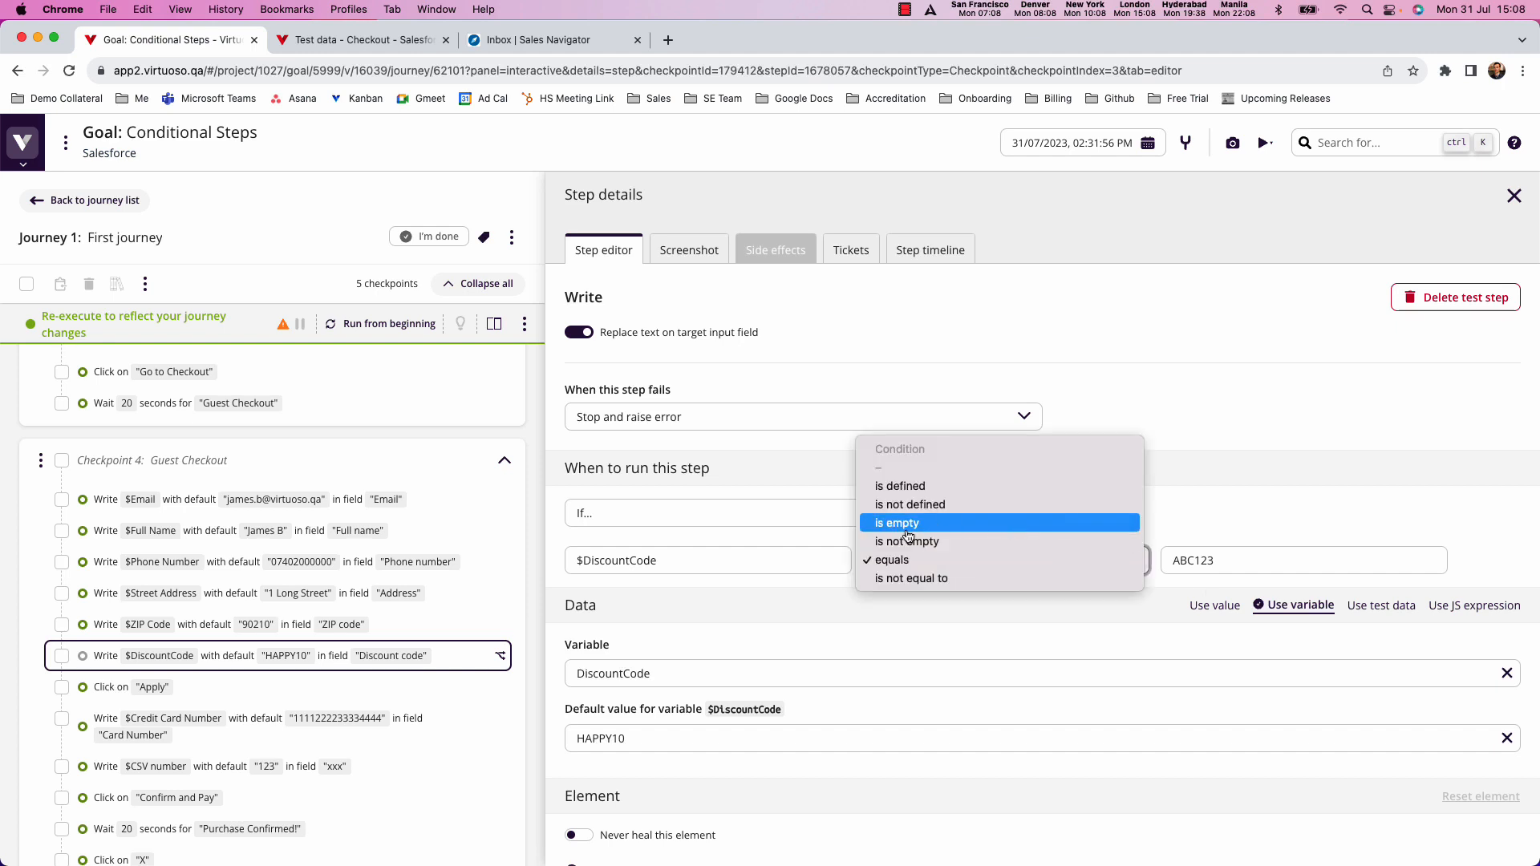
click(906, 541)
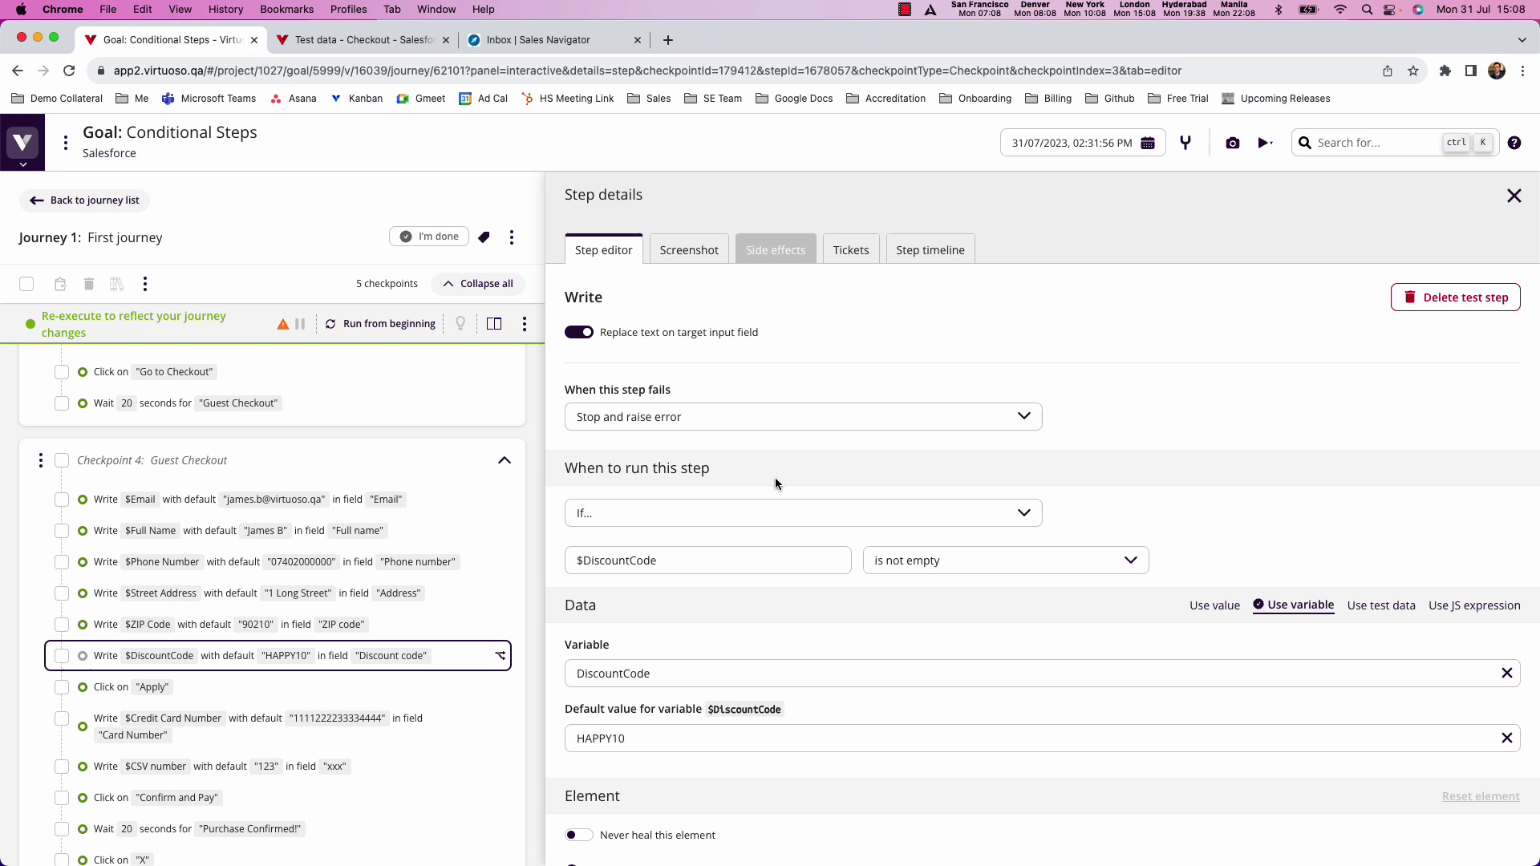
click(352, 39)
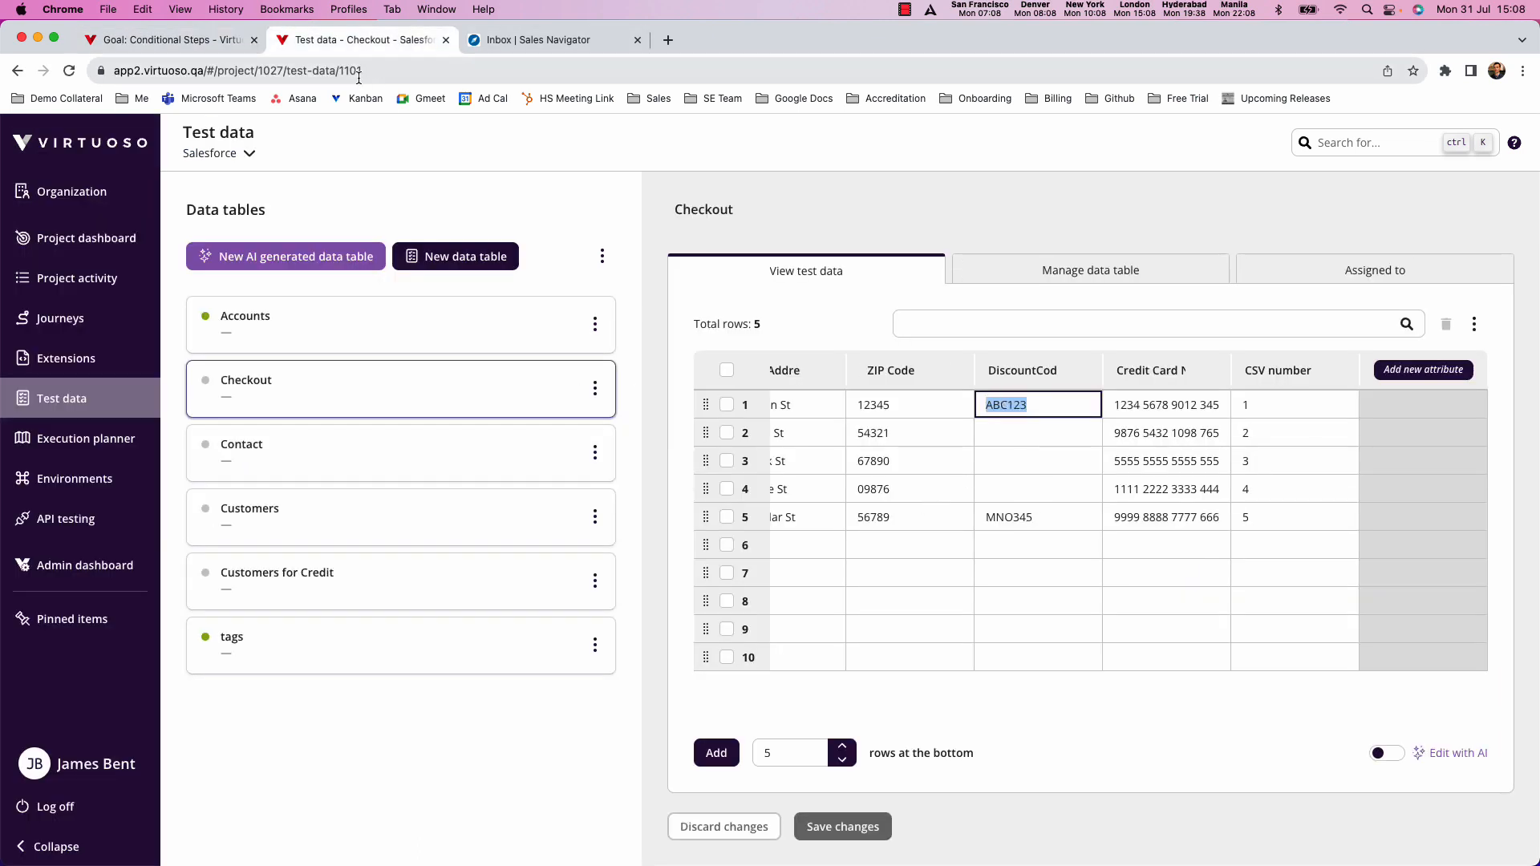
click(169, 40)
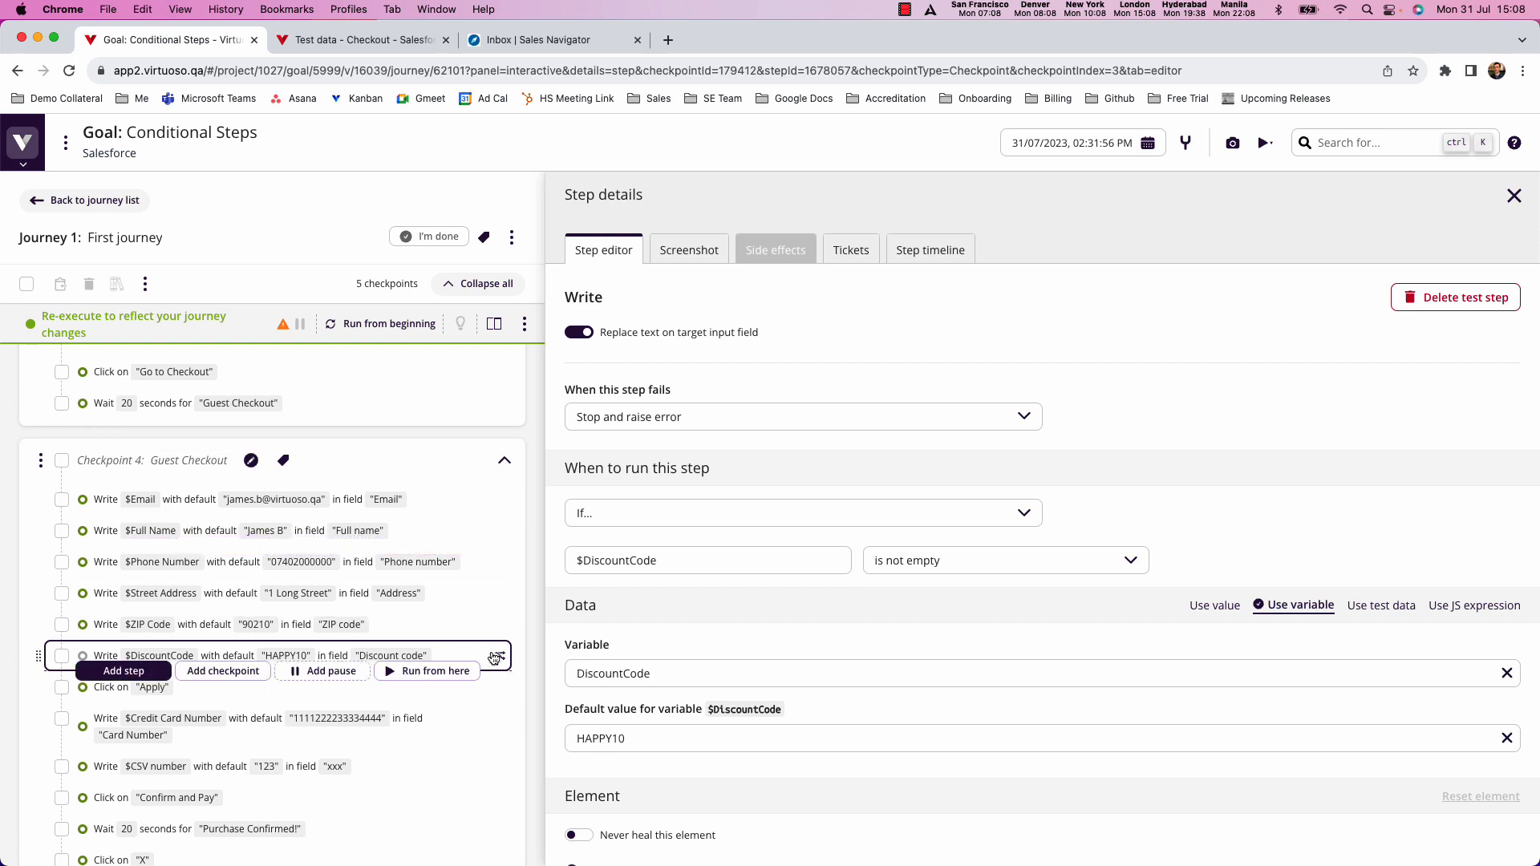
mouse_move(479, 659)
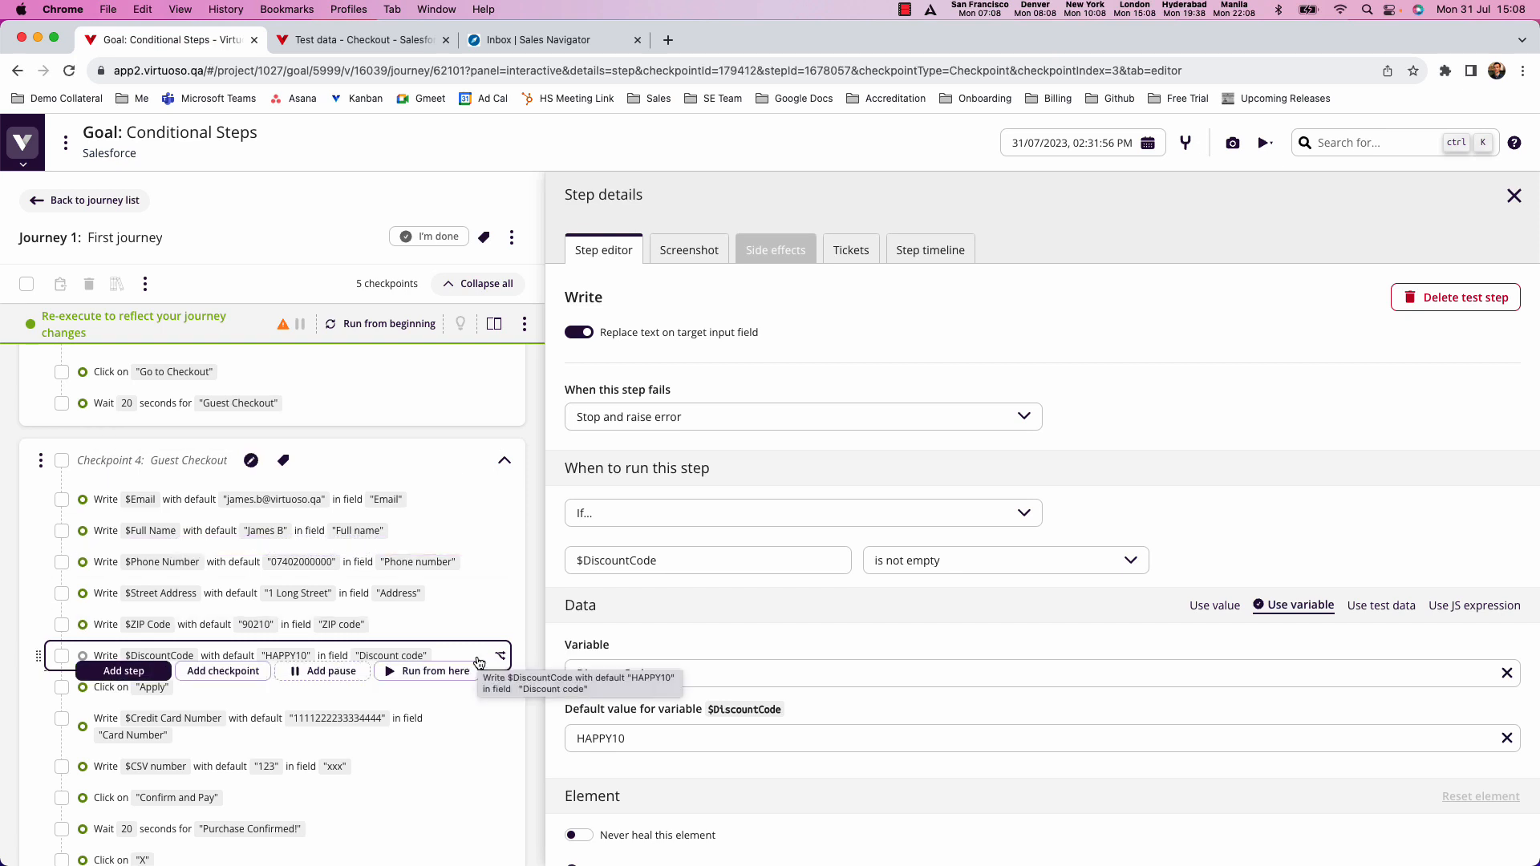
- Inspect the first checkbox click's screenshots and the stored checkbox variable's values
scroll(down, 3)
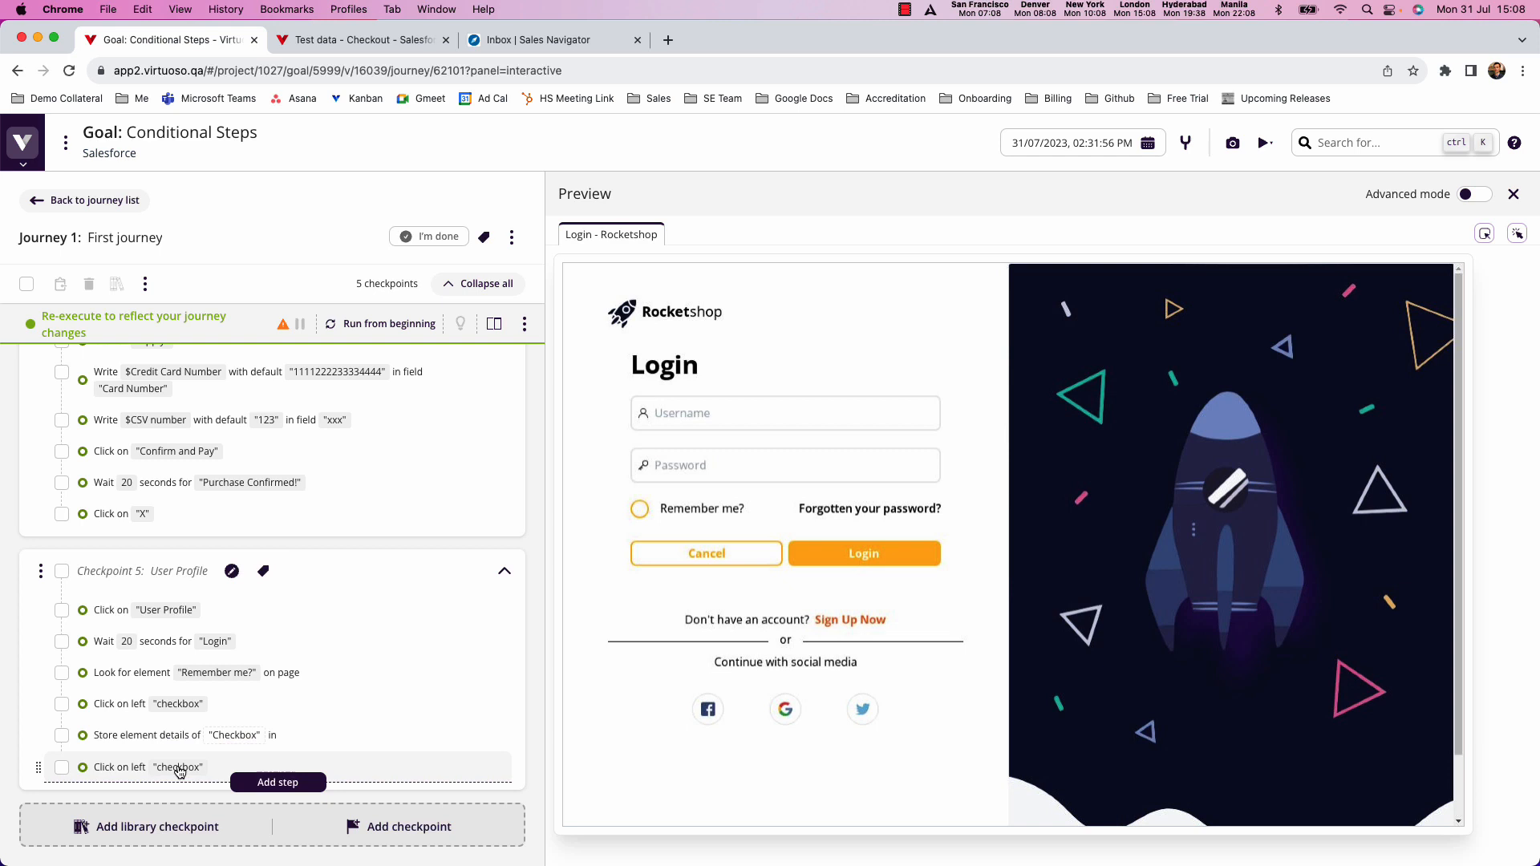
mouse_move(160, 773)
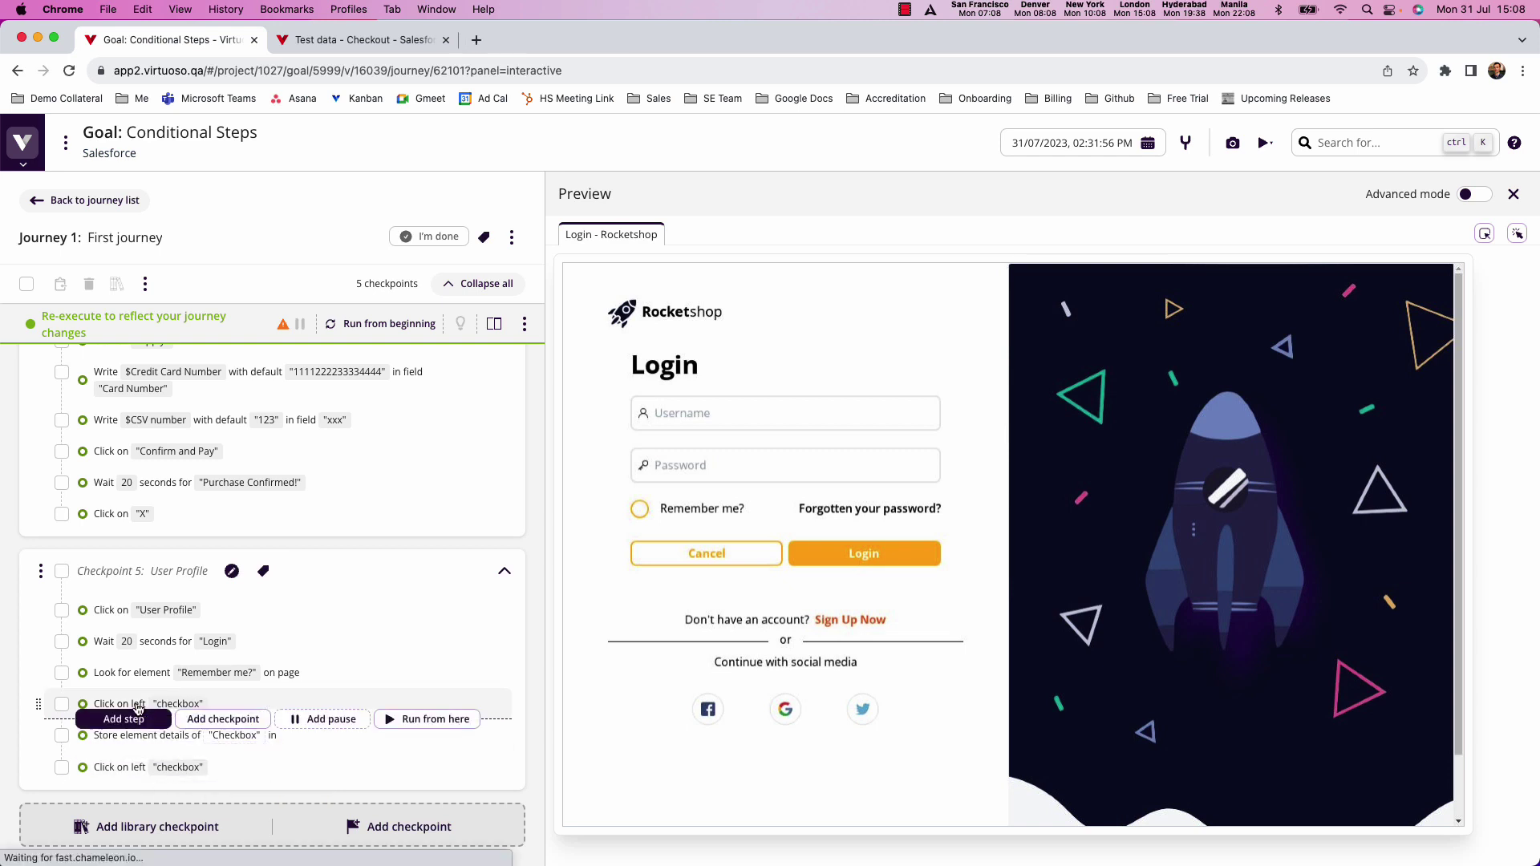
click(144, 704)
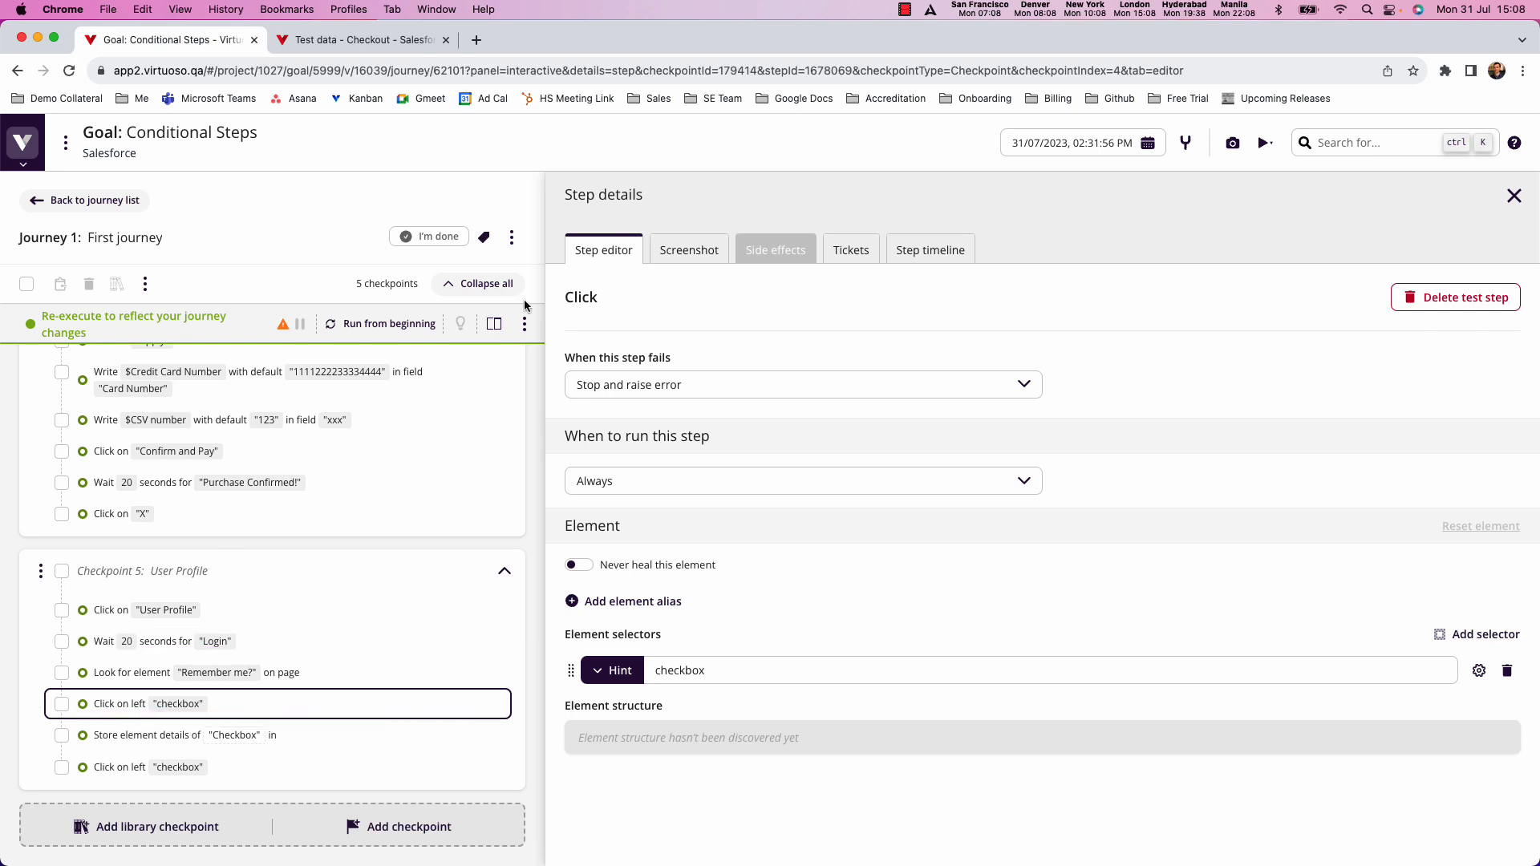
click(689, 250)
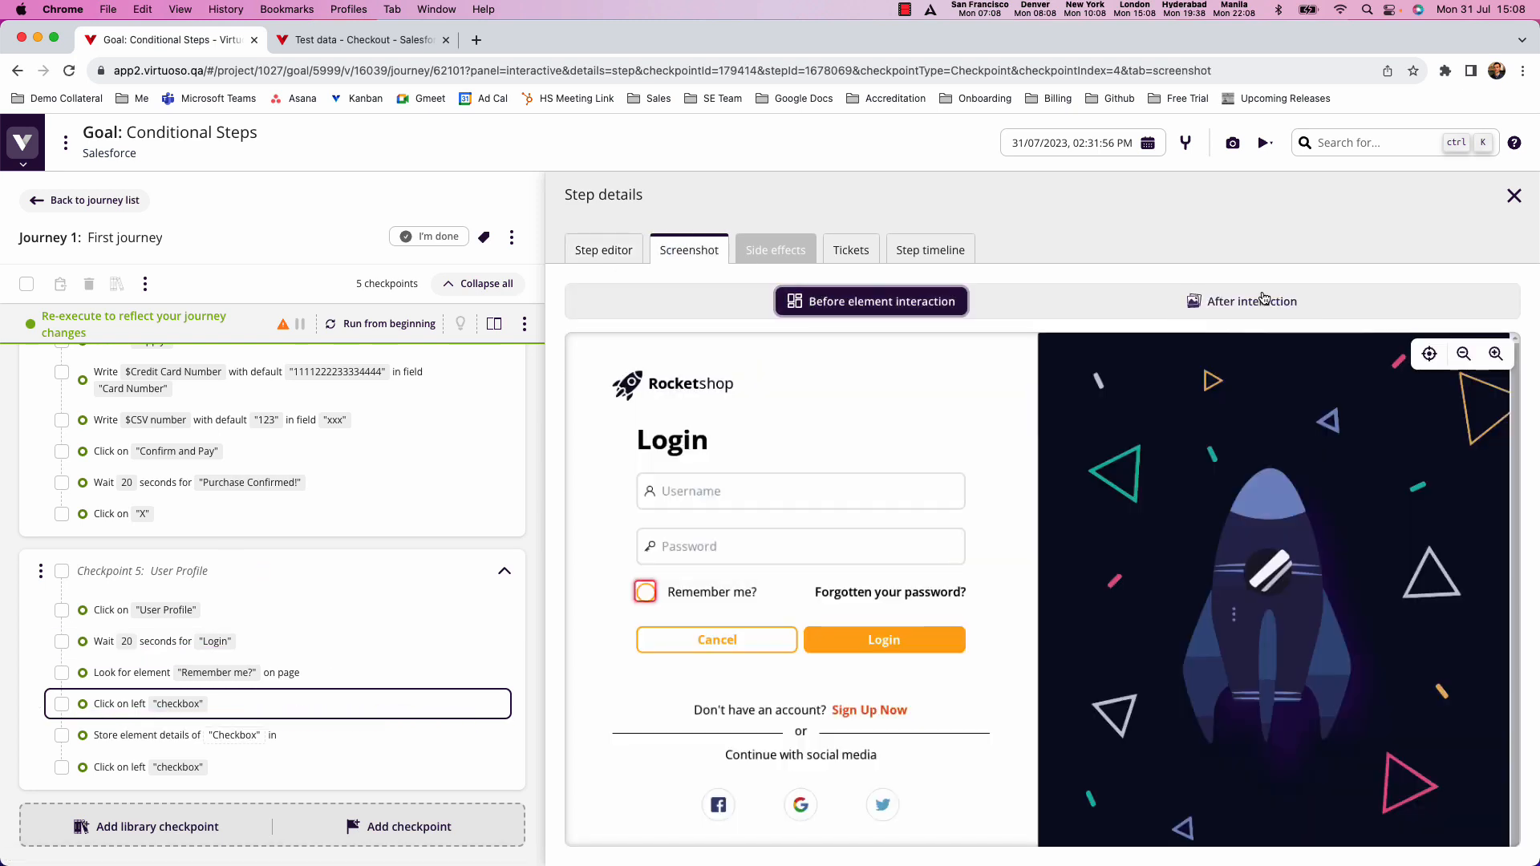
click(1242, 301)
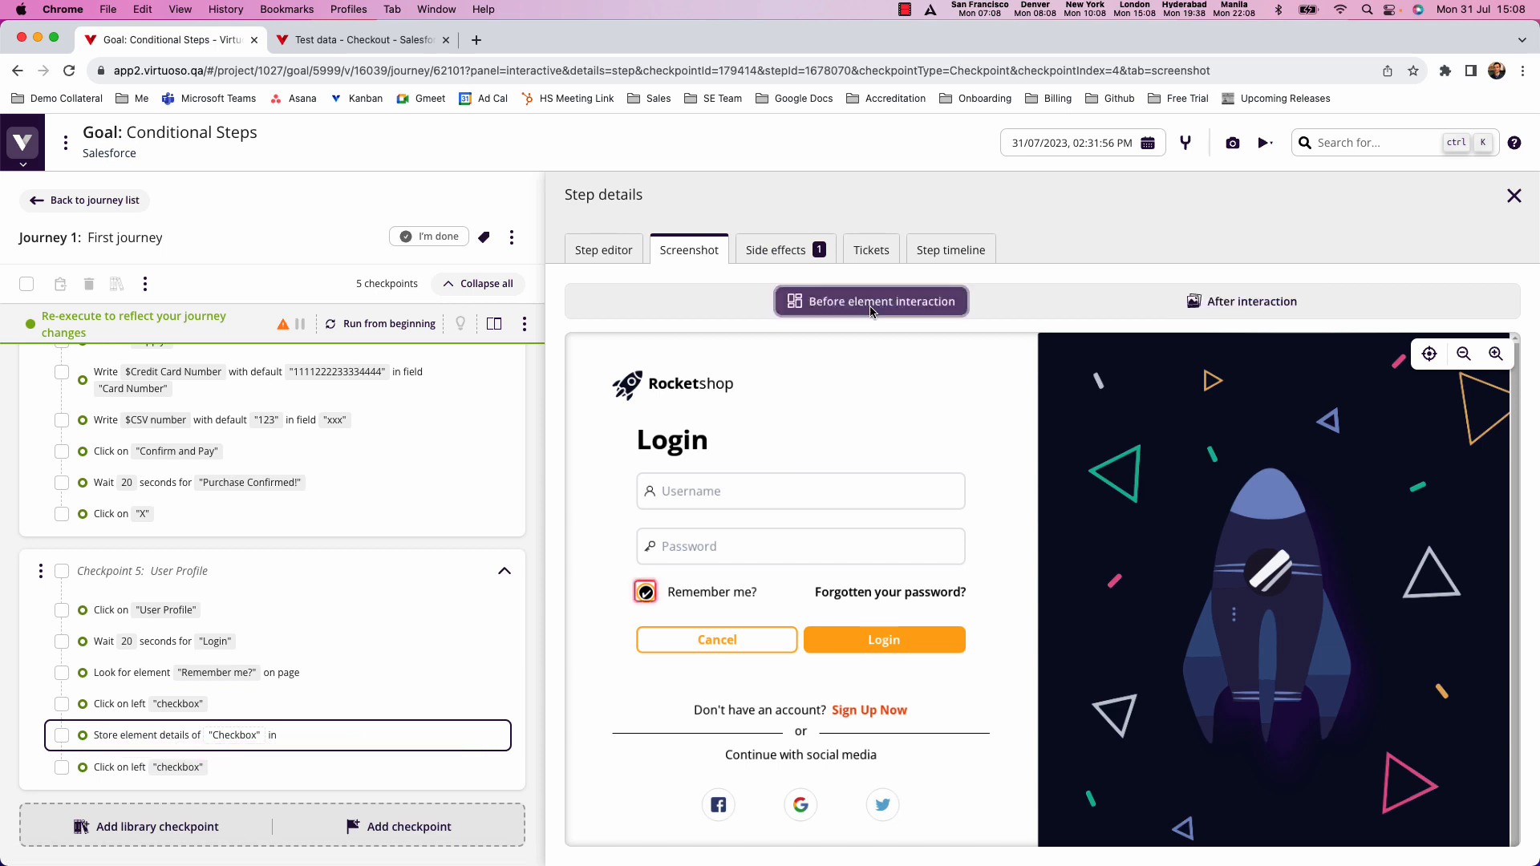
click(776, 249)
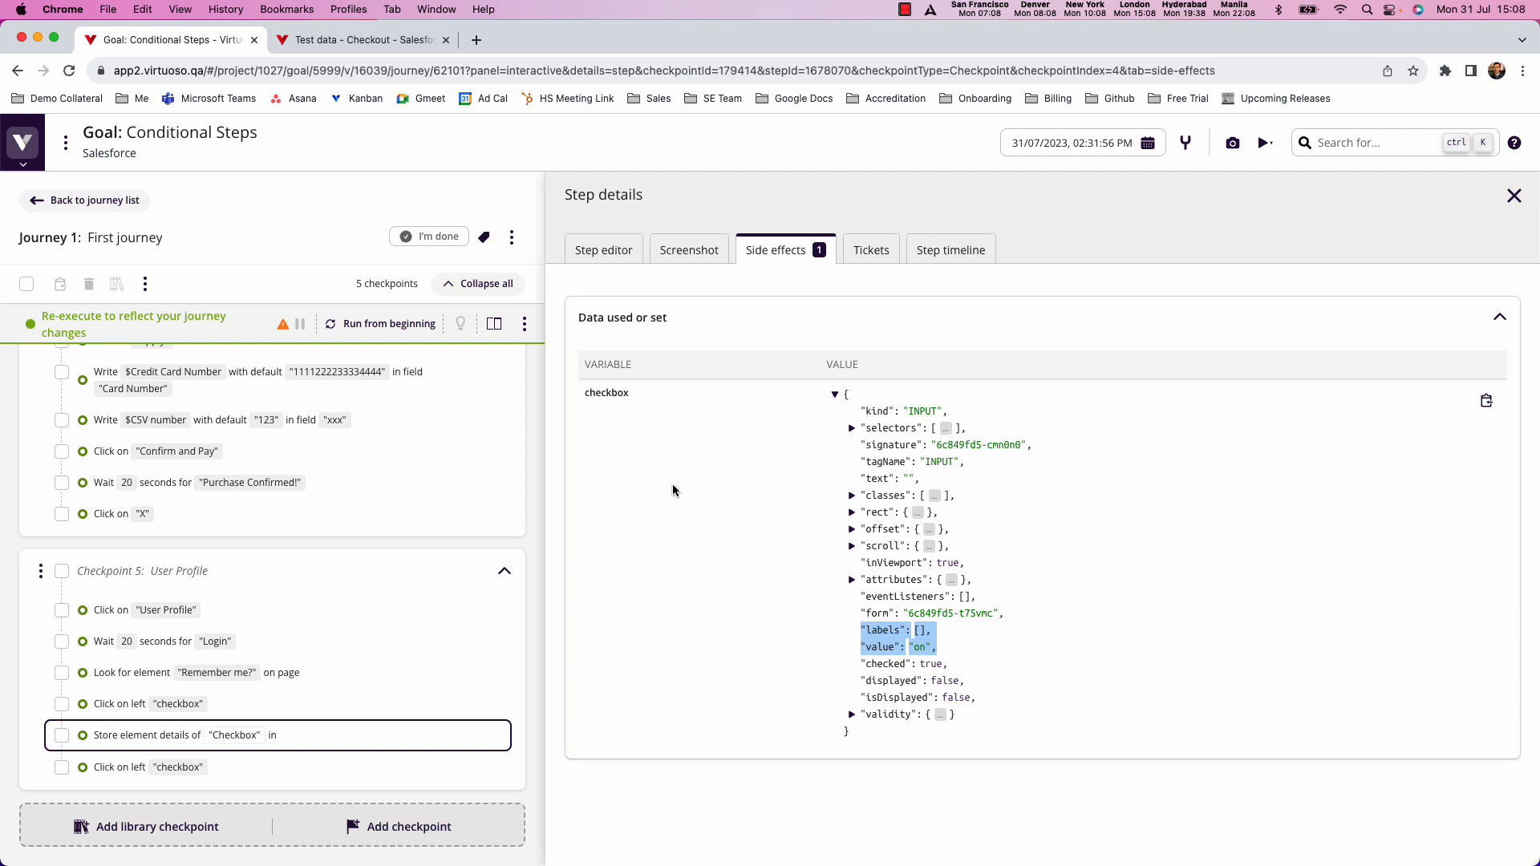
mouse_move(908, 659)
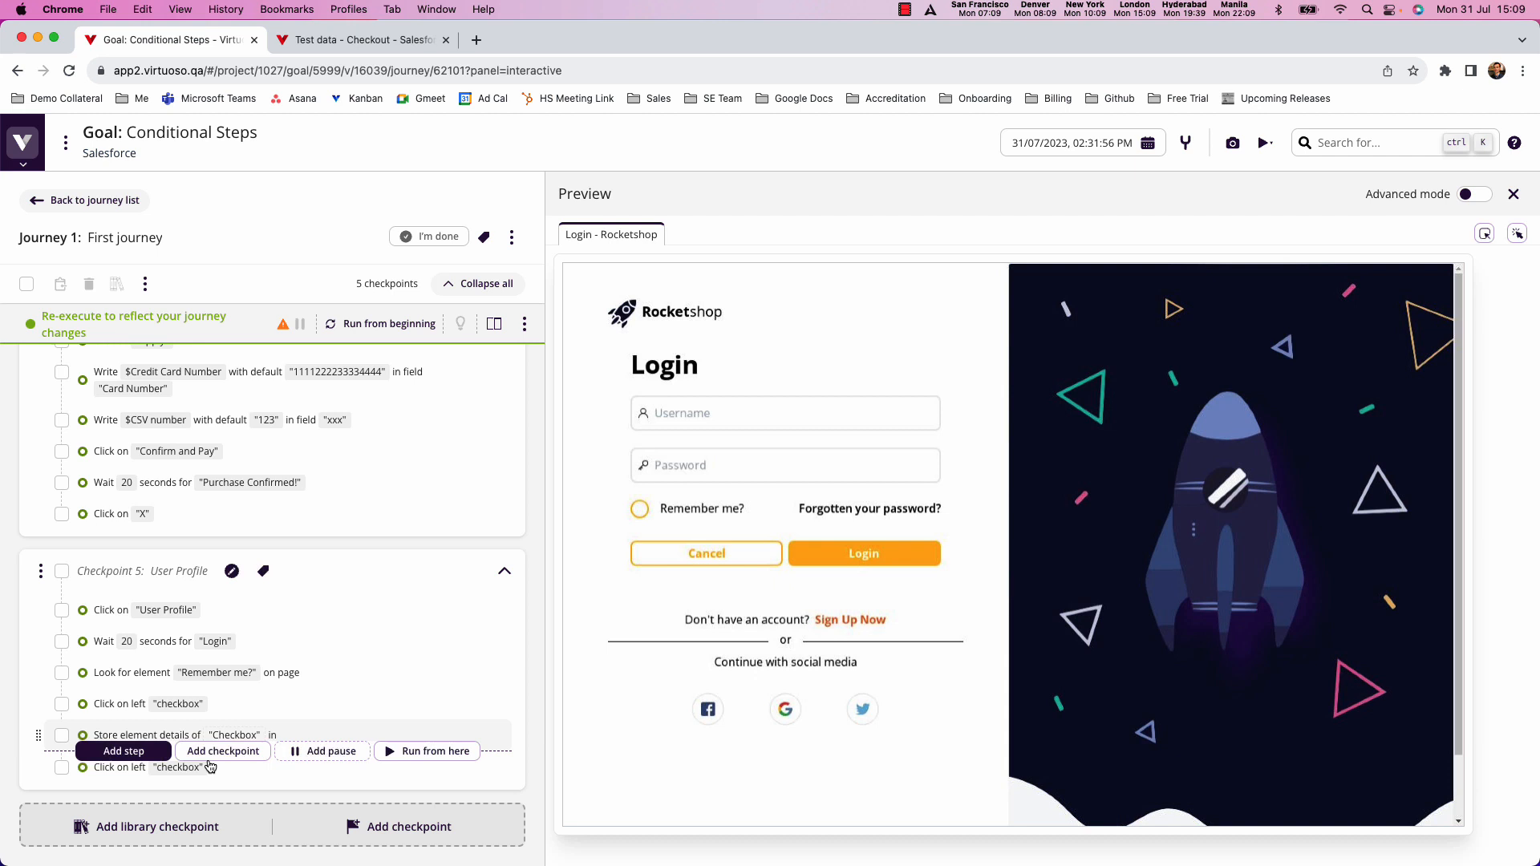
- Give the last checkbox click the condition If $checkbox.value is not equal to on
click(144, 768)
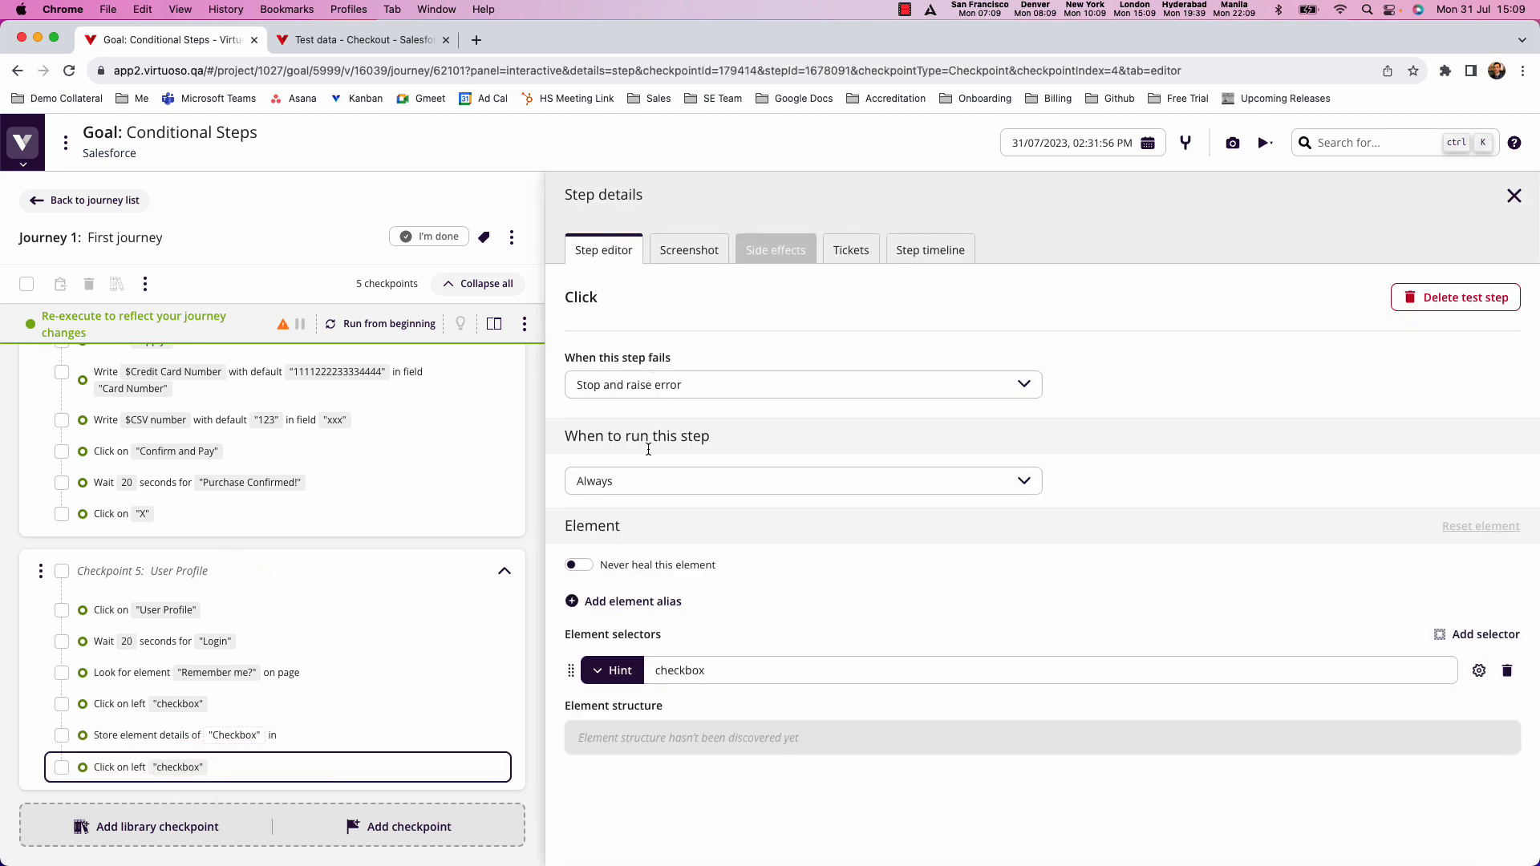
click(803, 480)
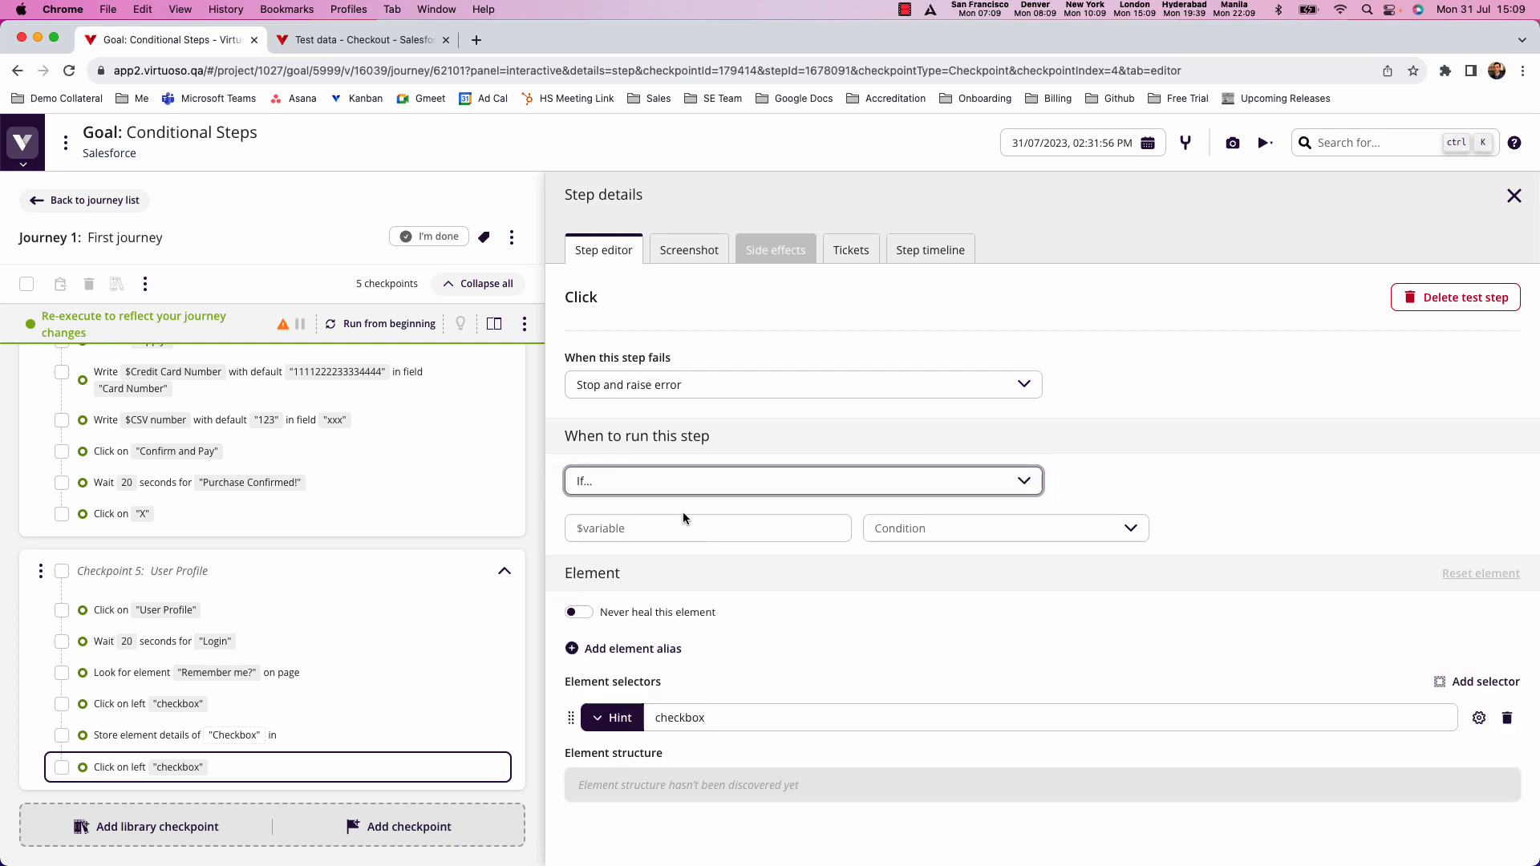
text($checkbox)
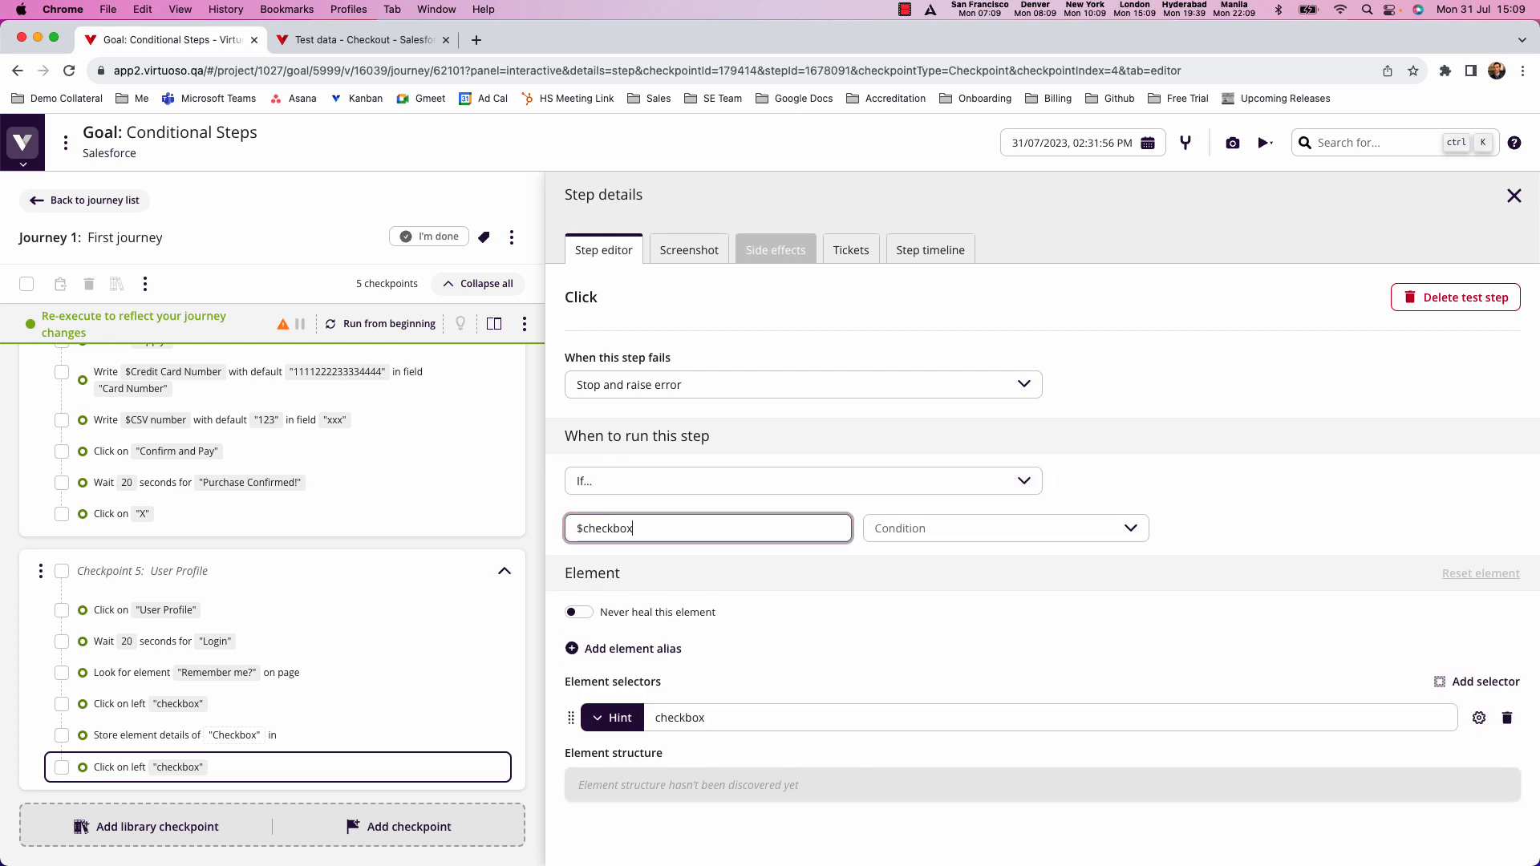
text(.value)
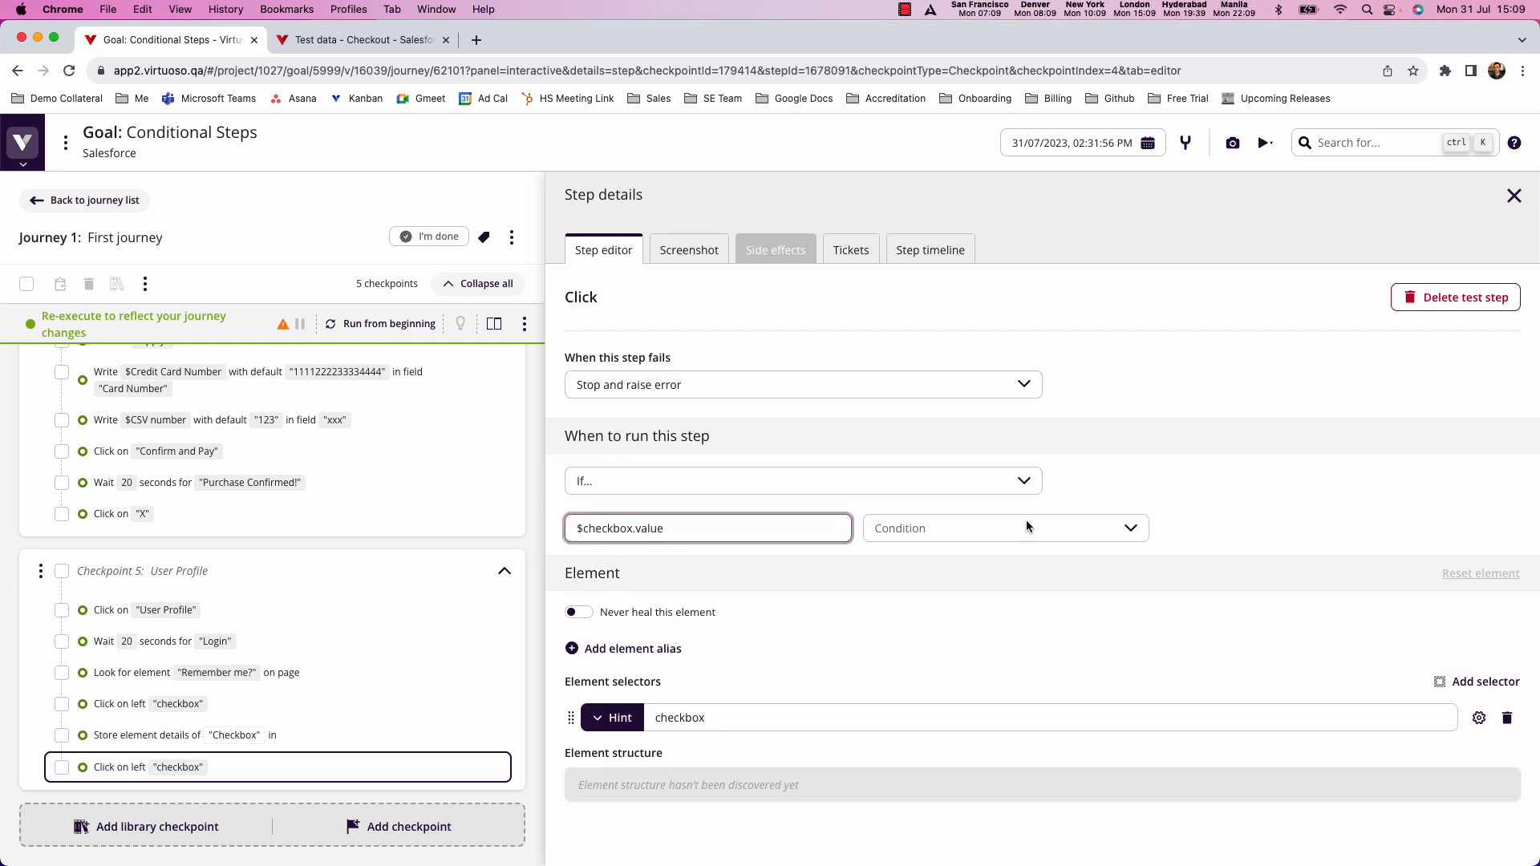
click(1006, 528)
text(o)
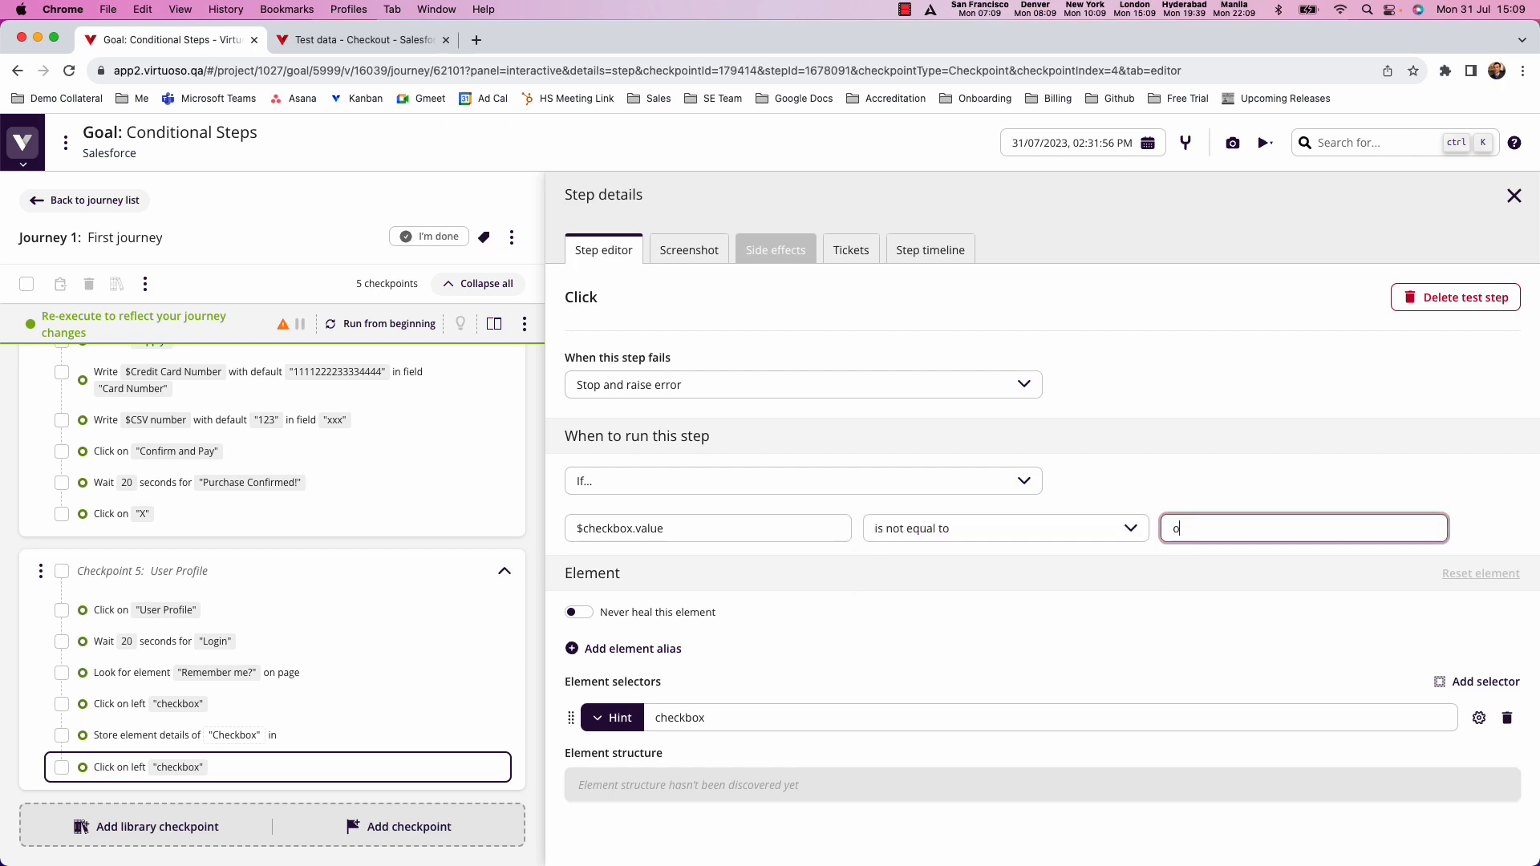
text(n)
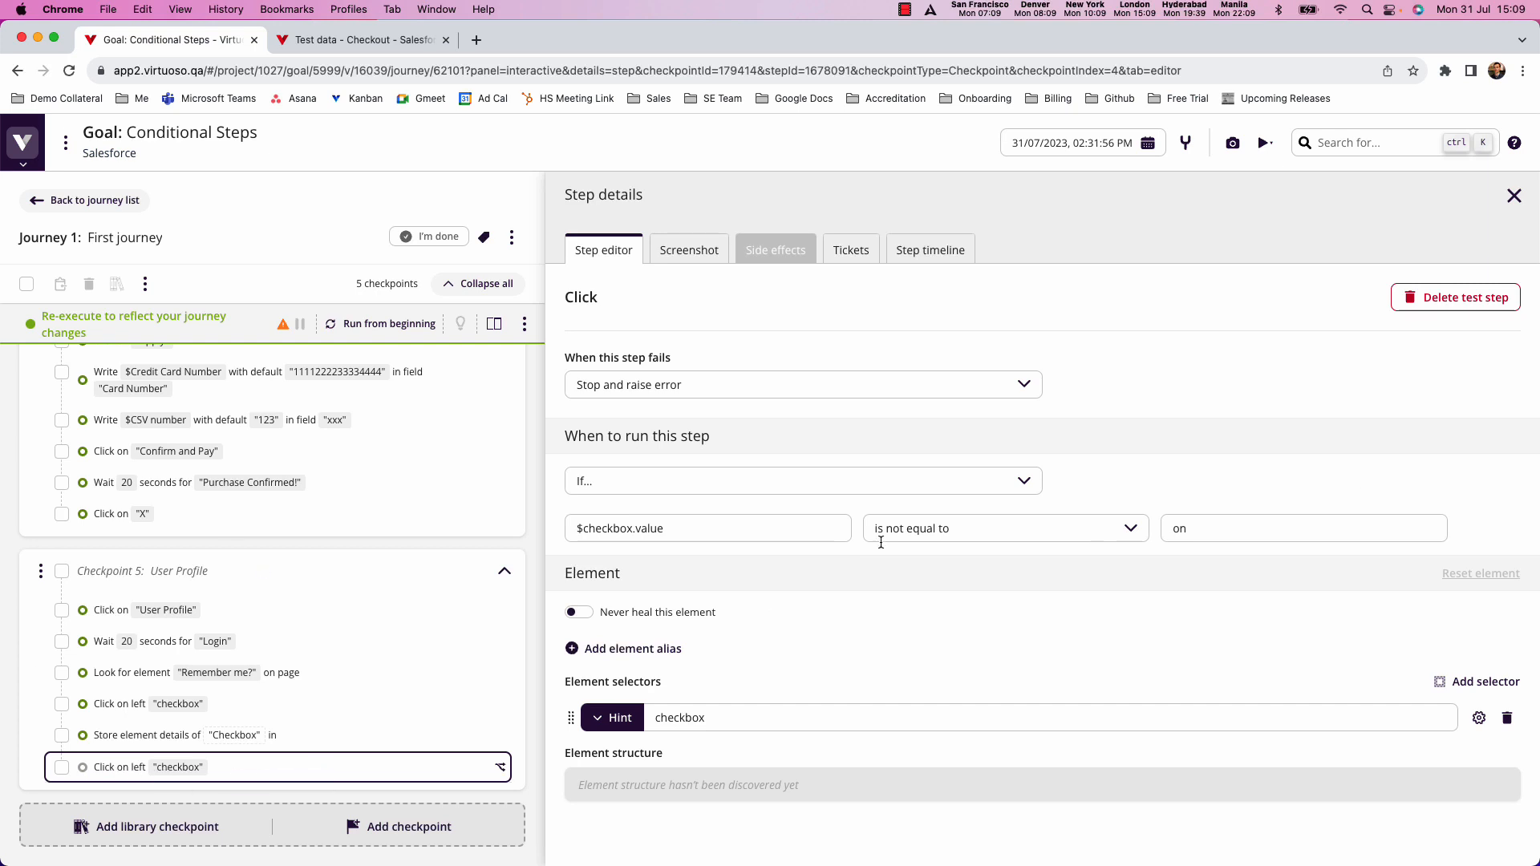
mouse_move(1206, 538)
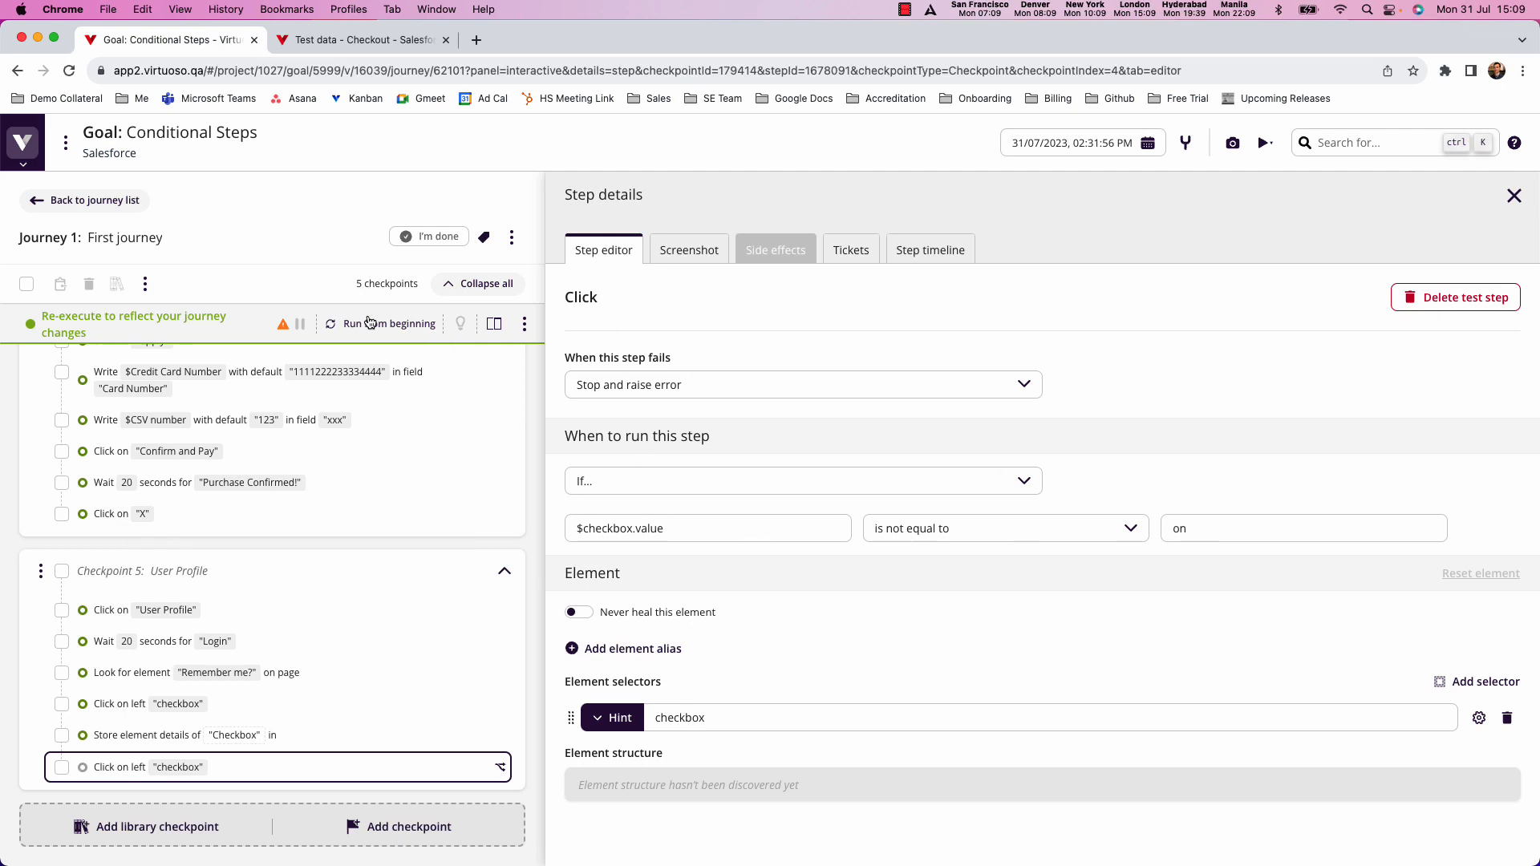
- Execute the journey with all Checkout test data rows, then open the project's job list
click(380, 323)
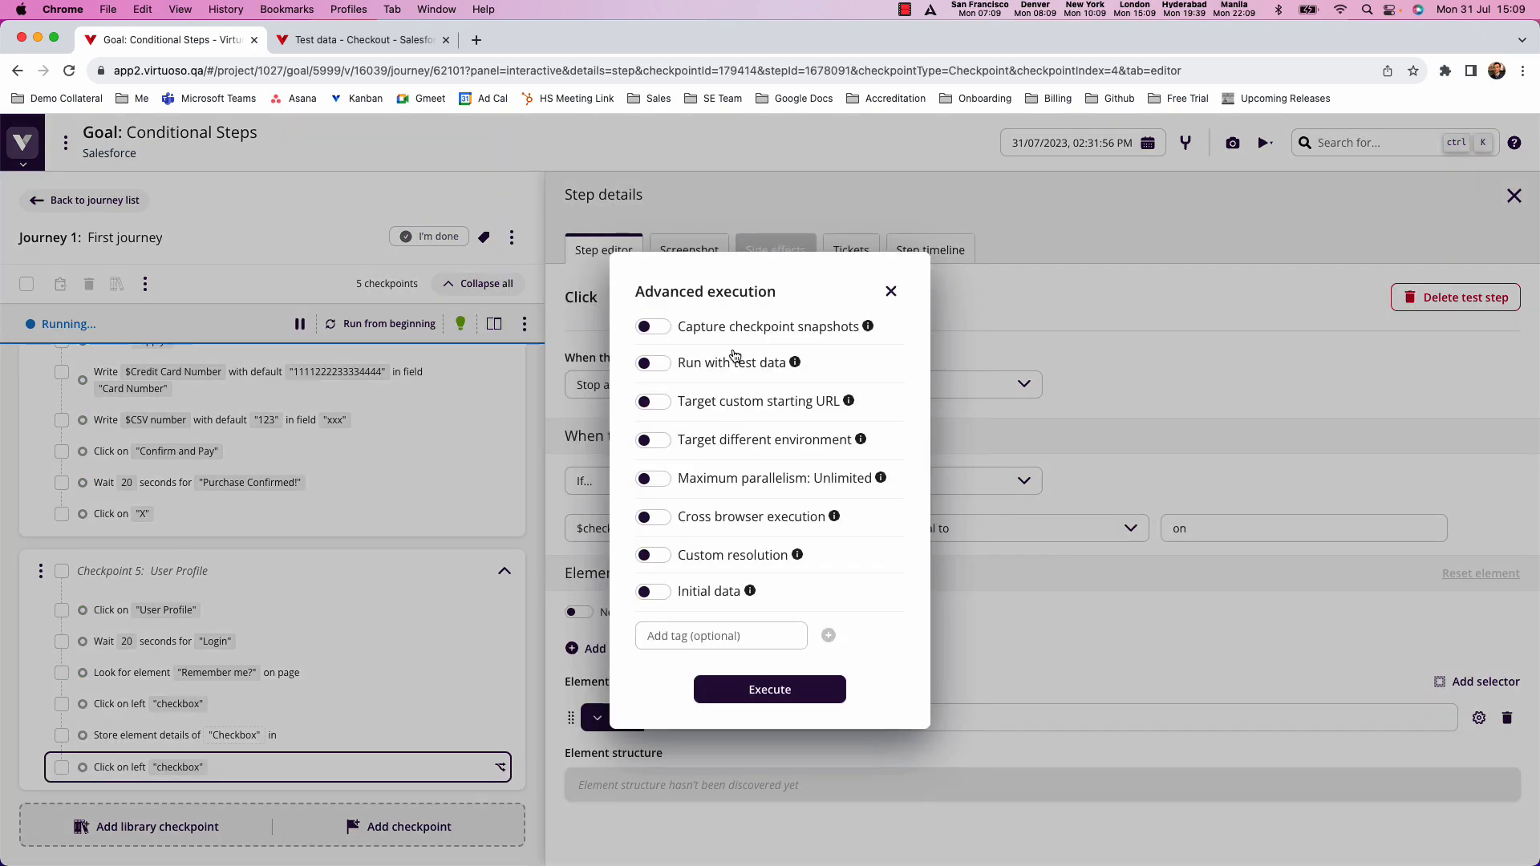
click(652, 363)
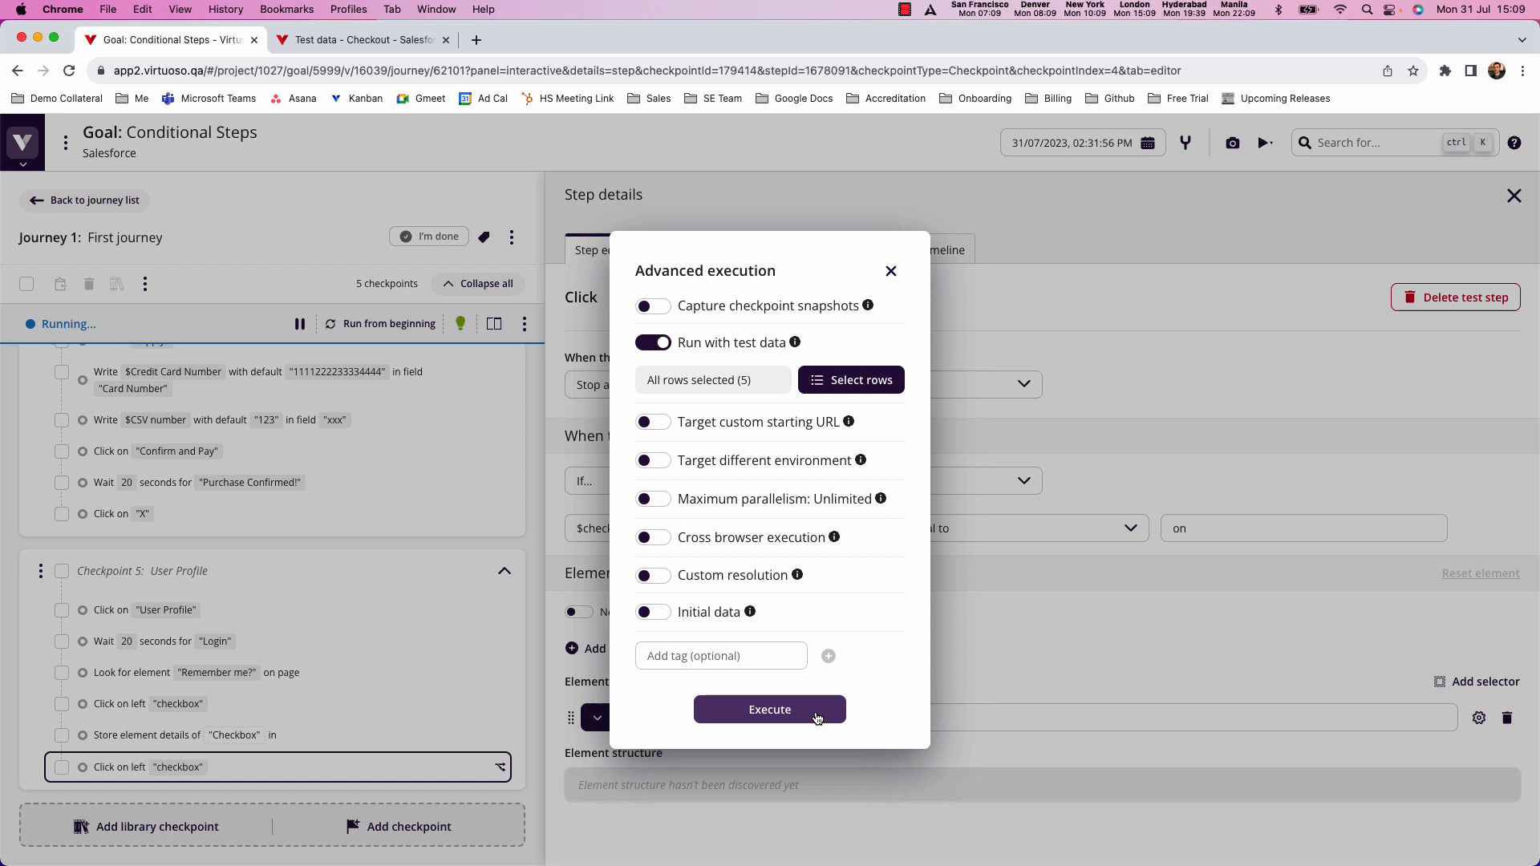
click(769, 709)
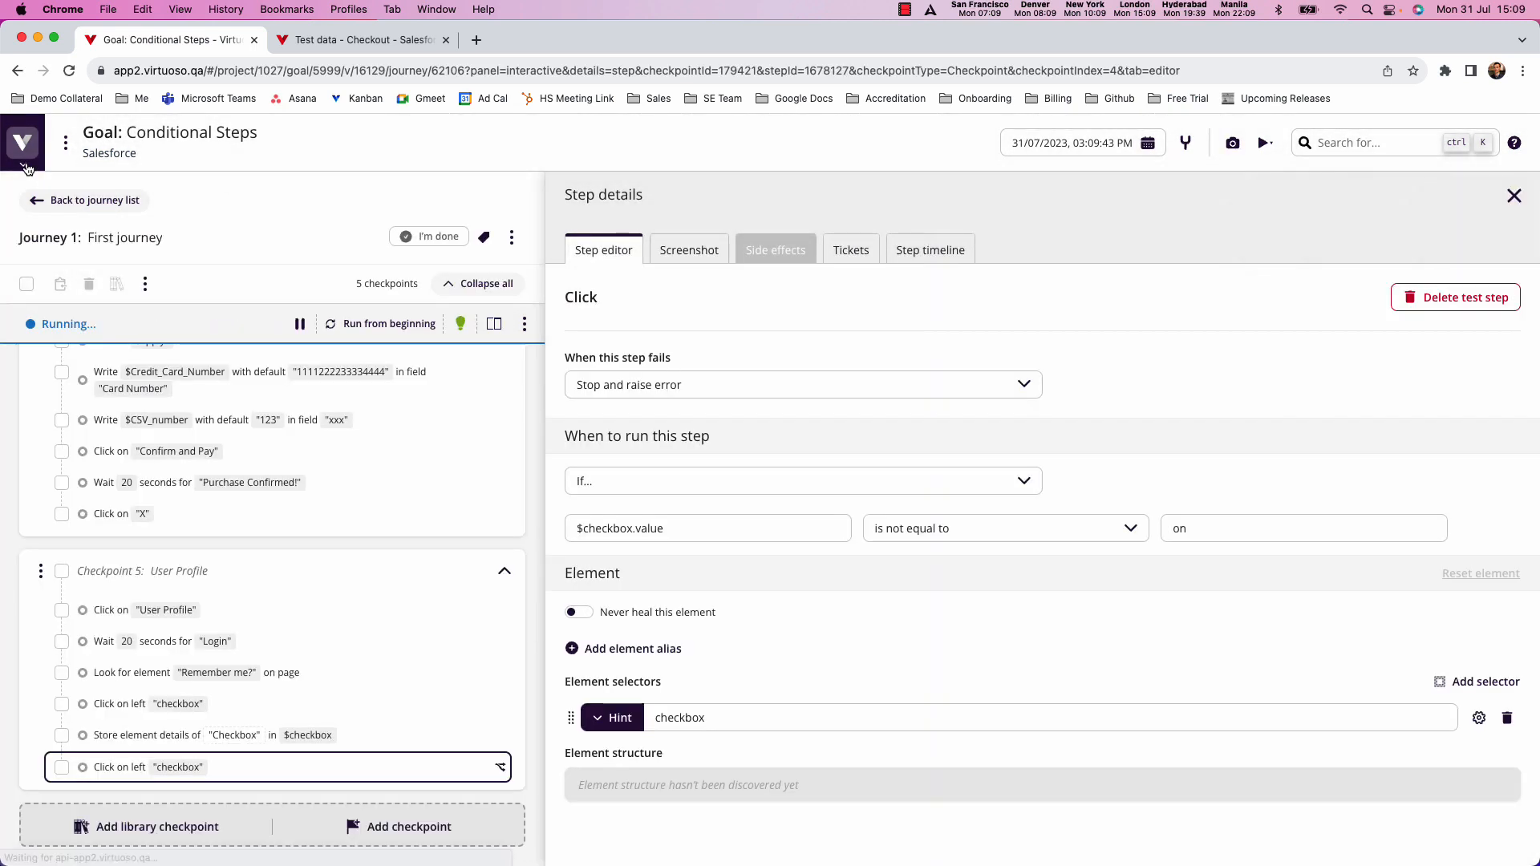
click(358, 39)
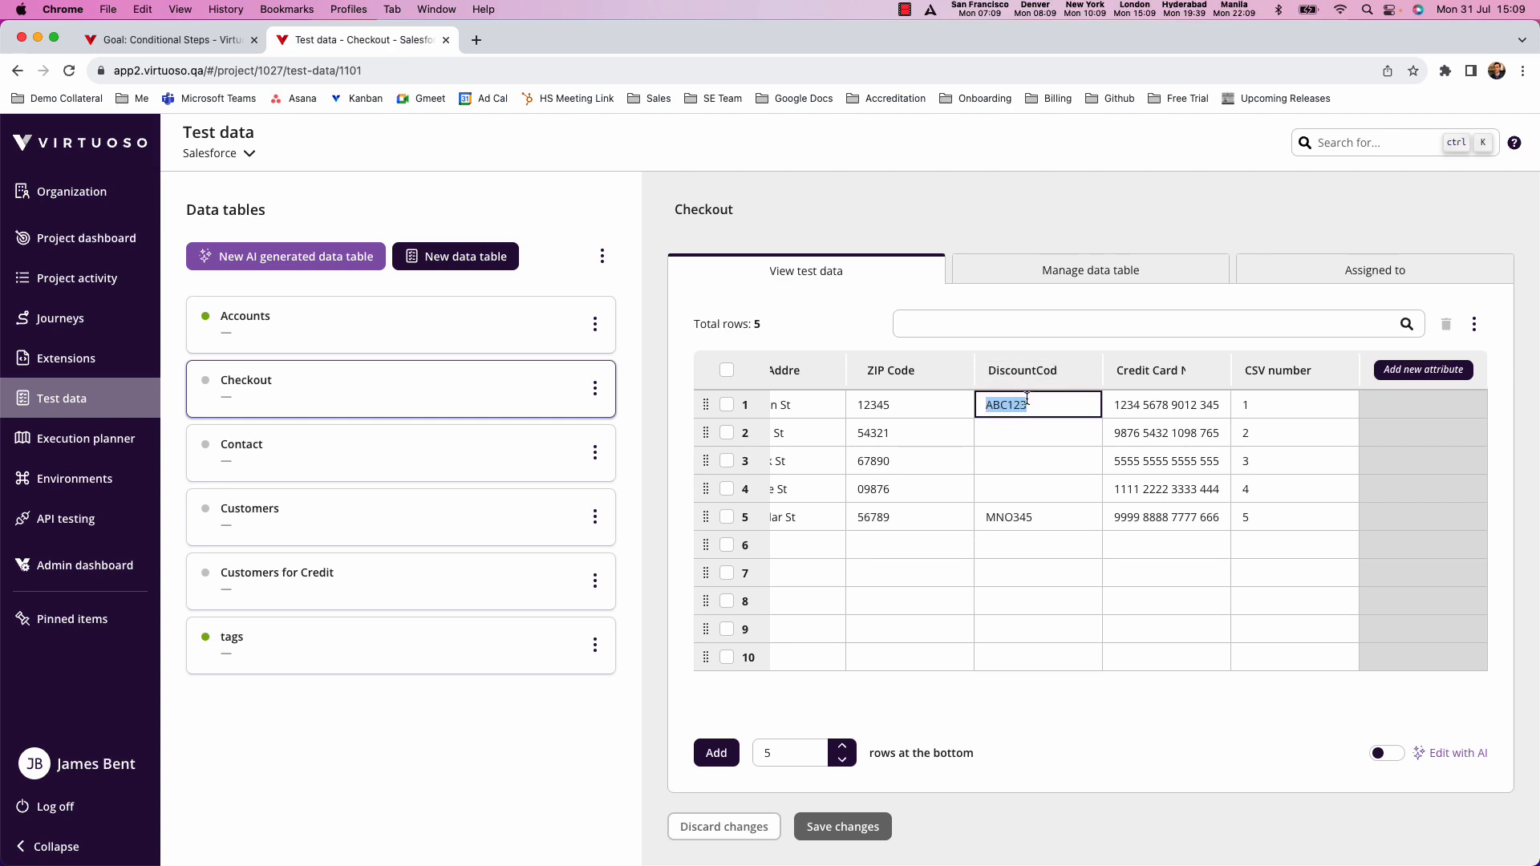
mouse_move(1041, 497)
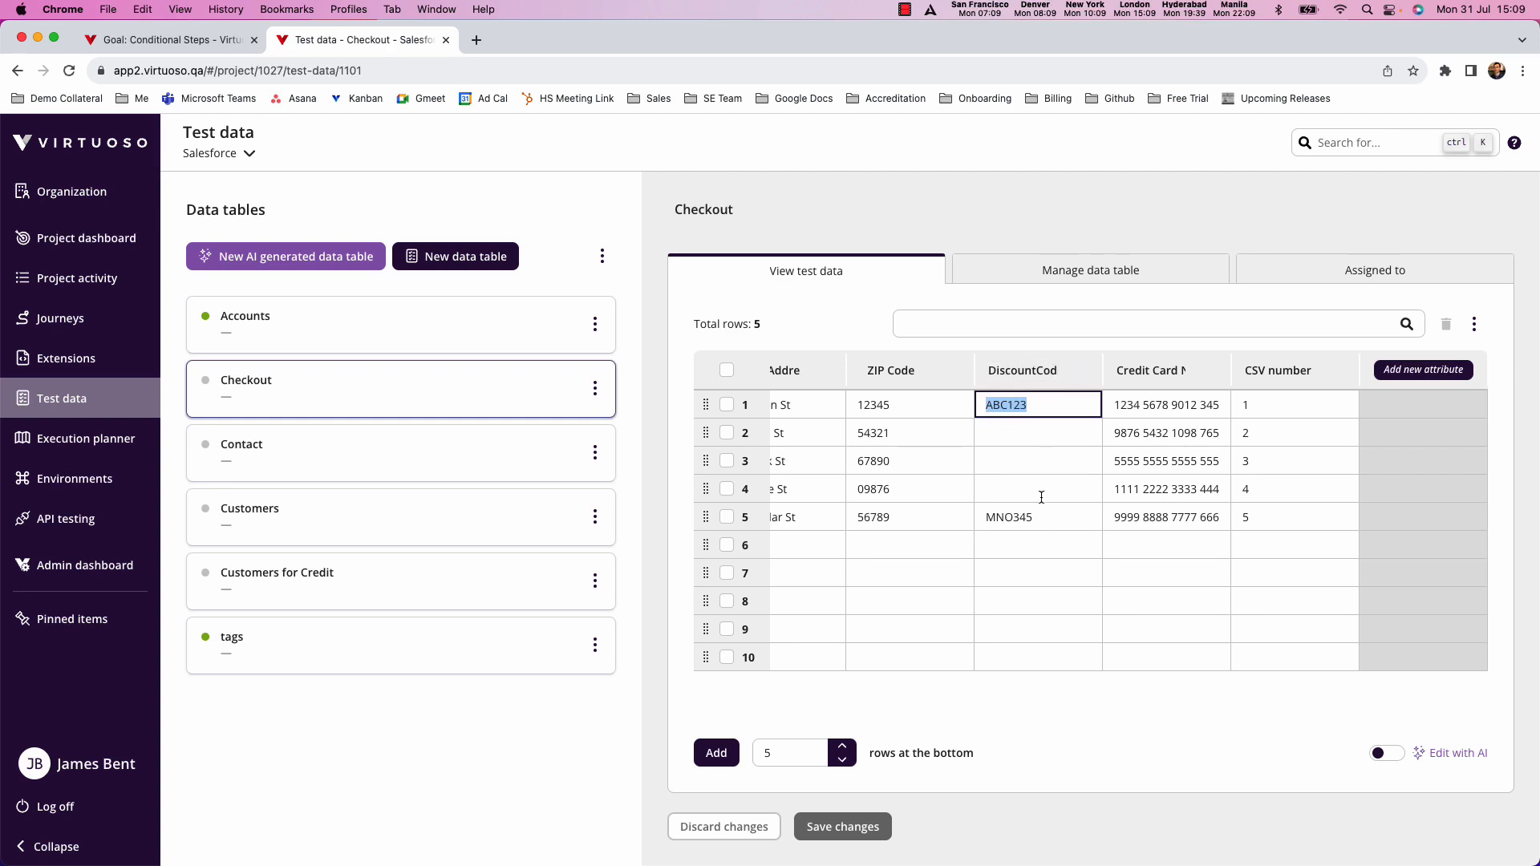
click(169, 40)
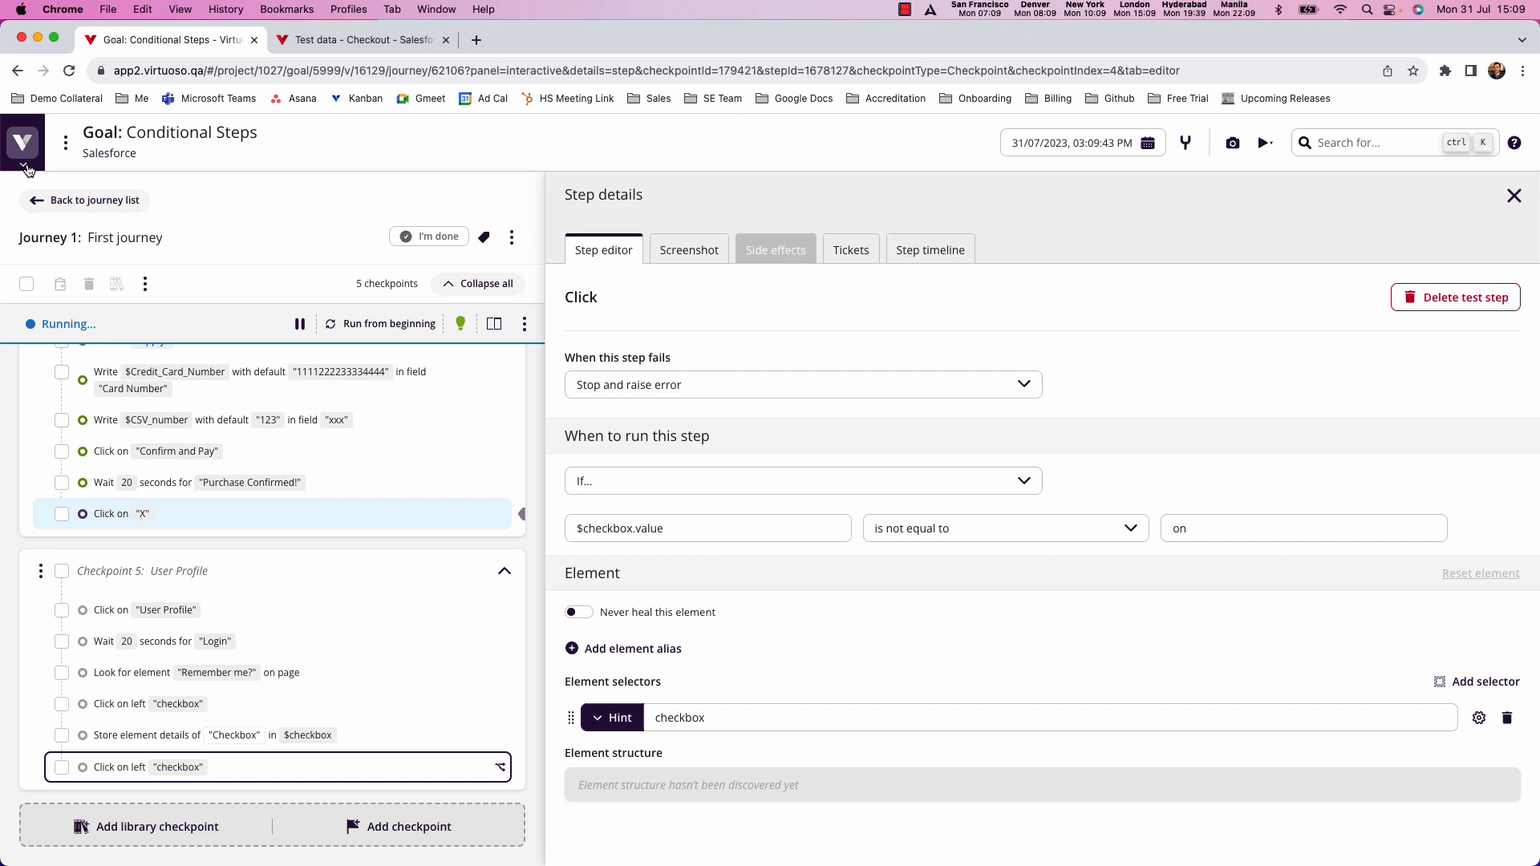
click(21, 143)
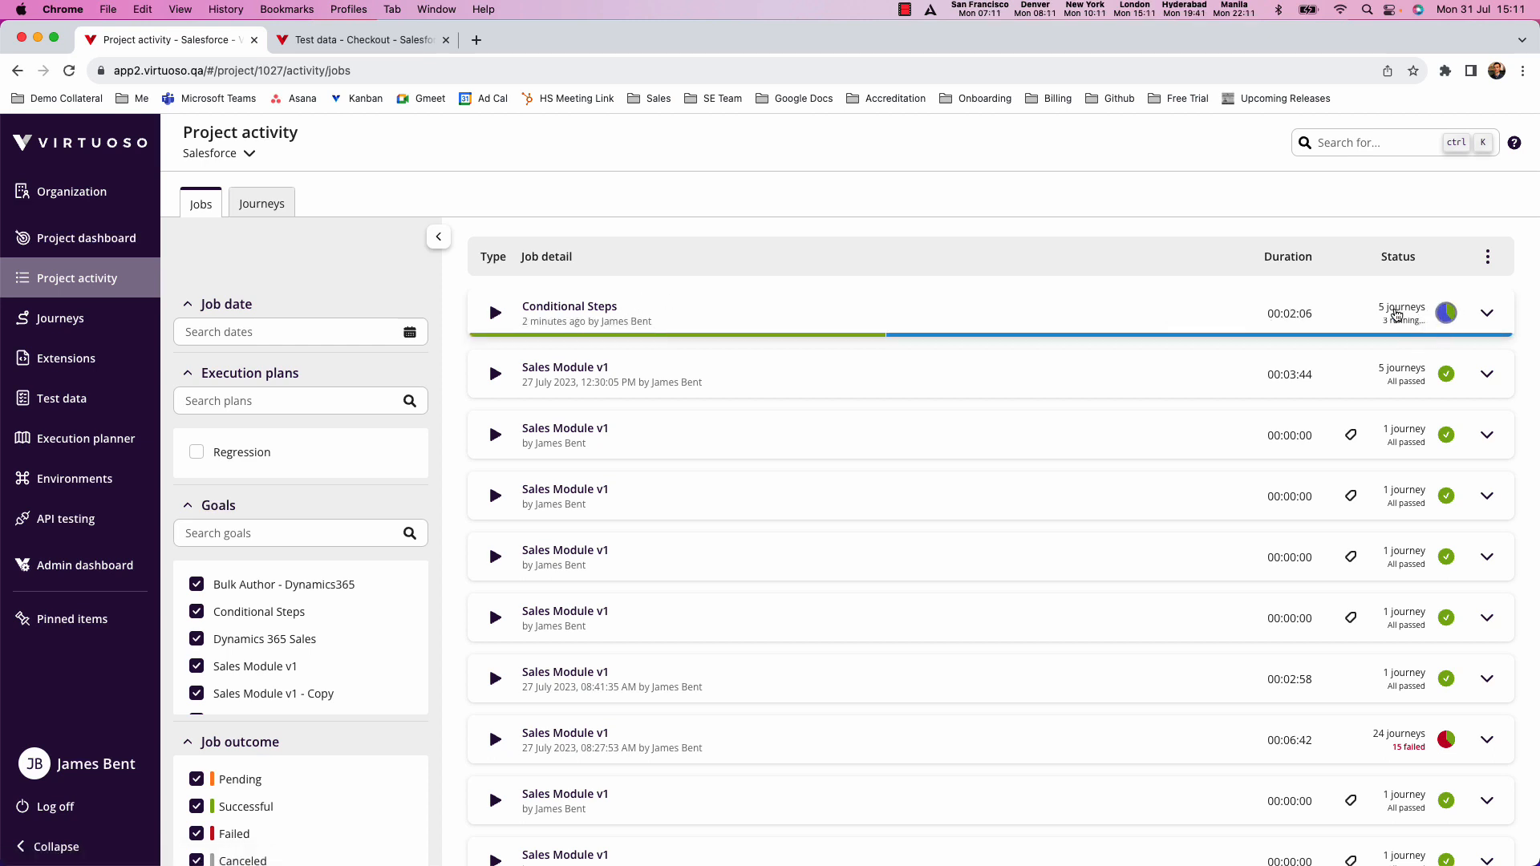
- Open the job's First journey results for data row 2 and inspect the skipped Write $DiscountCode step
click(570, 307)
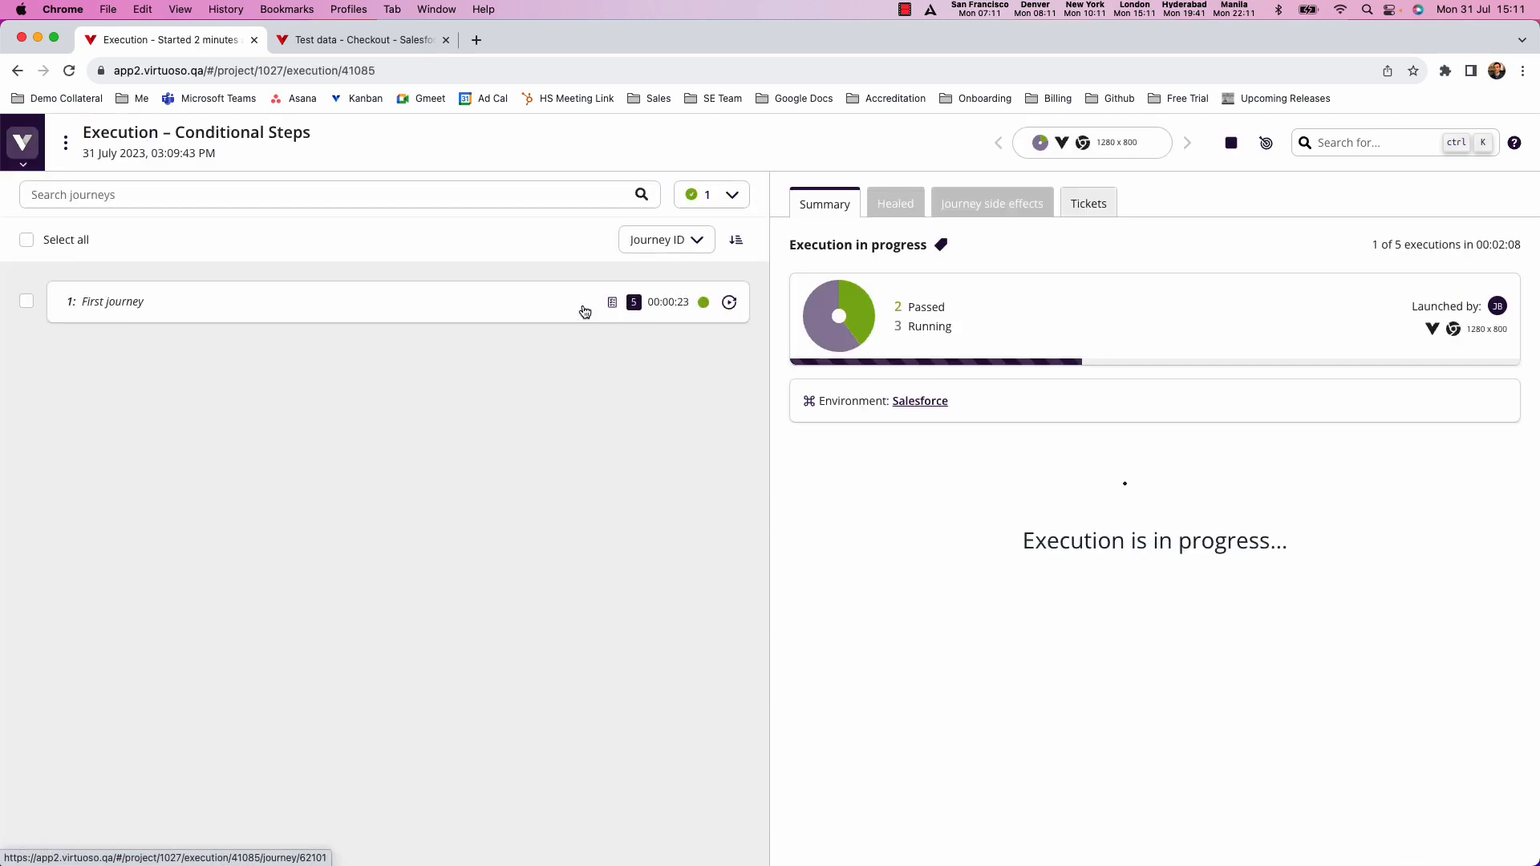
click(113, 302)
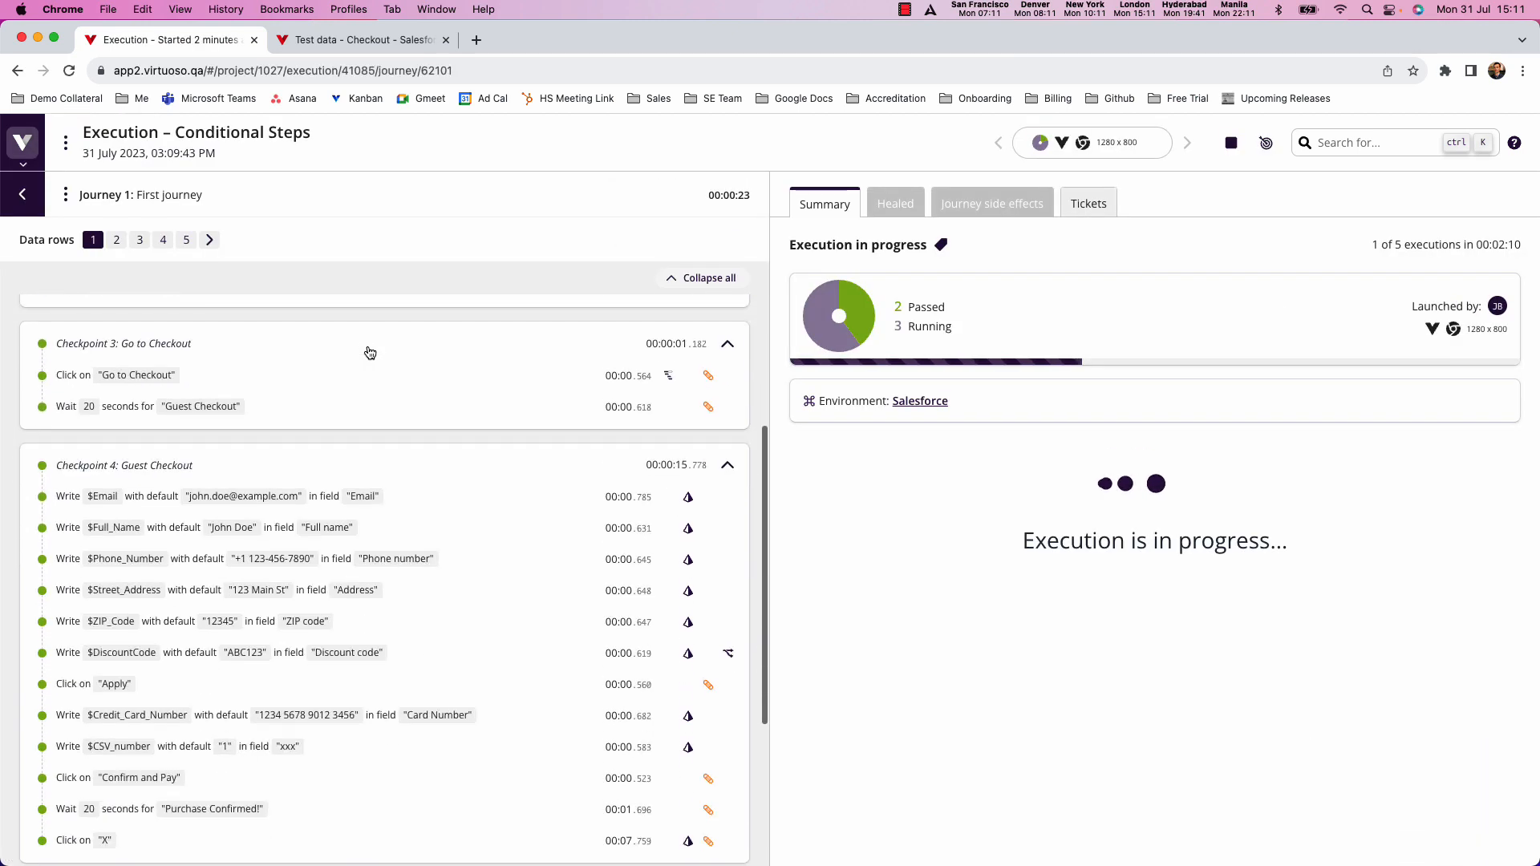
click(248, 652)
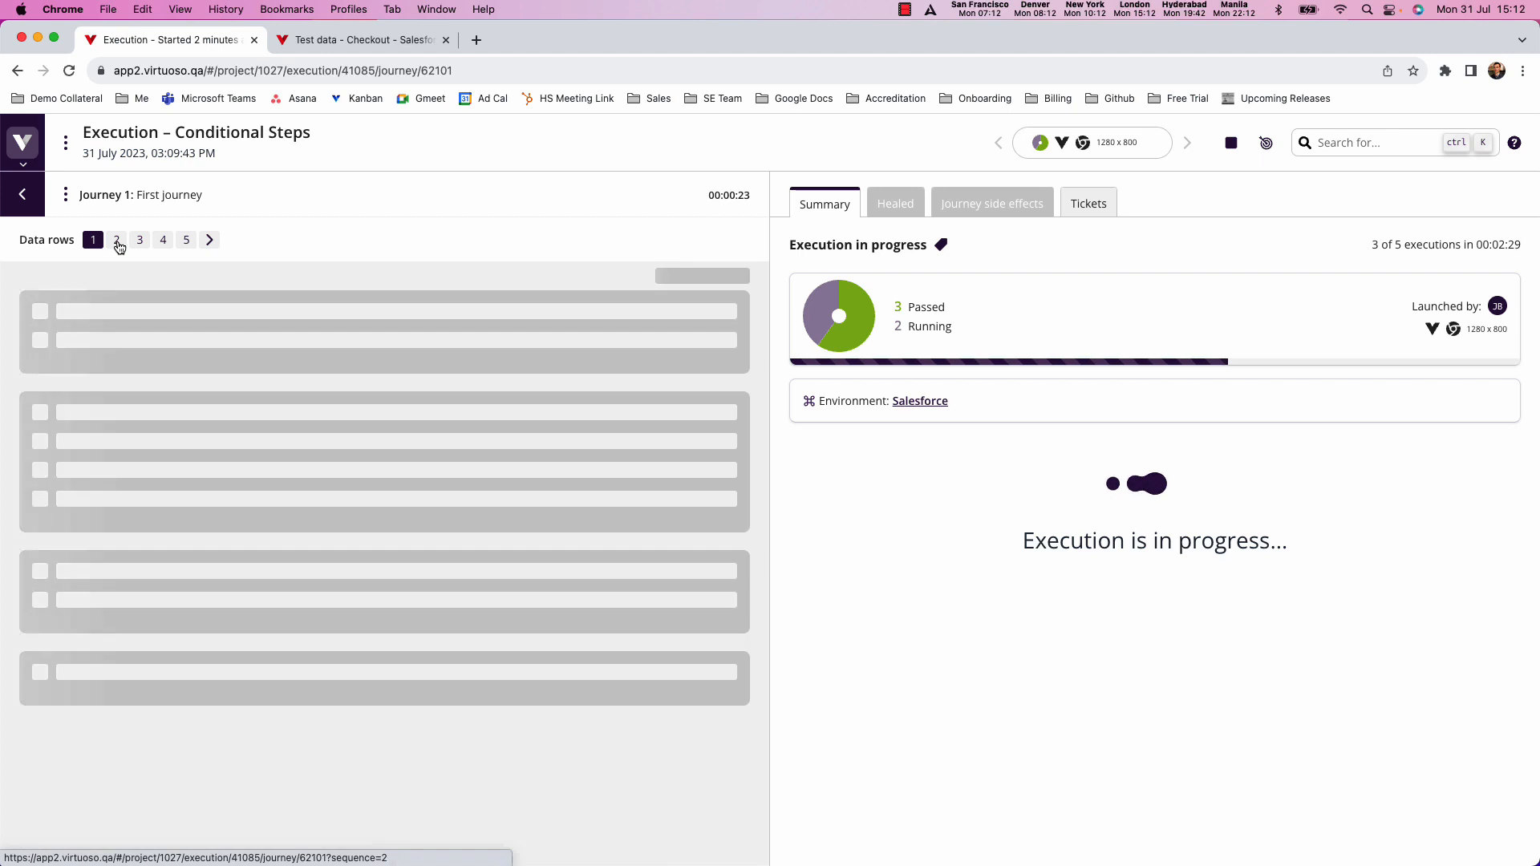
click(116, 239)
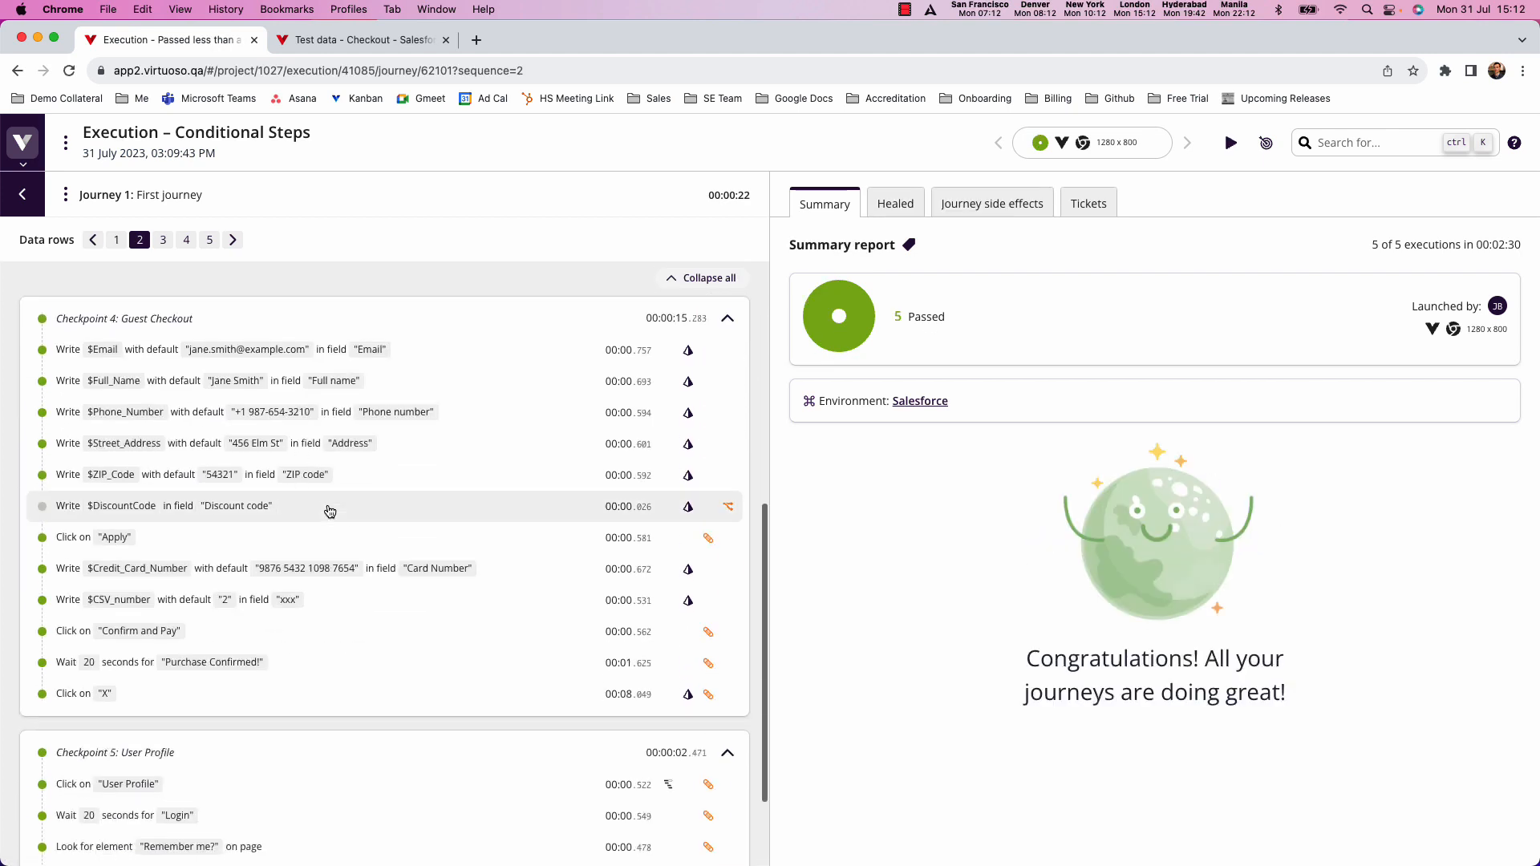
mouse_move(227, 511)
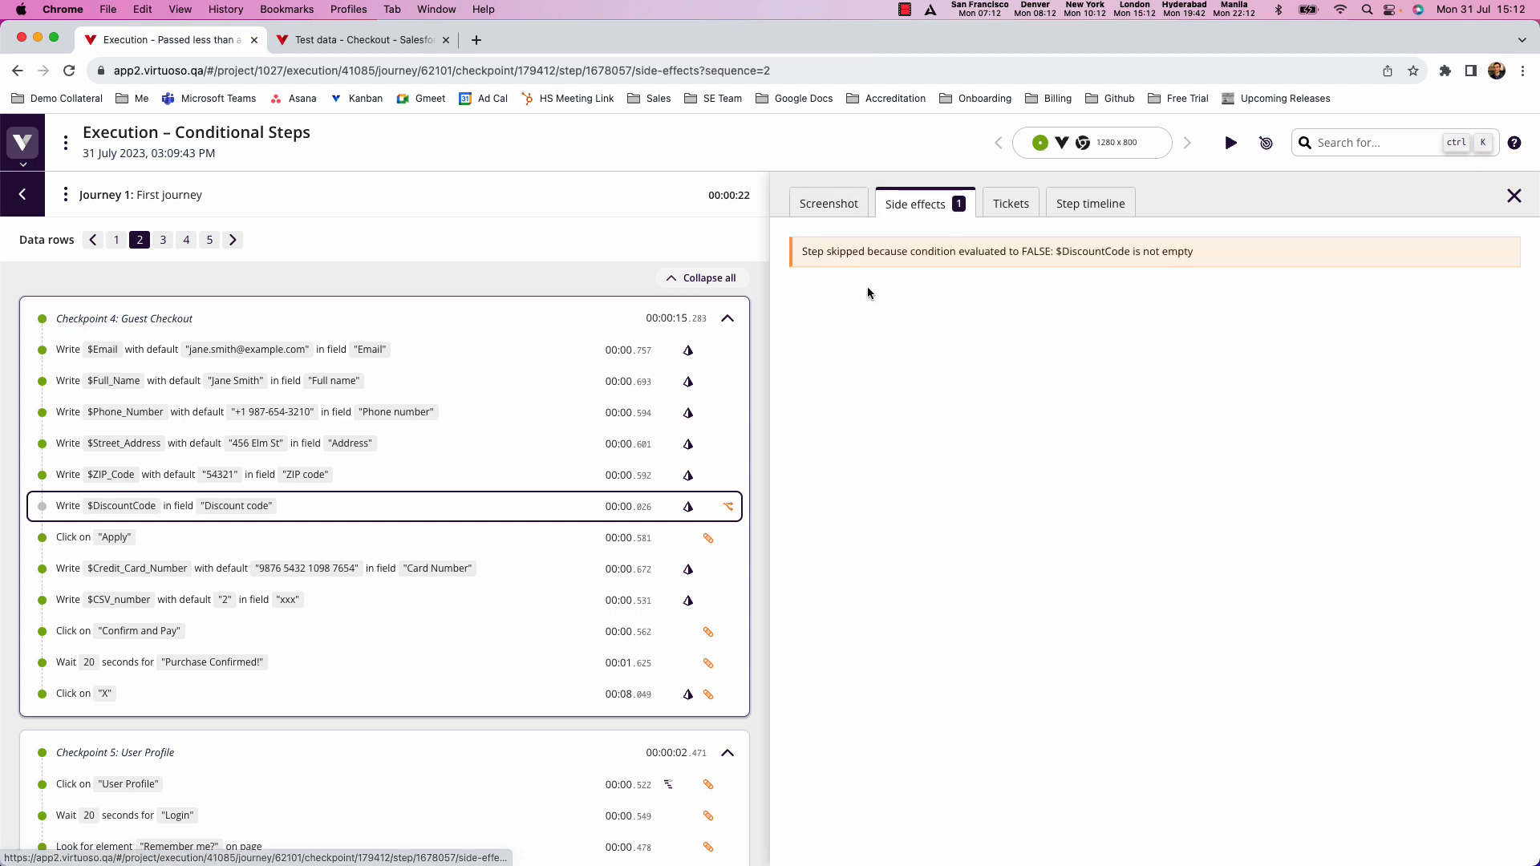
mouse_move(1178, 262)
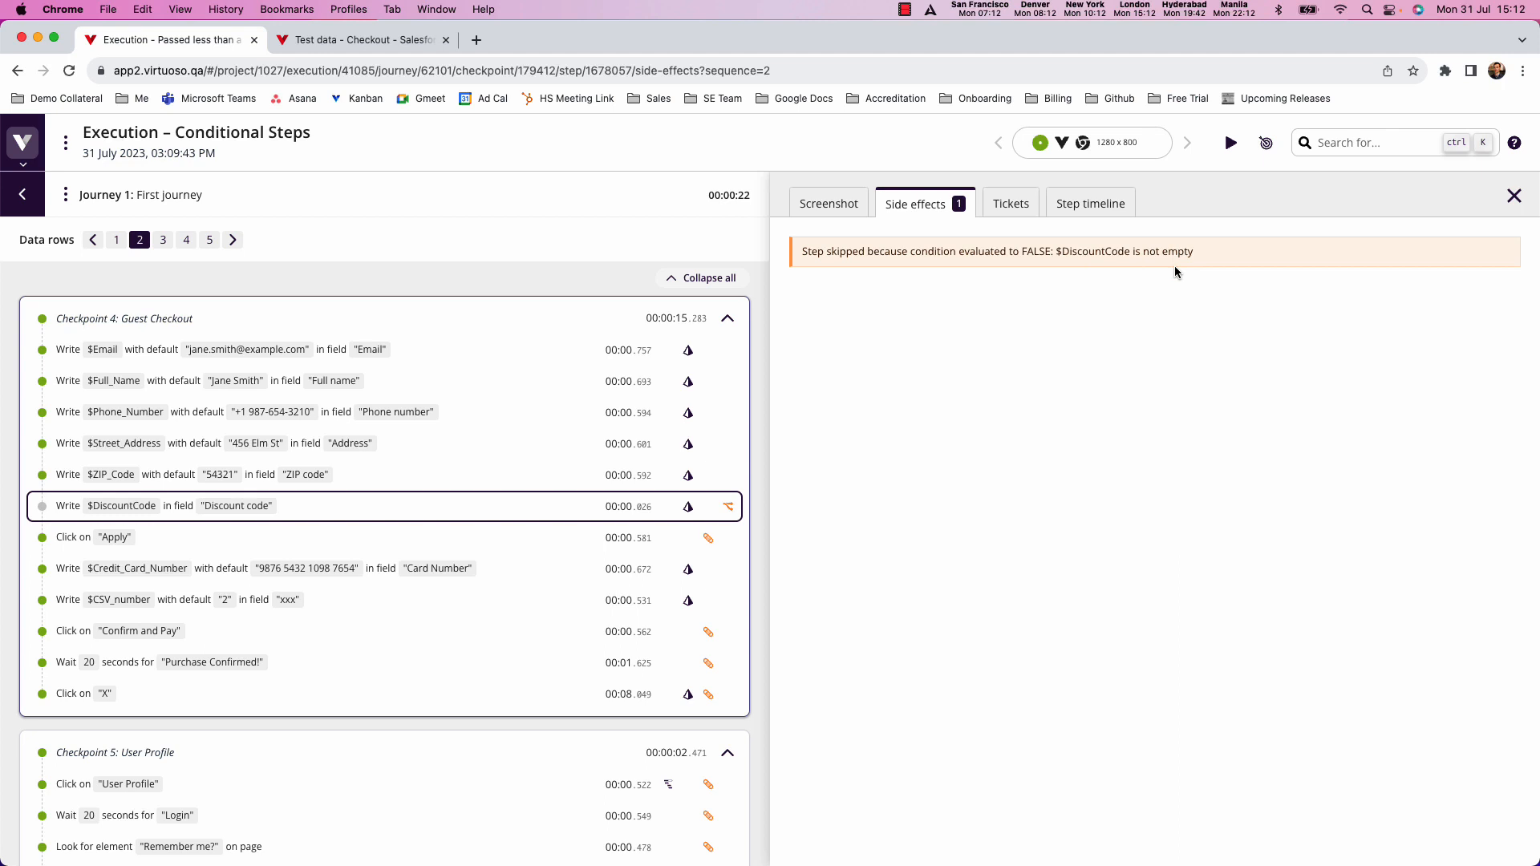
scroll(down, 3)
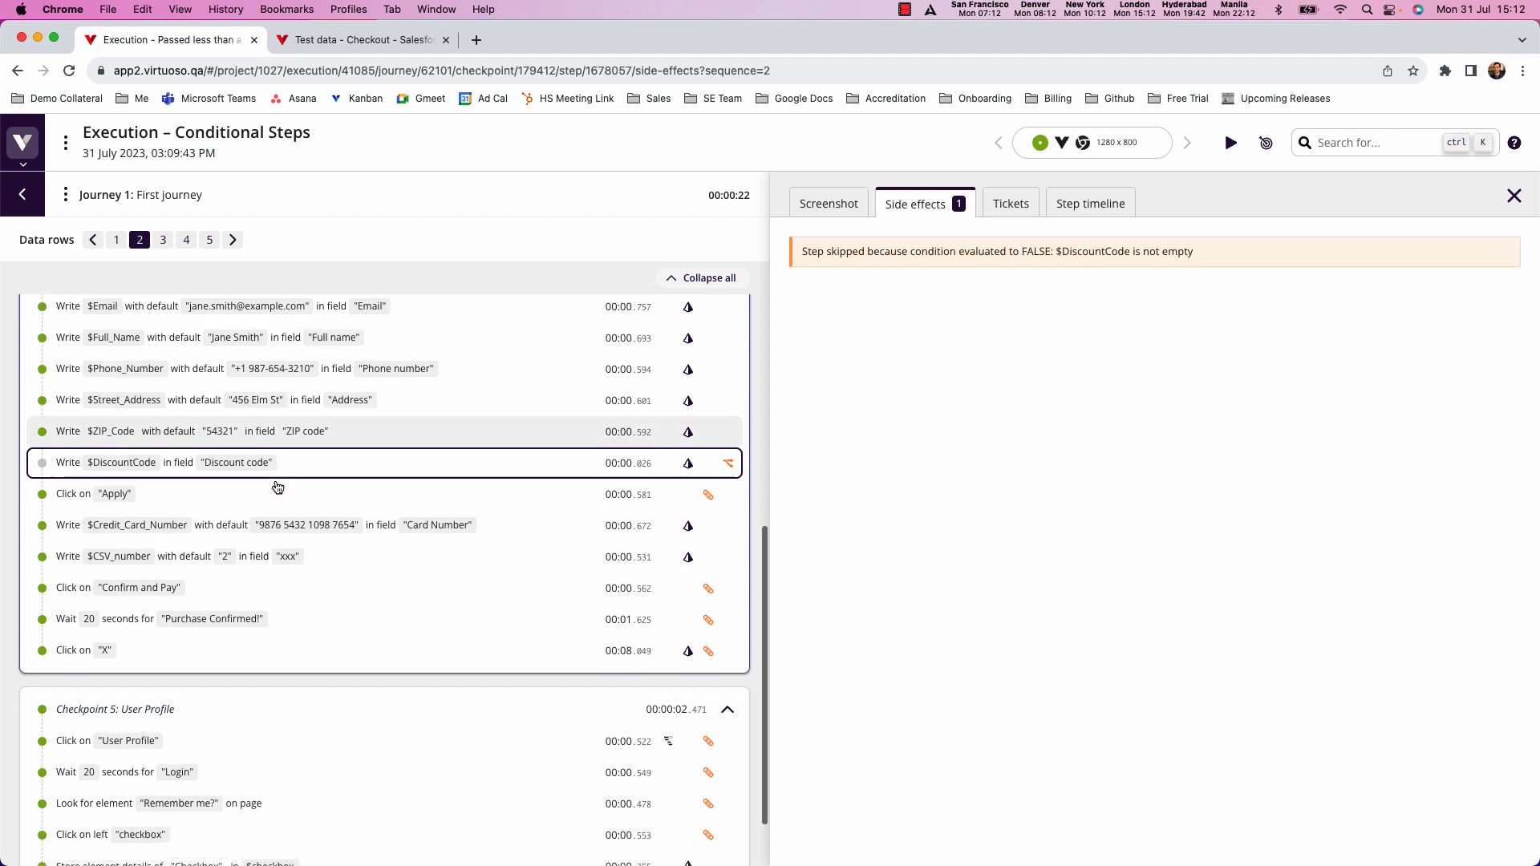
- Inspect why row 2's last checkbox click step was skipped
scroll(down, 3)
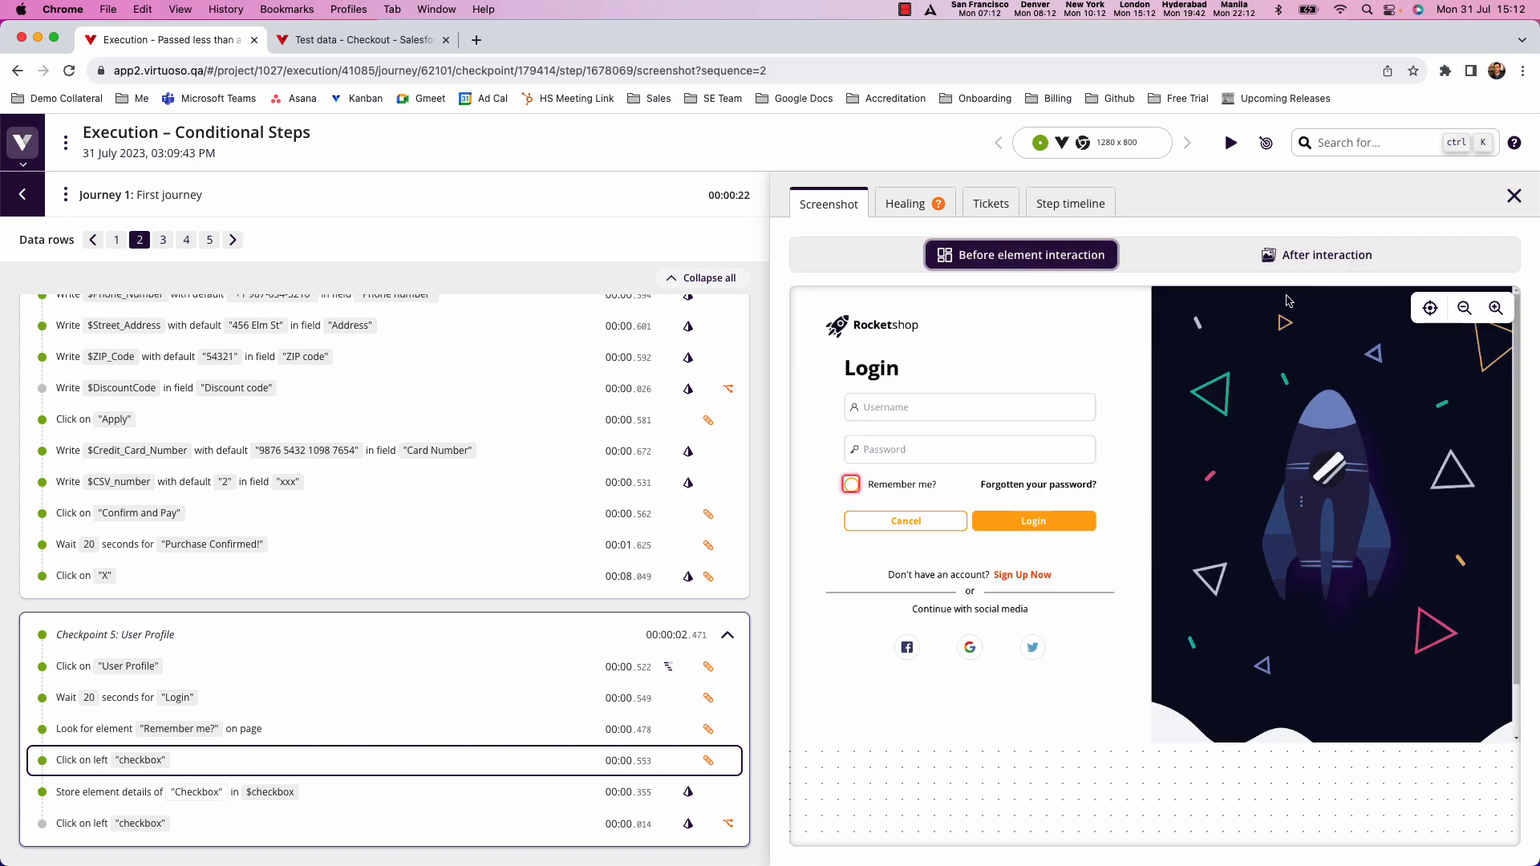
click(1317, 254)
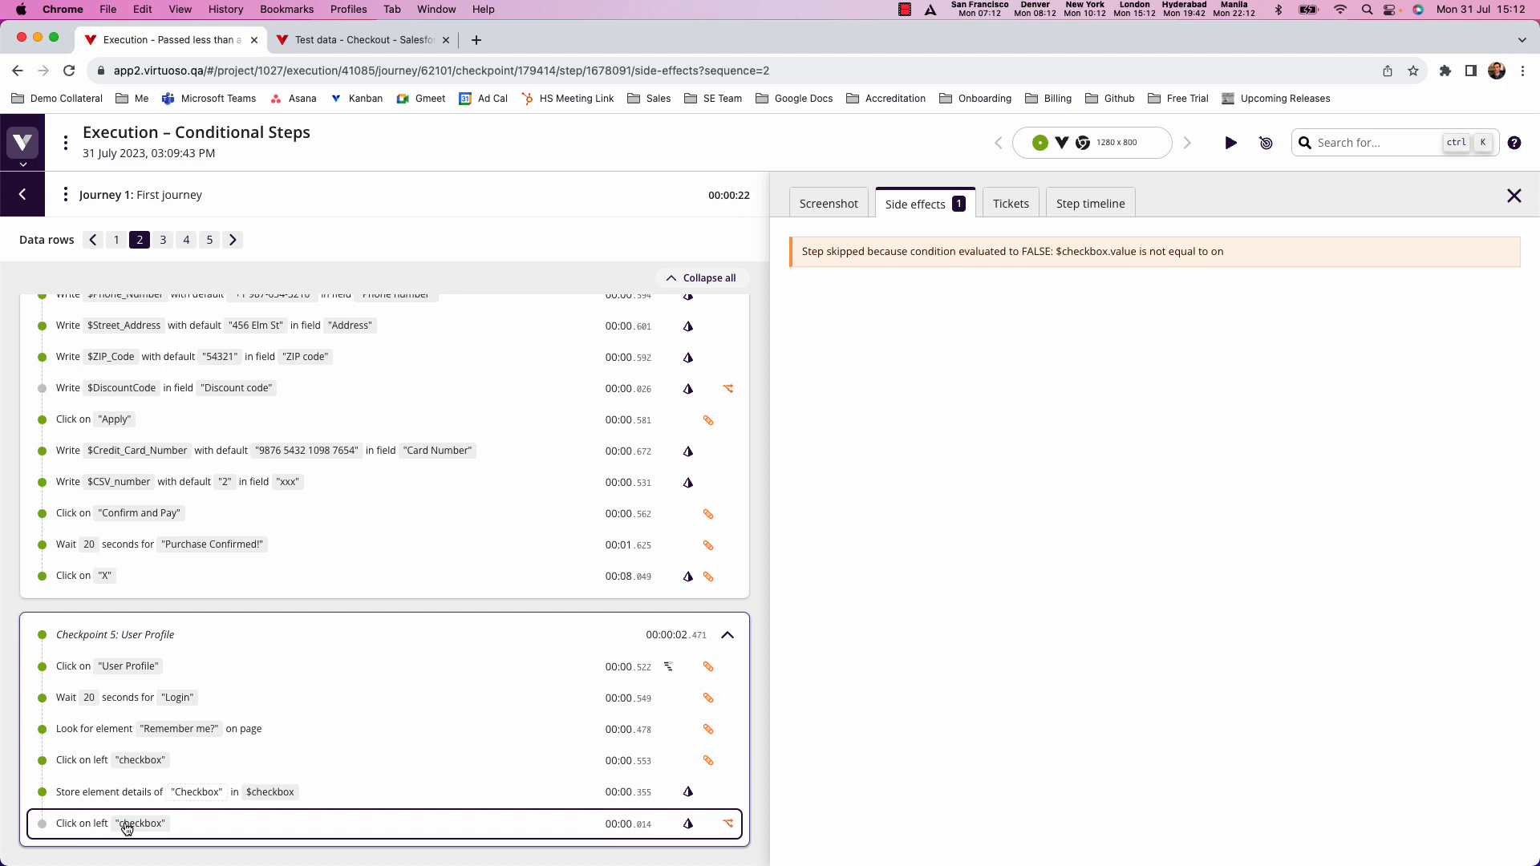
mouse_move(132, 826)
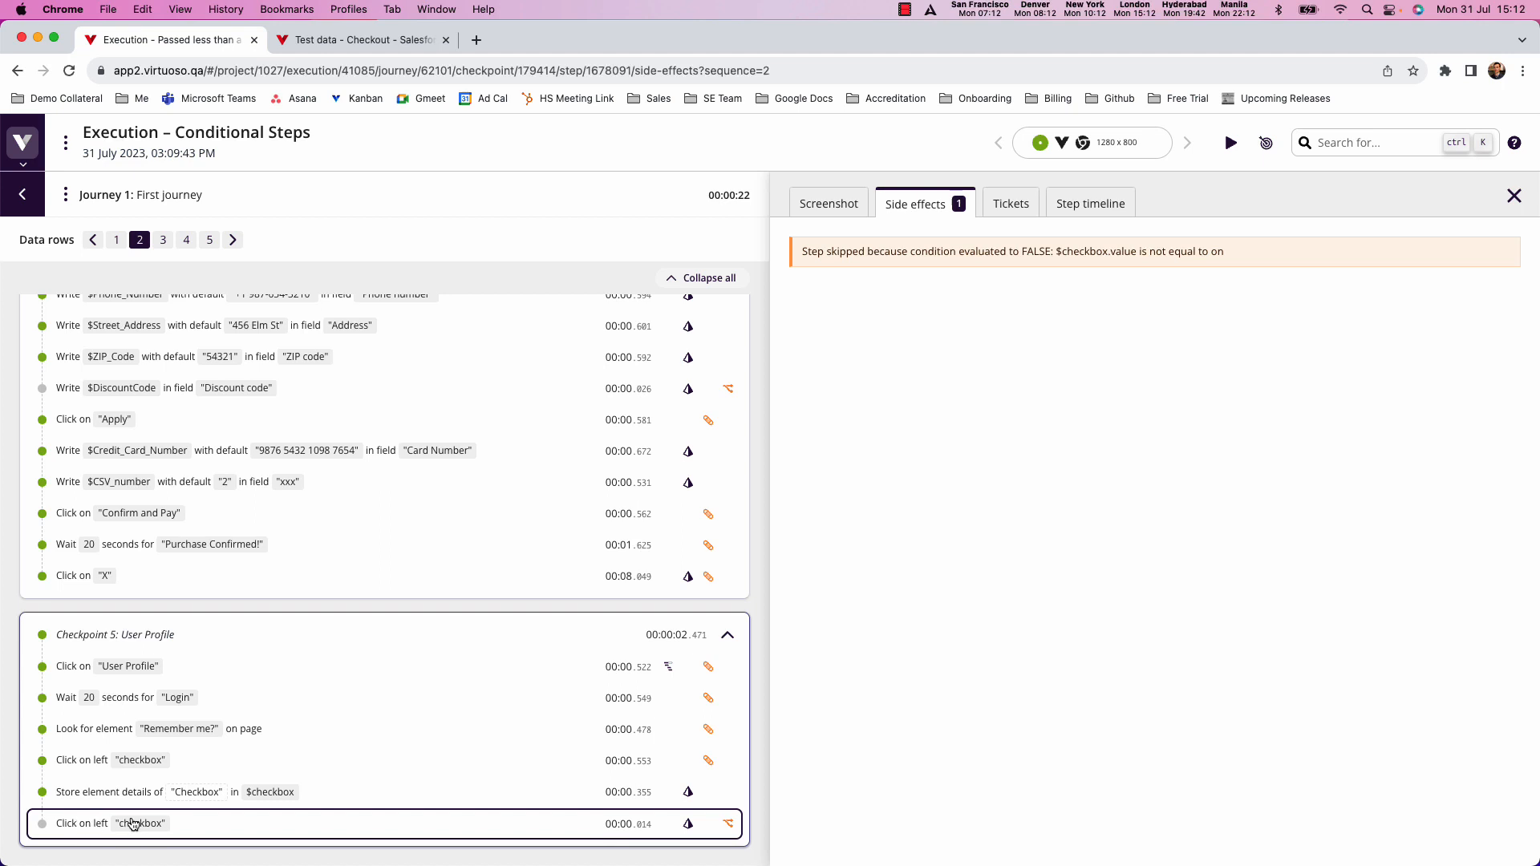
mouse_move(114, 831)
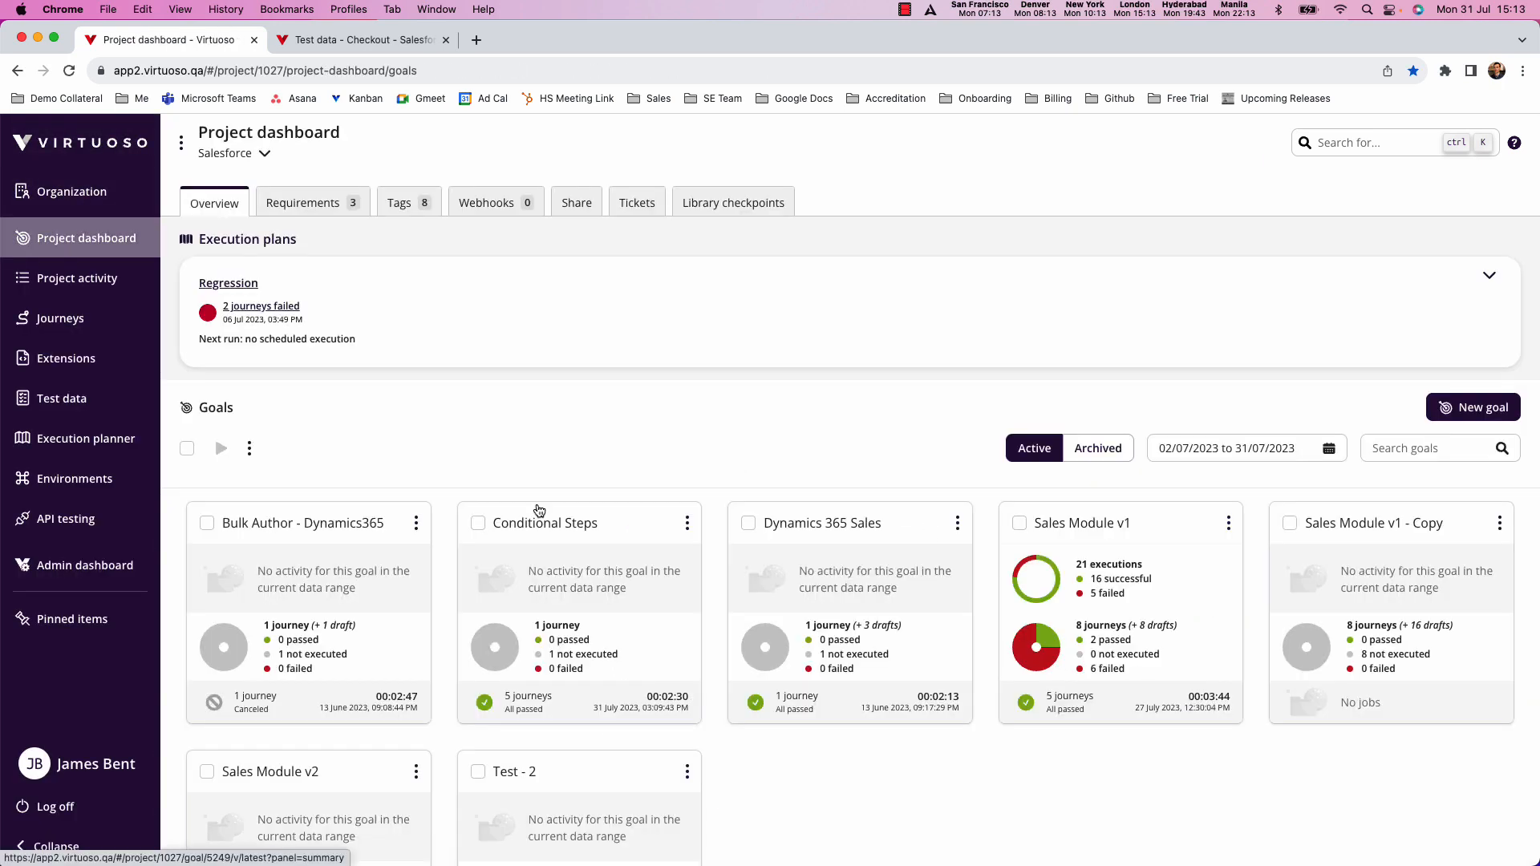
- Open the Conditional Steps goal and switch the discount step's condition to Advanced (JS), then back to If
click(543, 522)
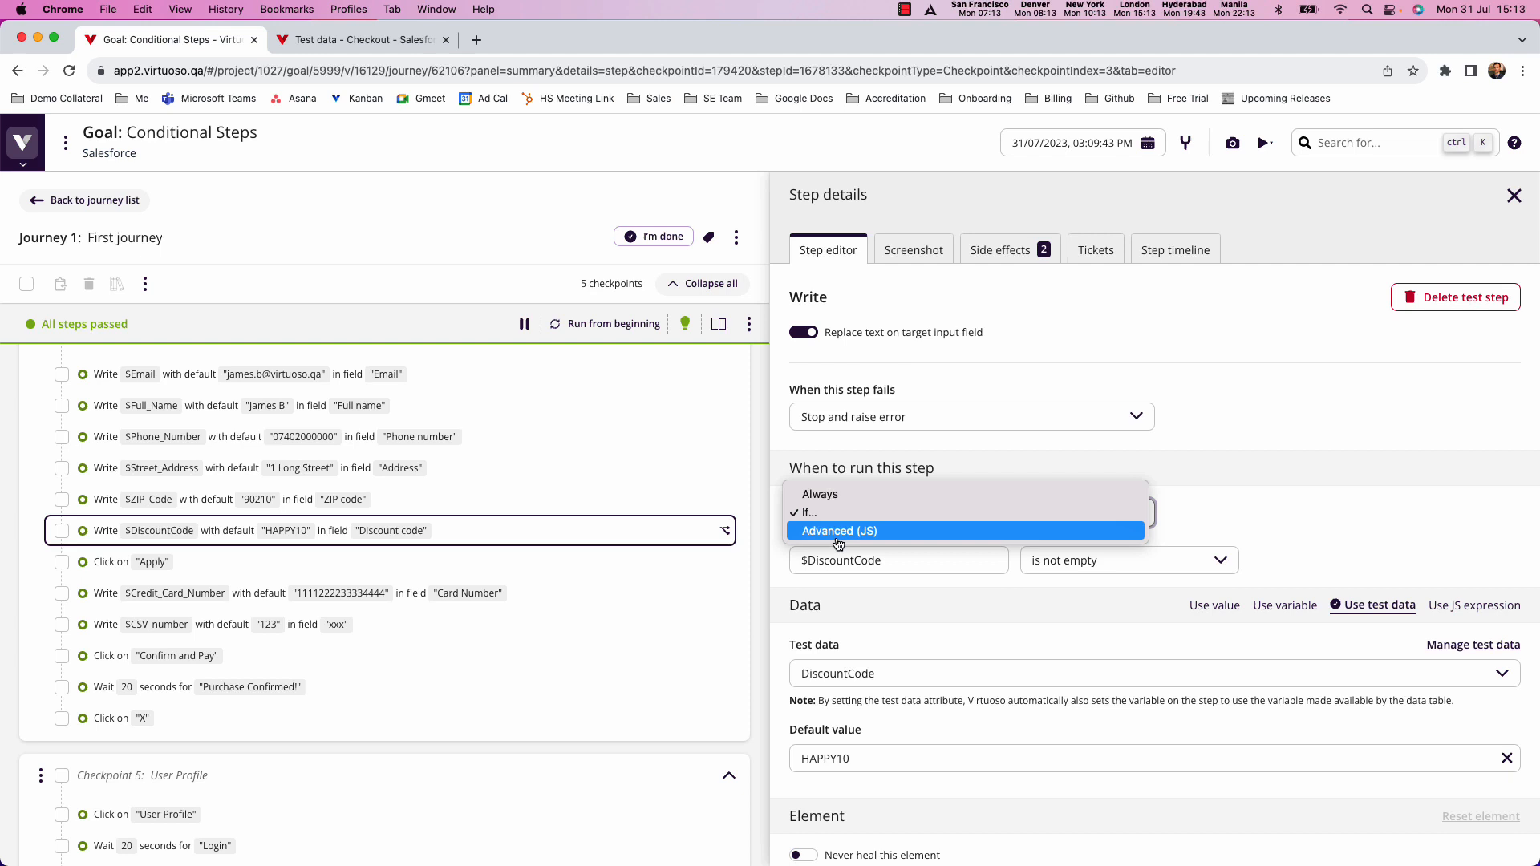
click(839, 531)
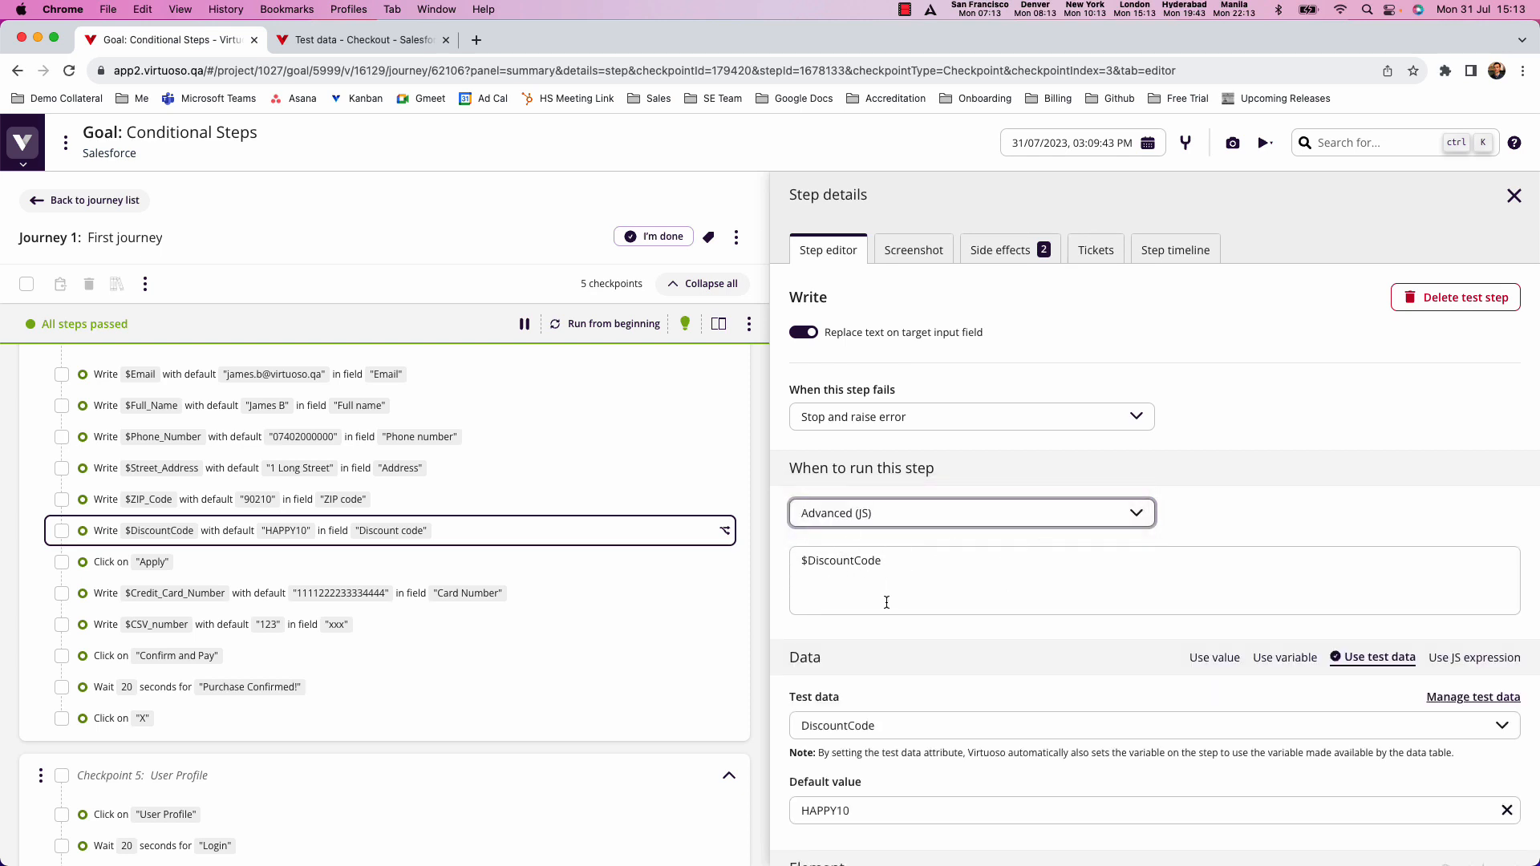
click(972, 513)
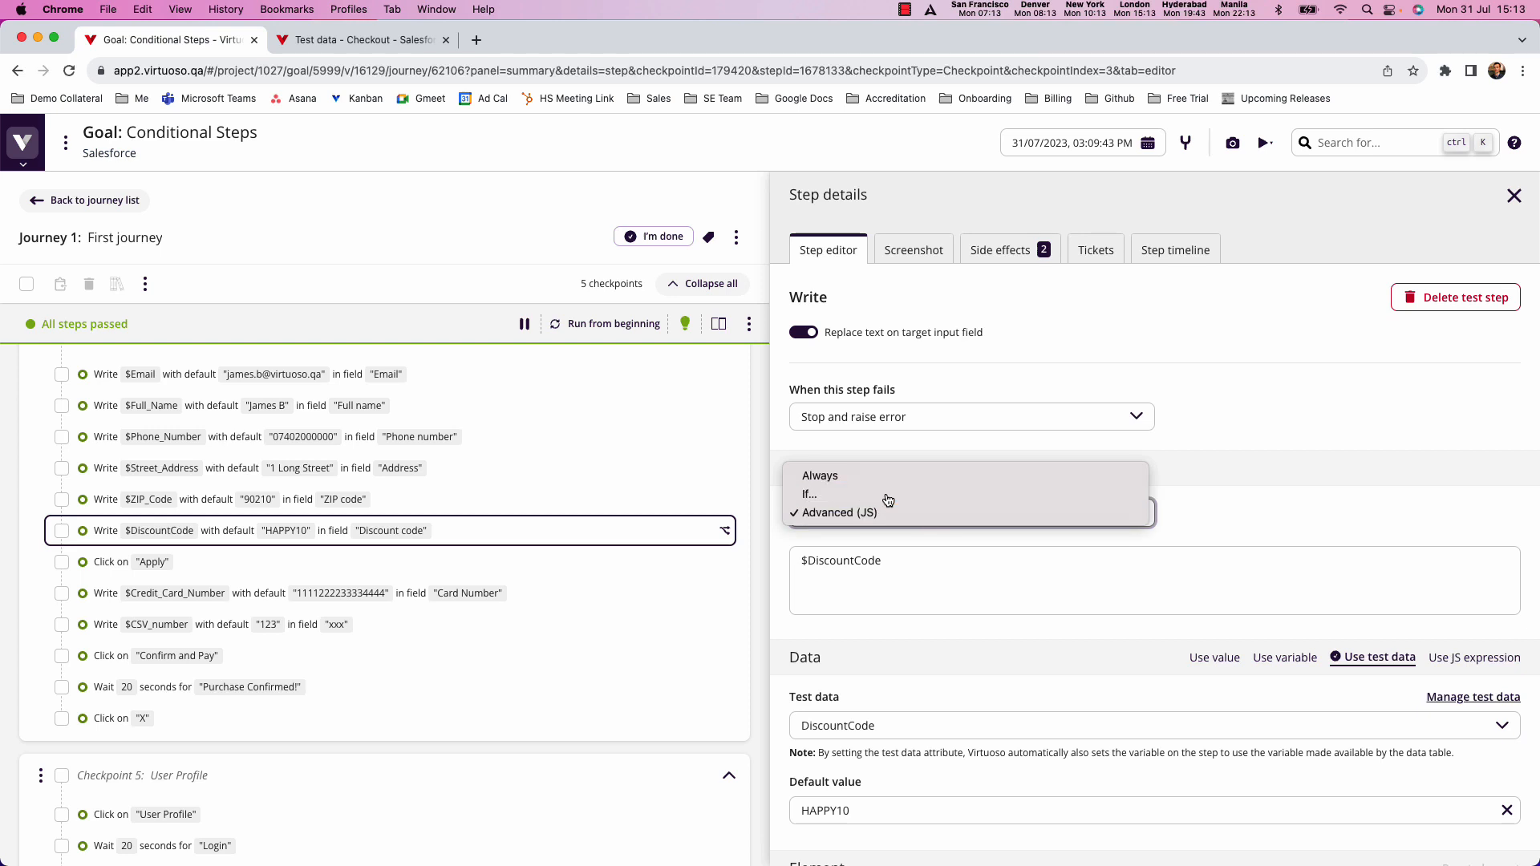
click(809, 494)
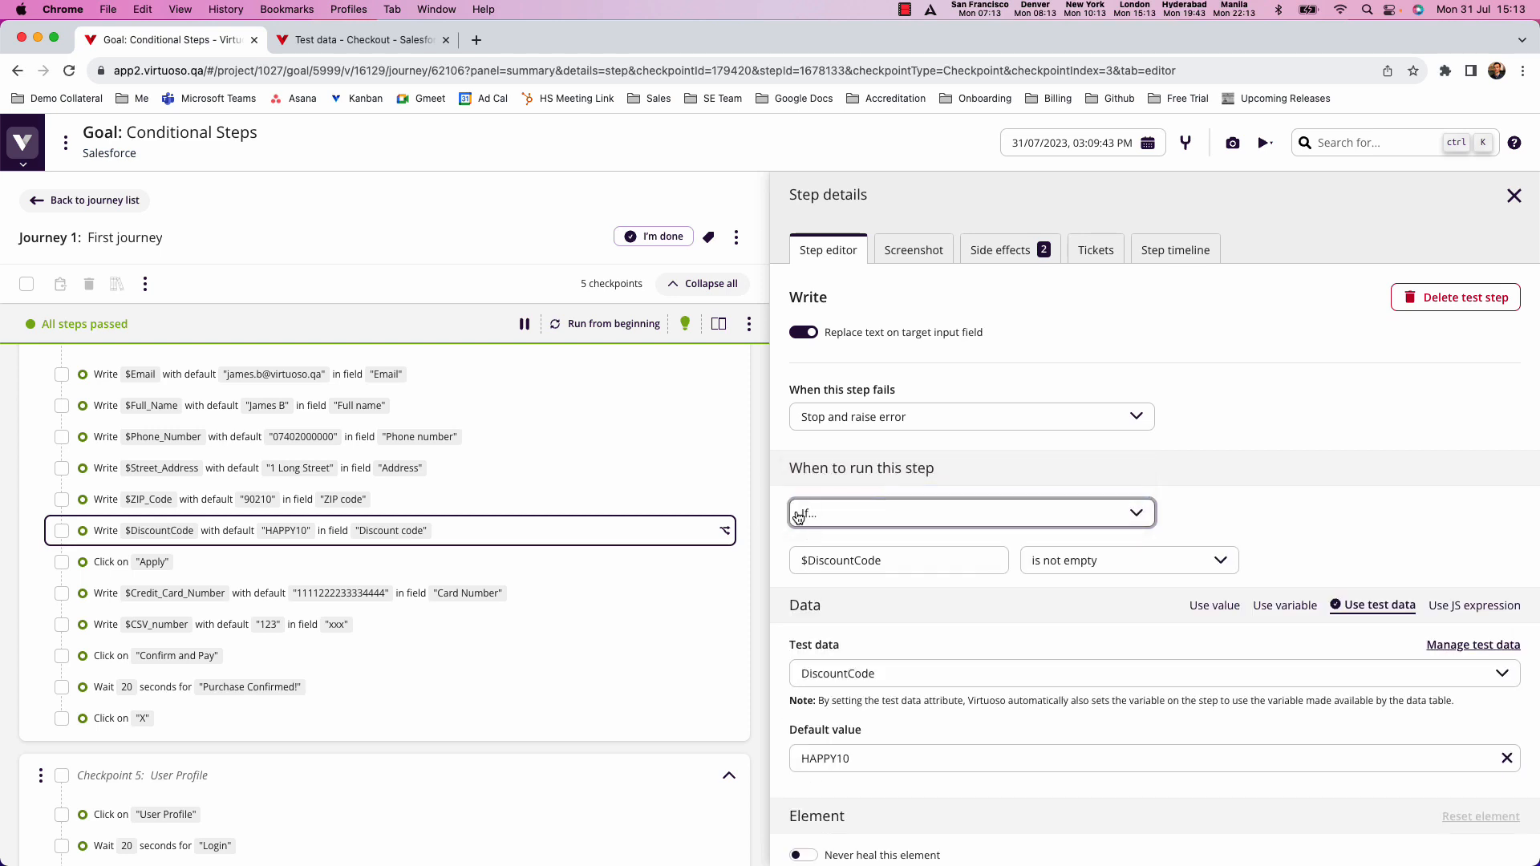